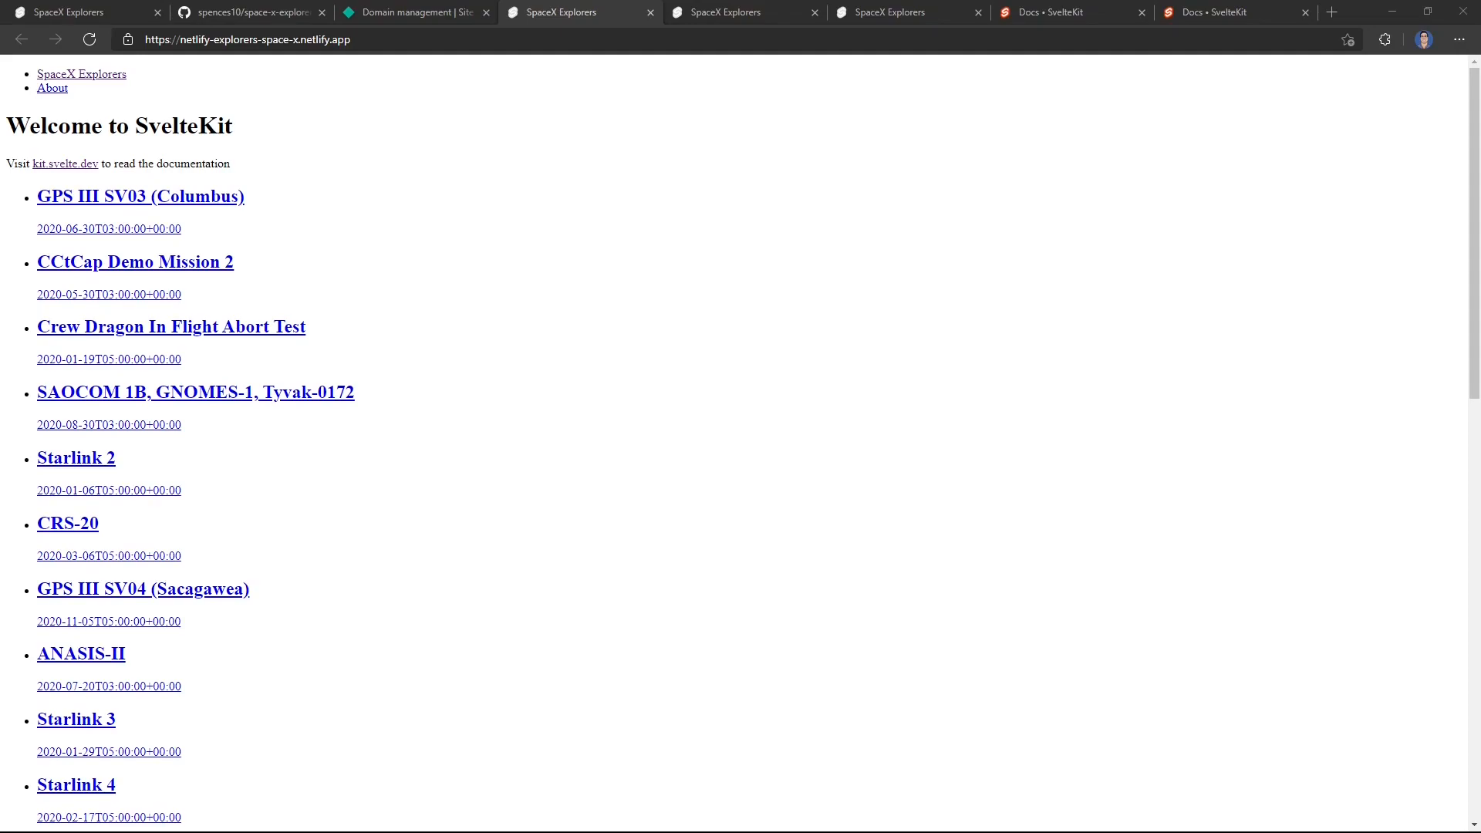
Step: Read the svelte-add/tailwindcss README and run npx svelte-add@latest tailwindcss in the terminal
click(1331, 12)
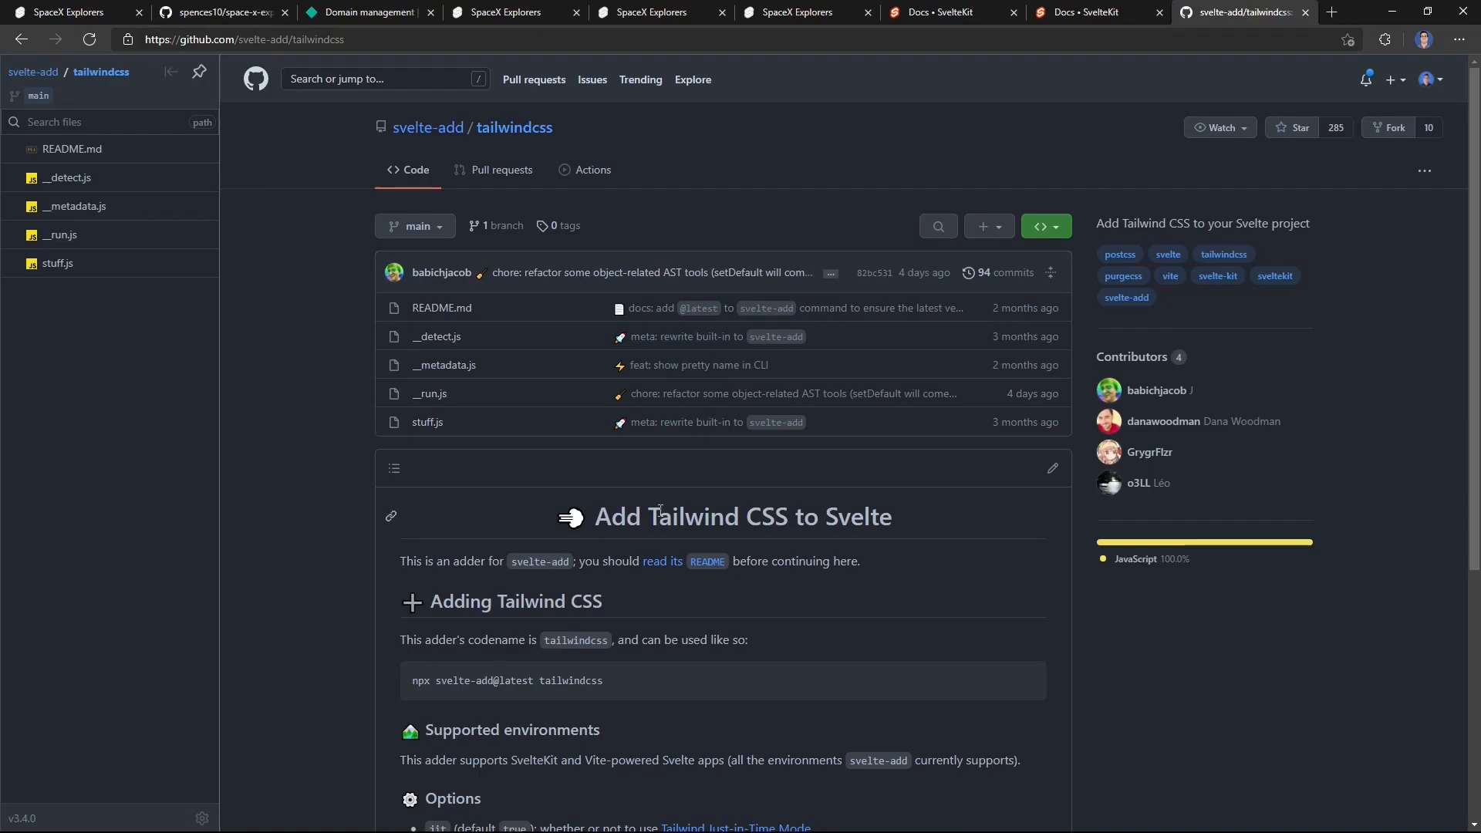
scroll(down, 3)
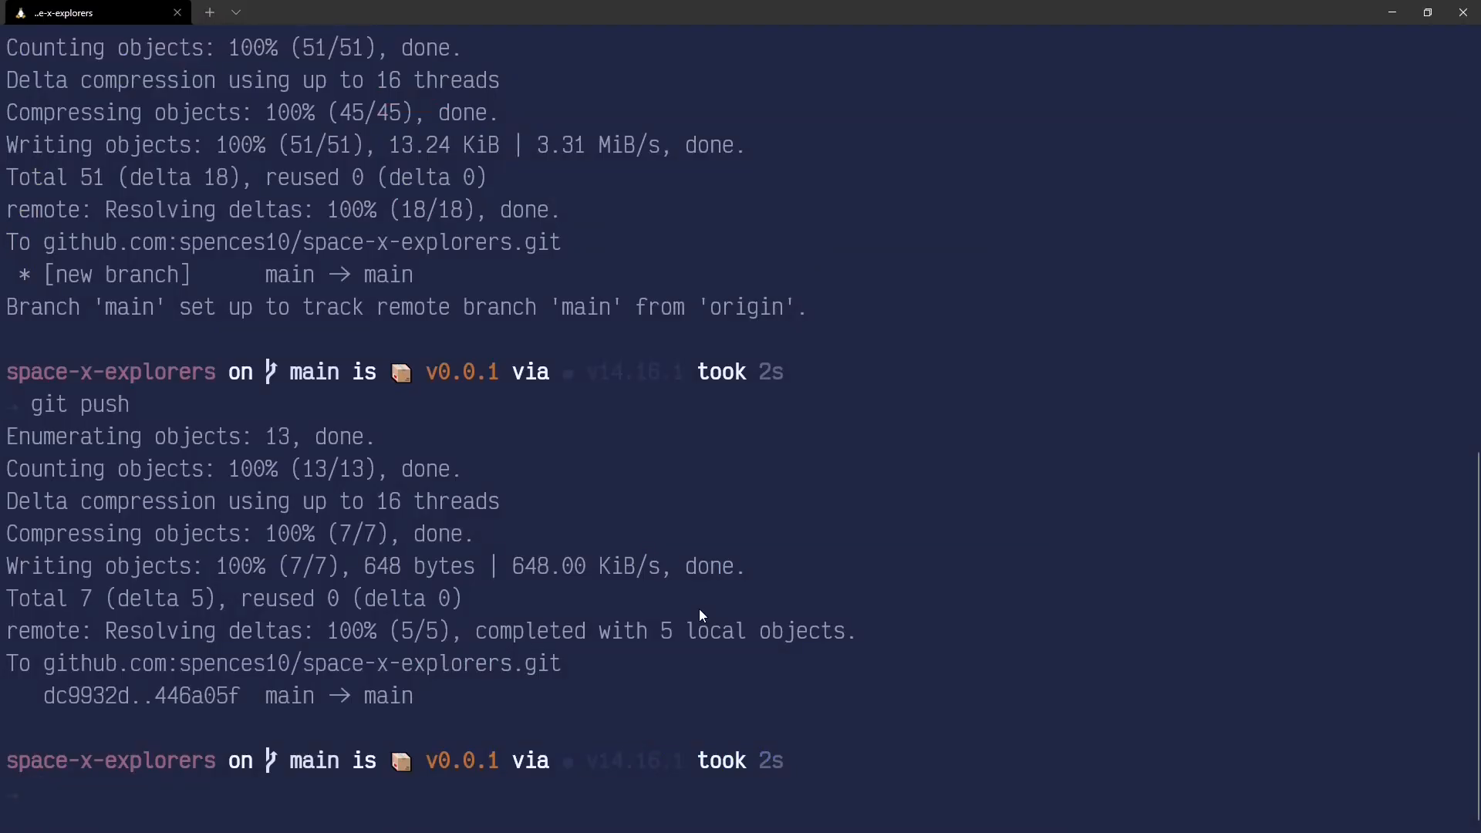
text(npx svelte-add@latest tailwindcss)
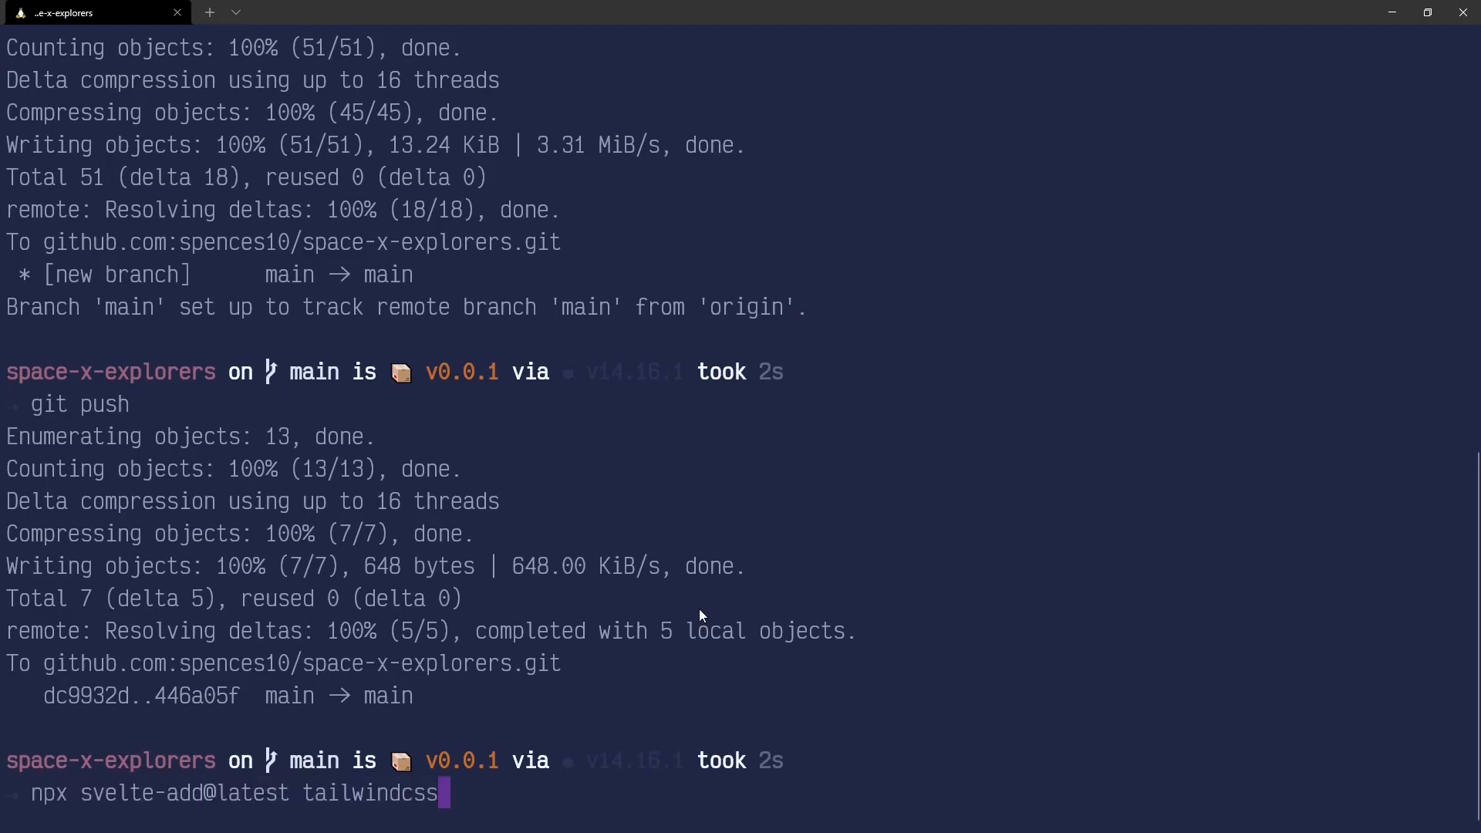
key(Return)
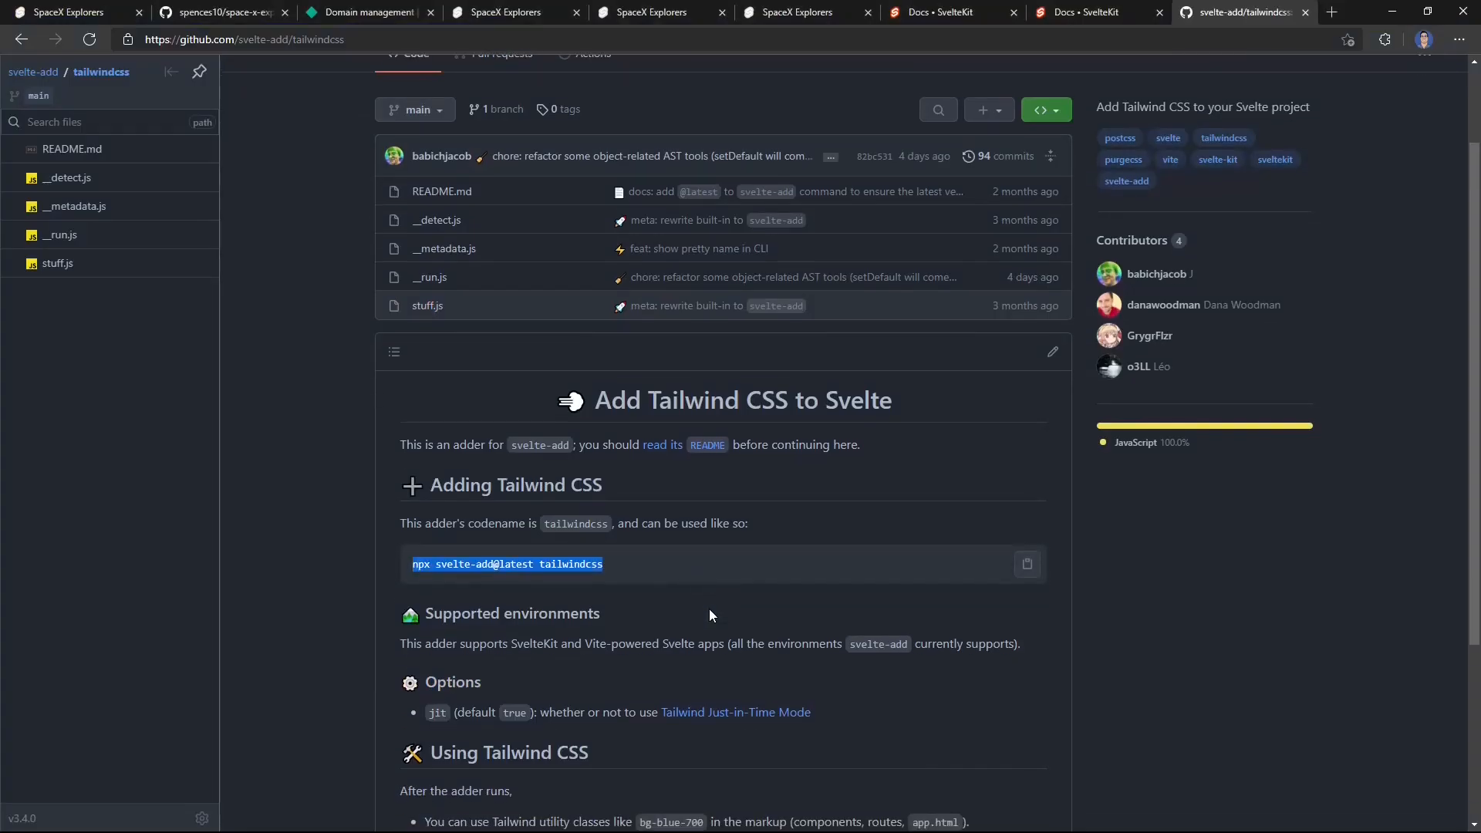
mouse_move(425, 727)
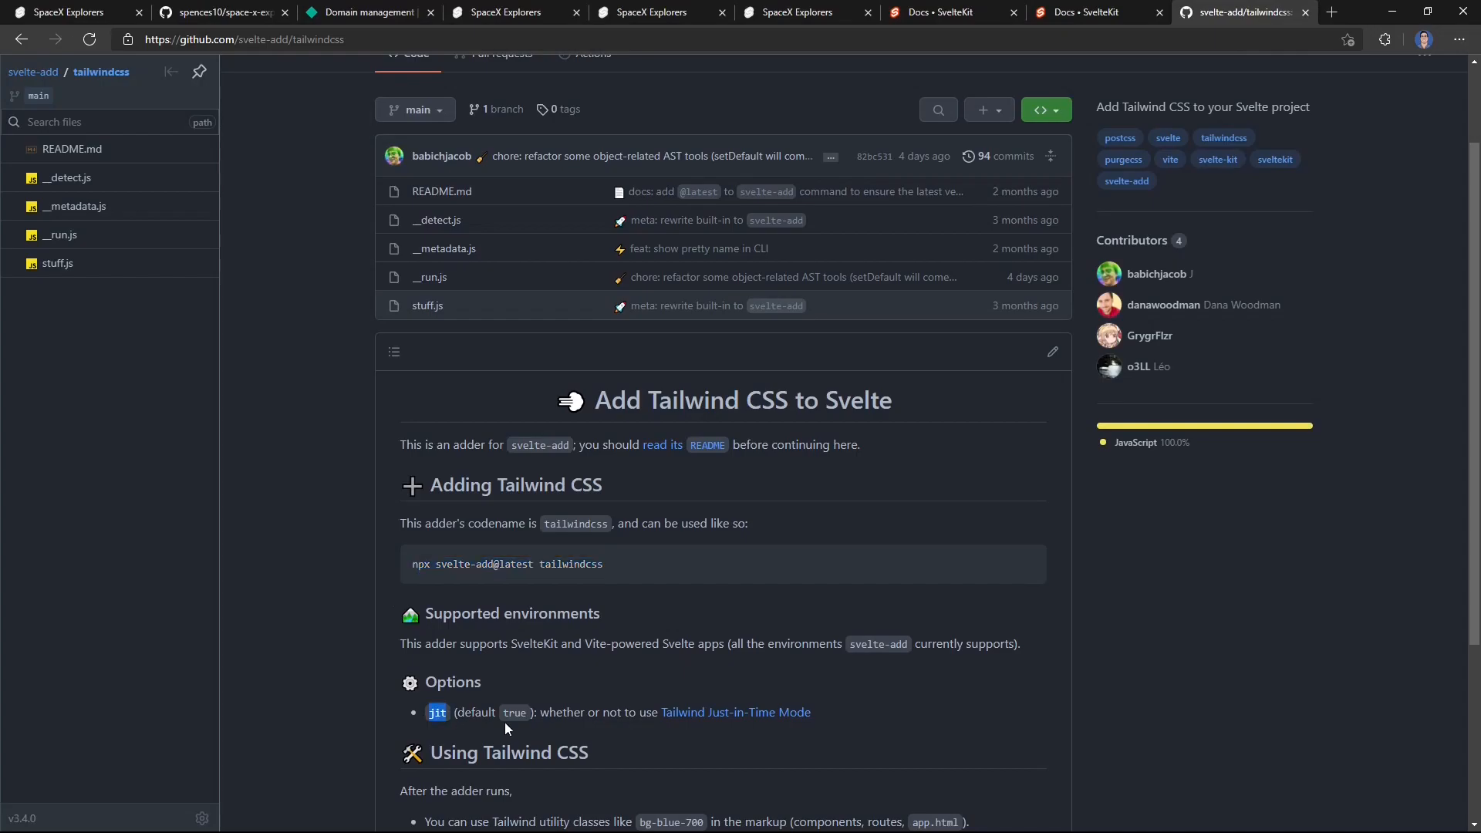
Step: Read the Tailwind Just-in-Time Mode docs, then close the GitHub and extra SpaceX Explorers tabs
click(735, 712)
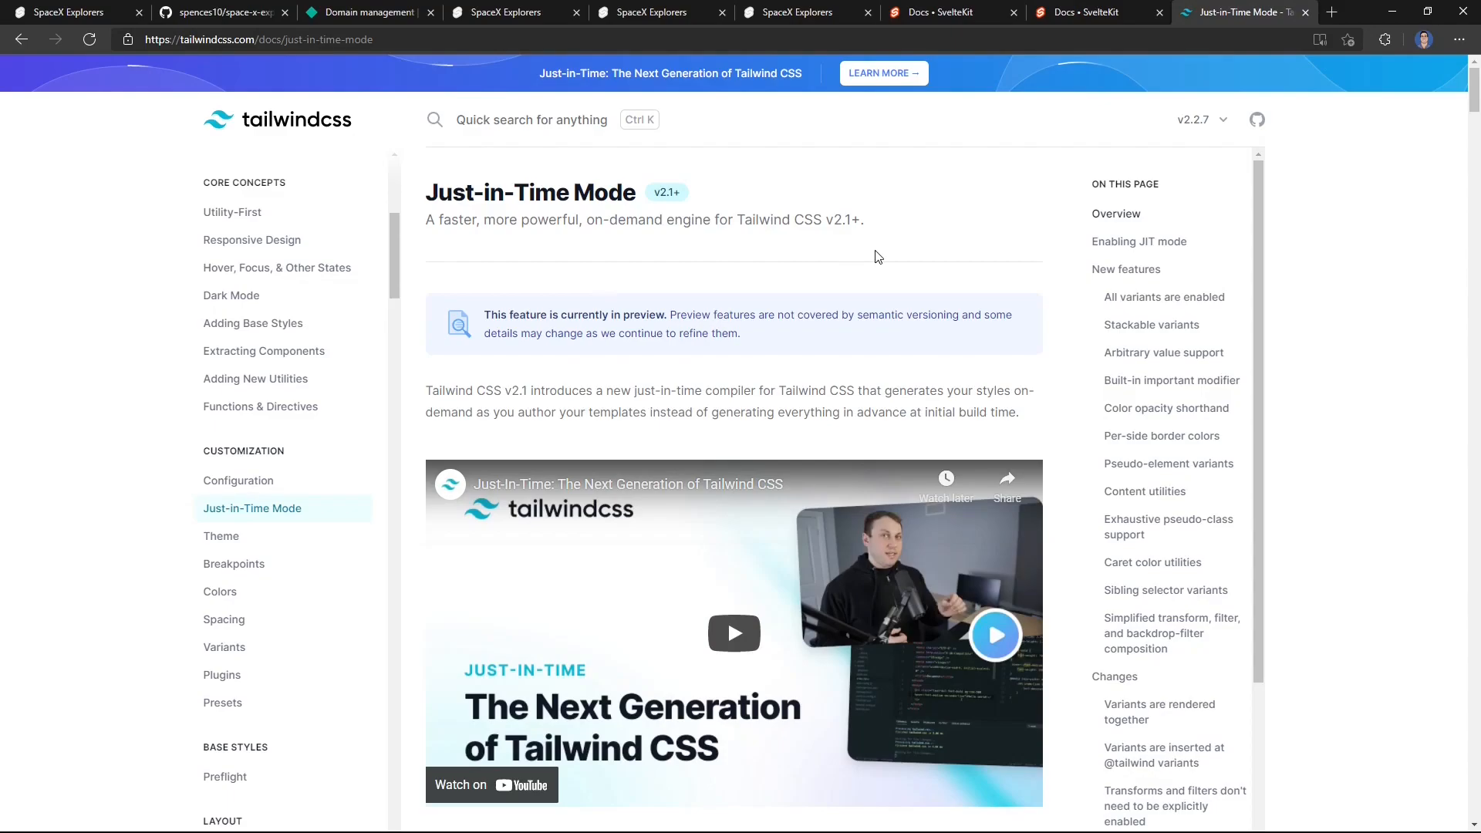
mouse_move(396, 202)
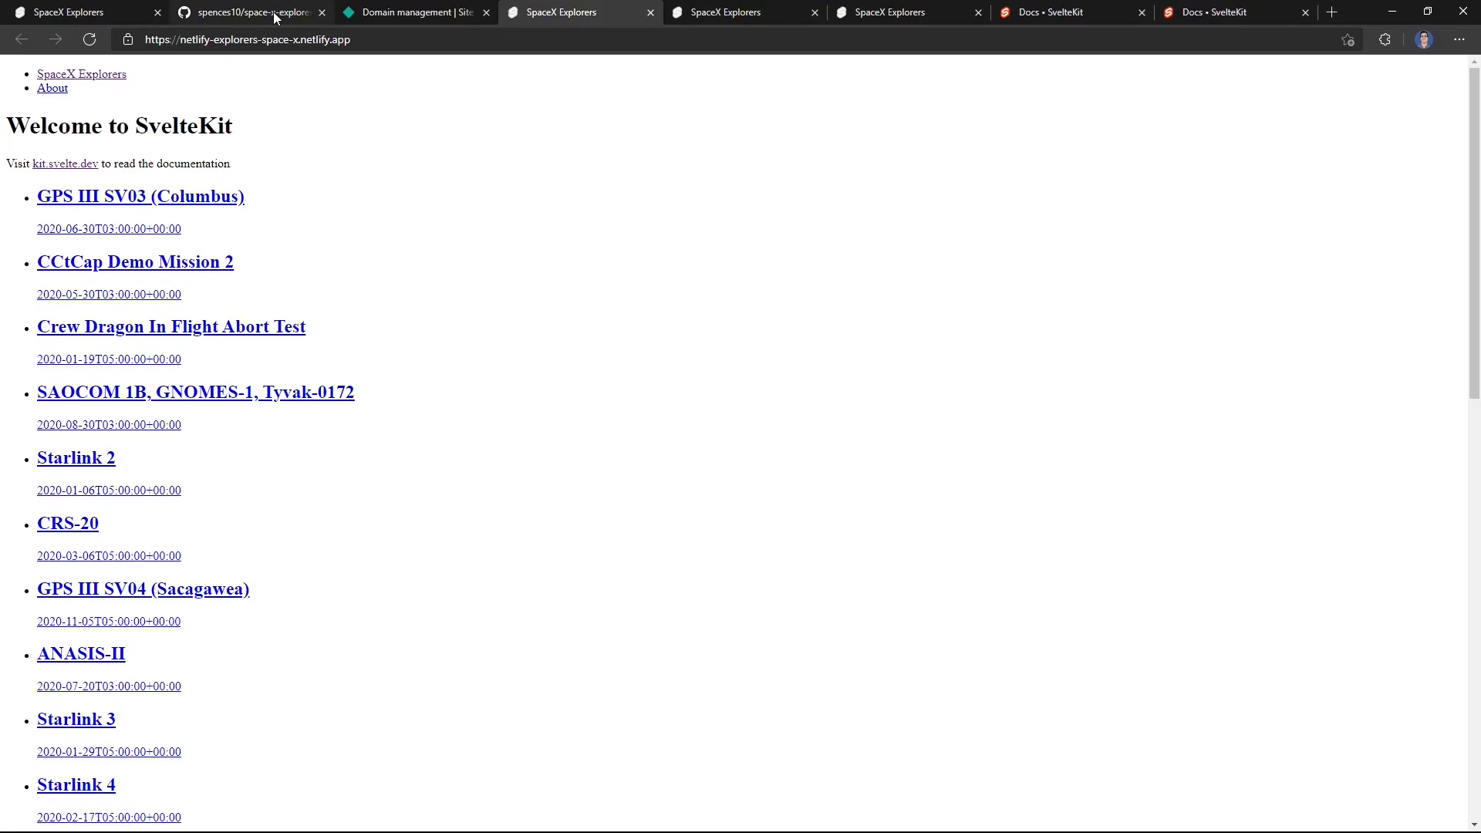
click(322, 13)
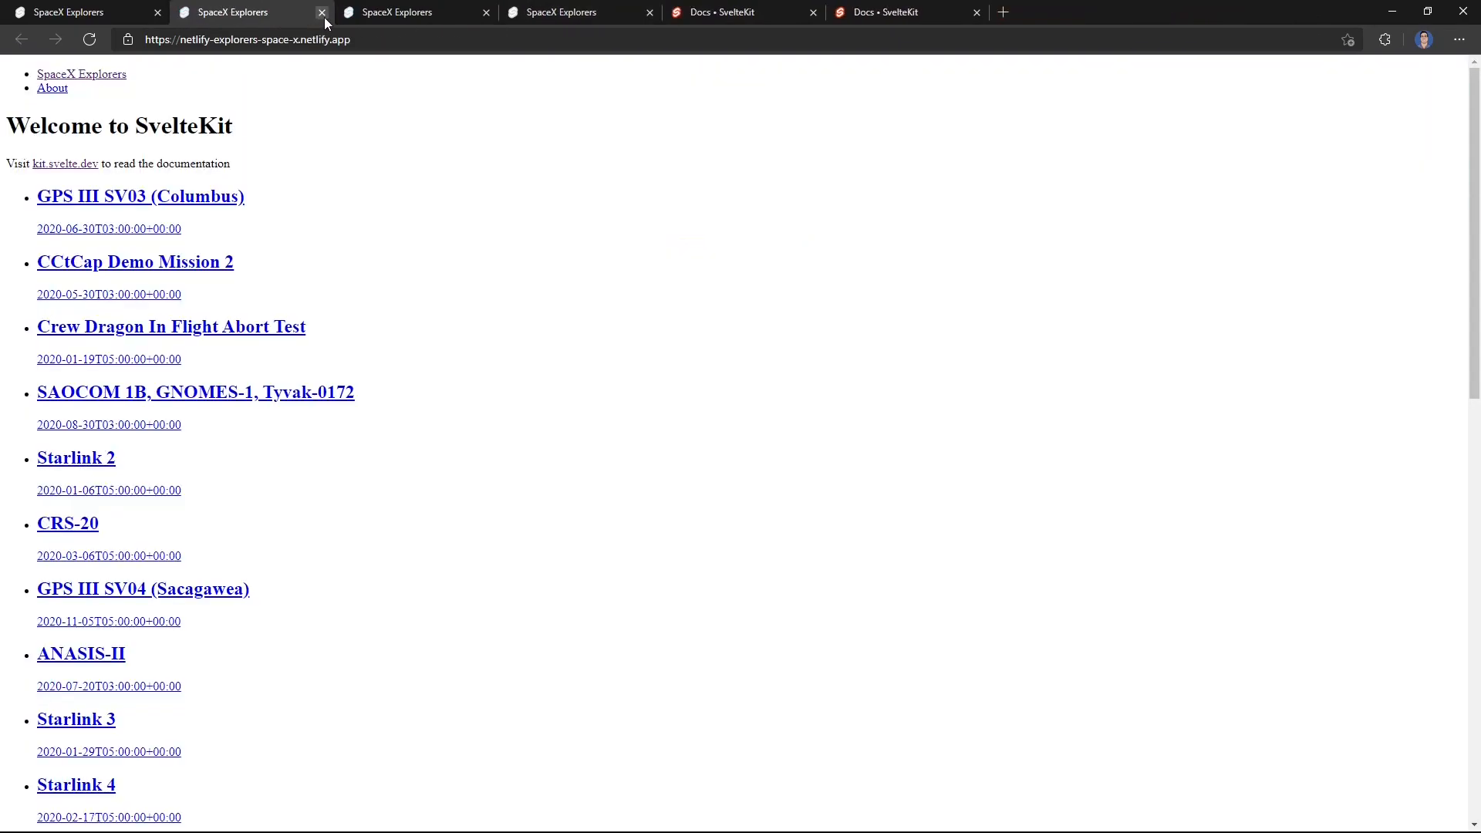
click(321, 13)
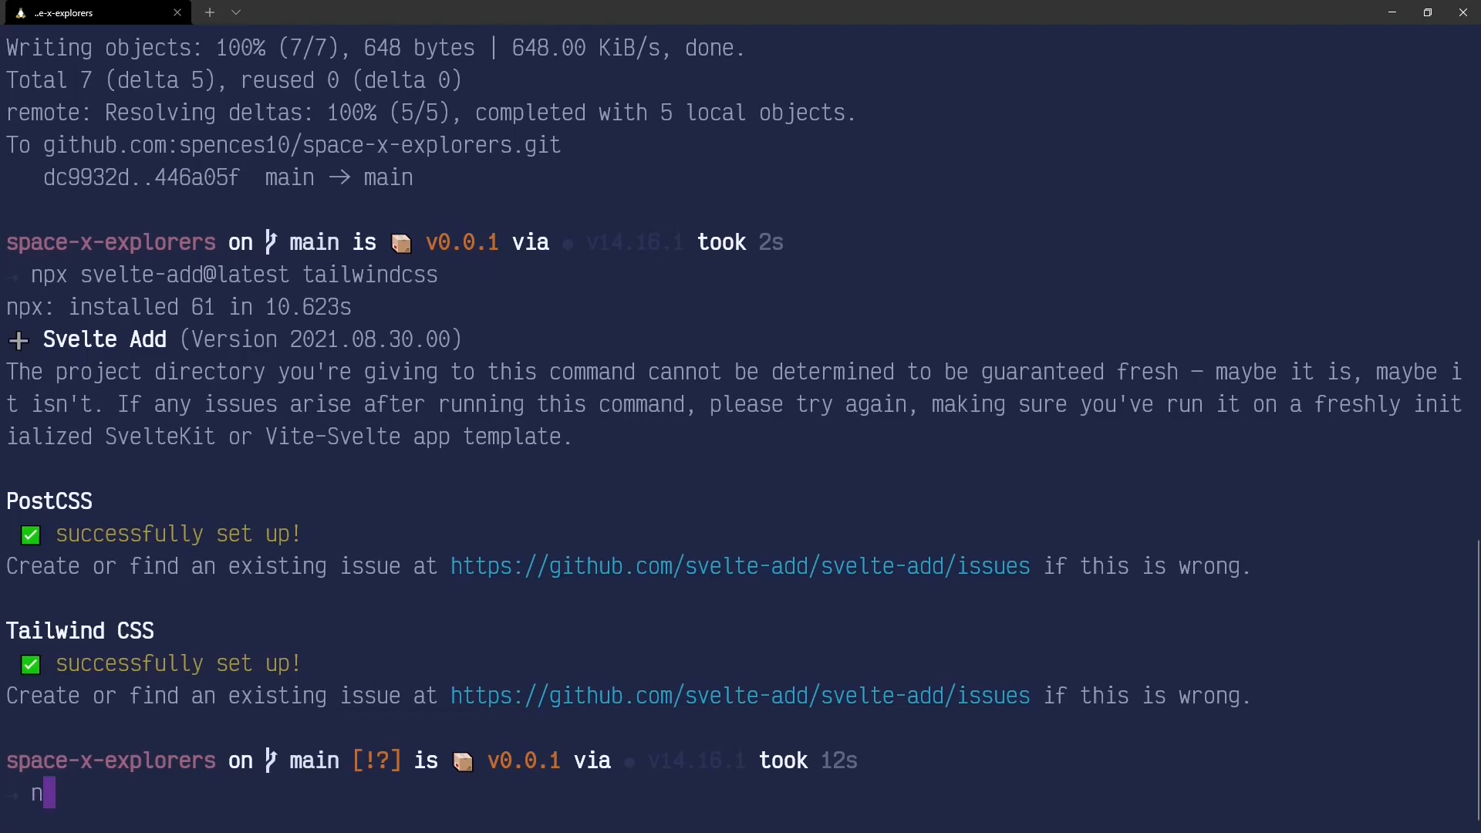
Step: Type 'npm i -D dais' to start installing daisyUI as a dev dependency
text(pm i -D)
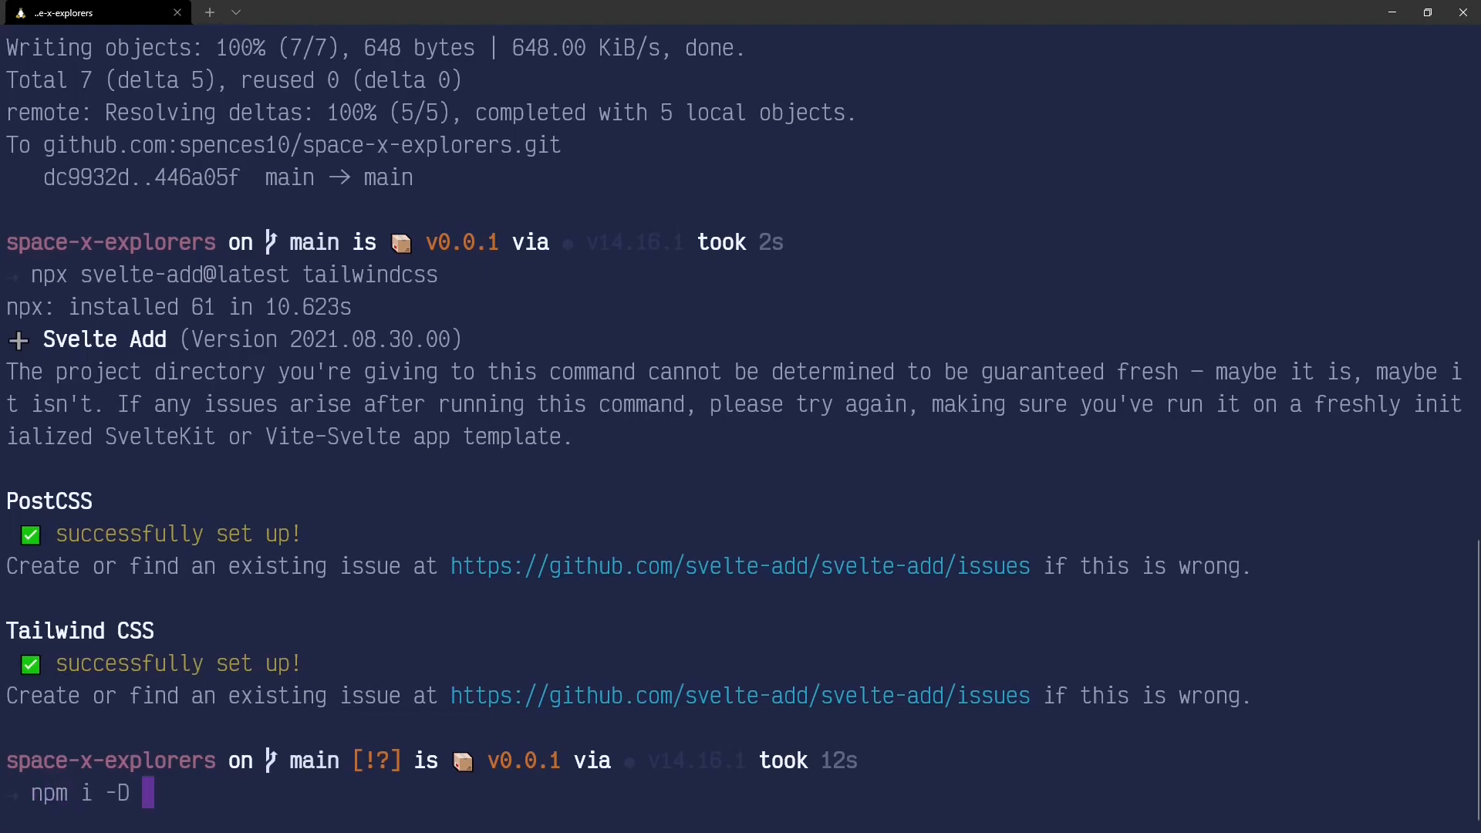
text(dais)
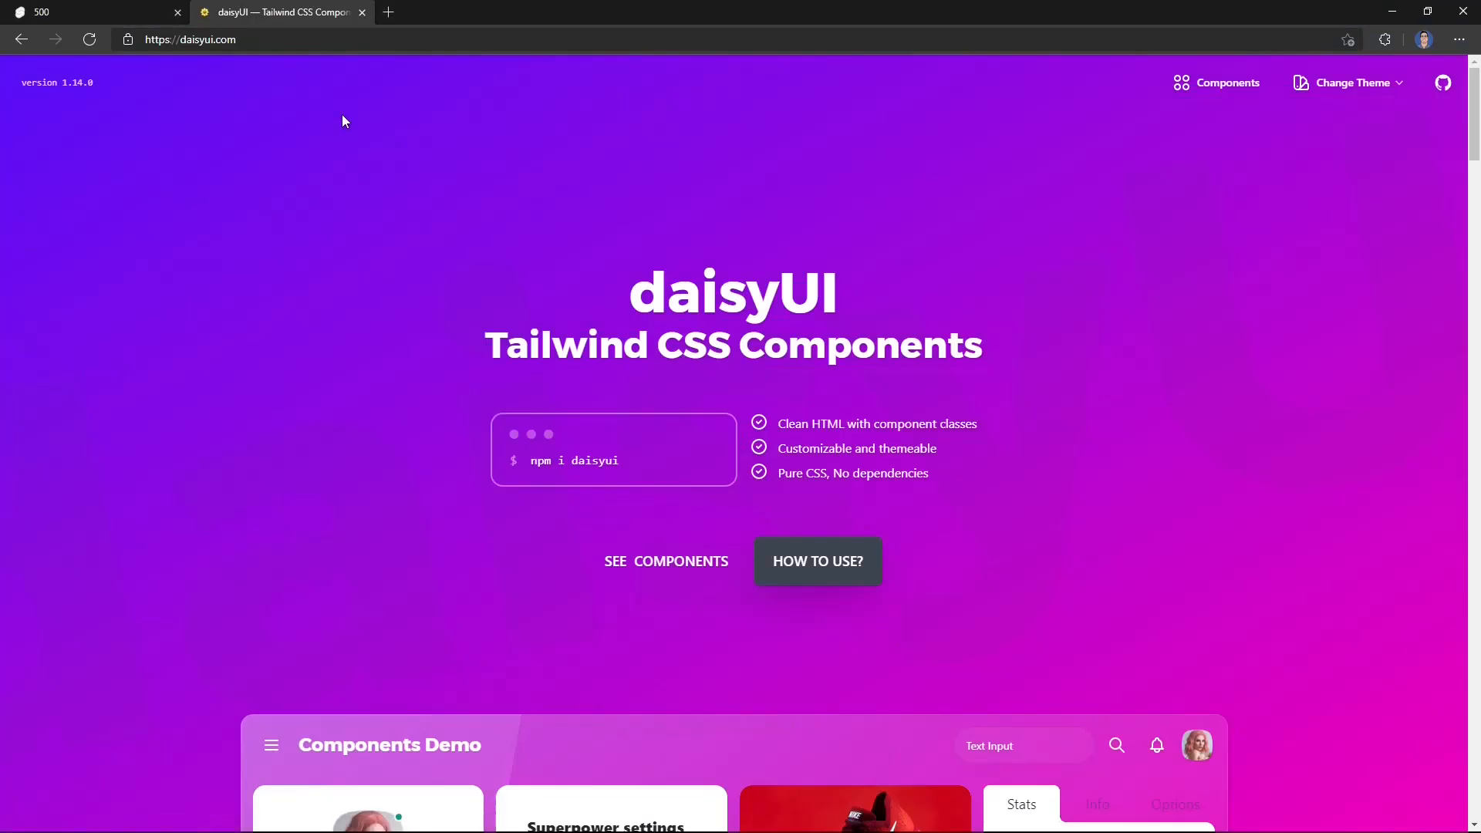
mouse_move(337, 139)
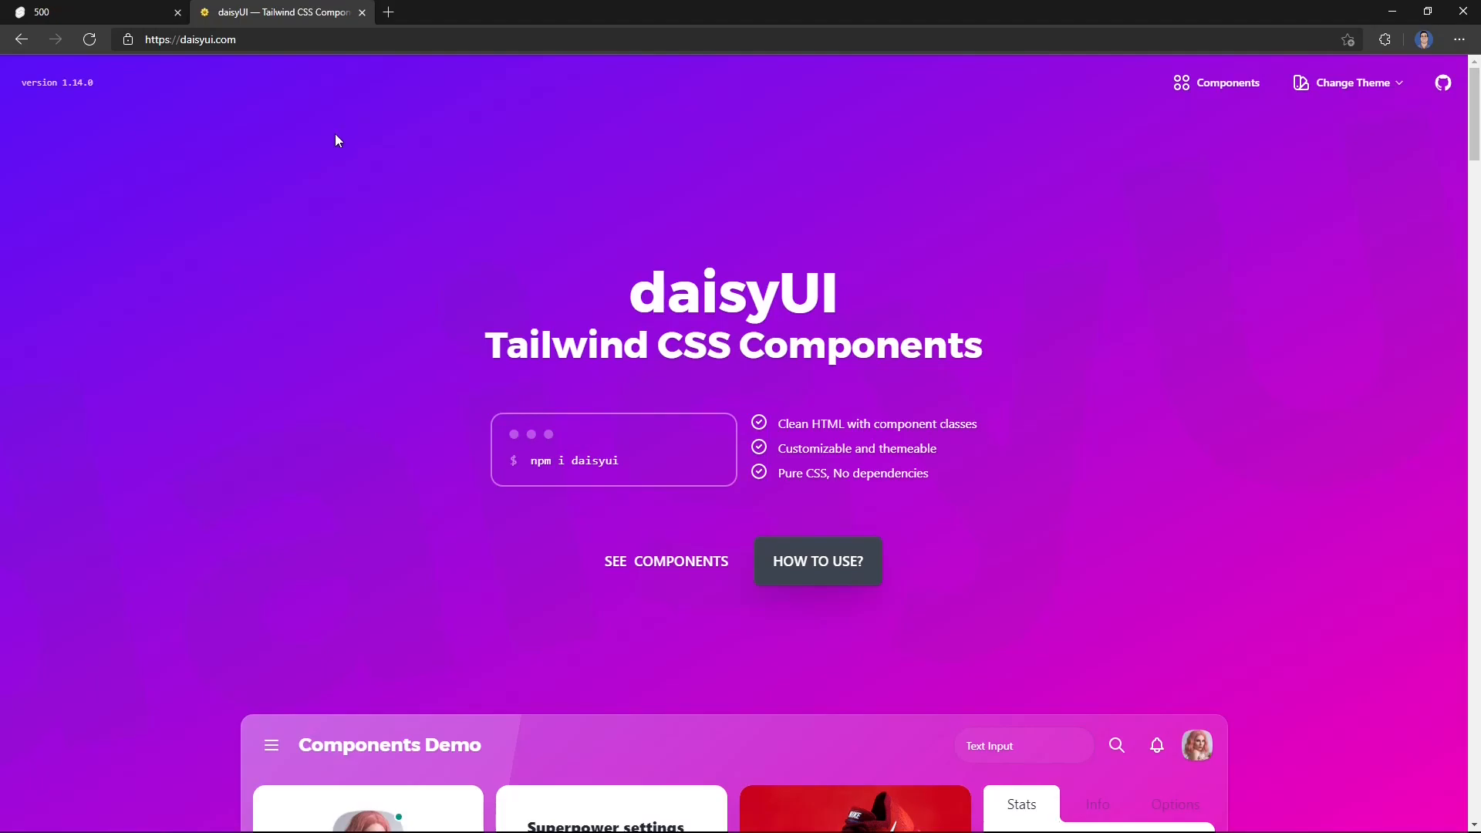
mouse_move(1229, 84)
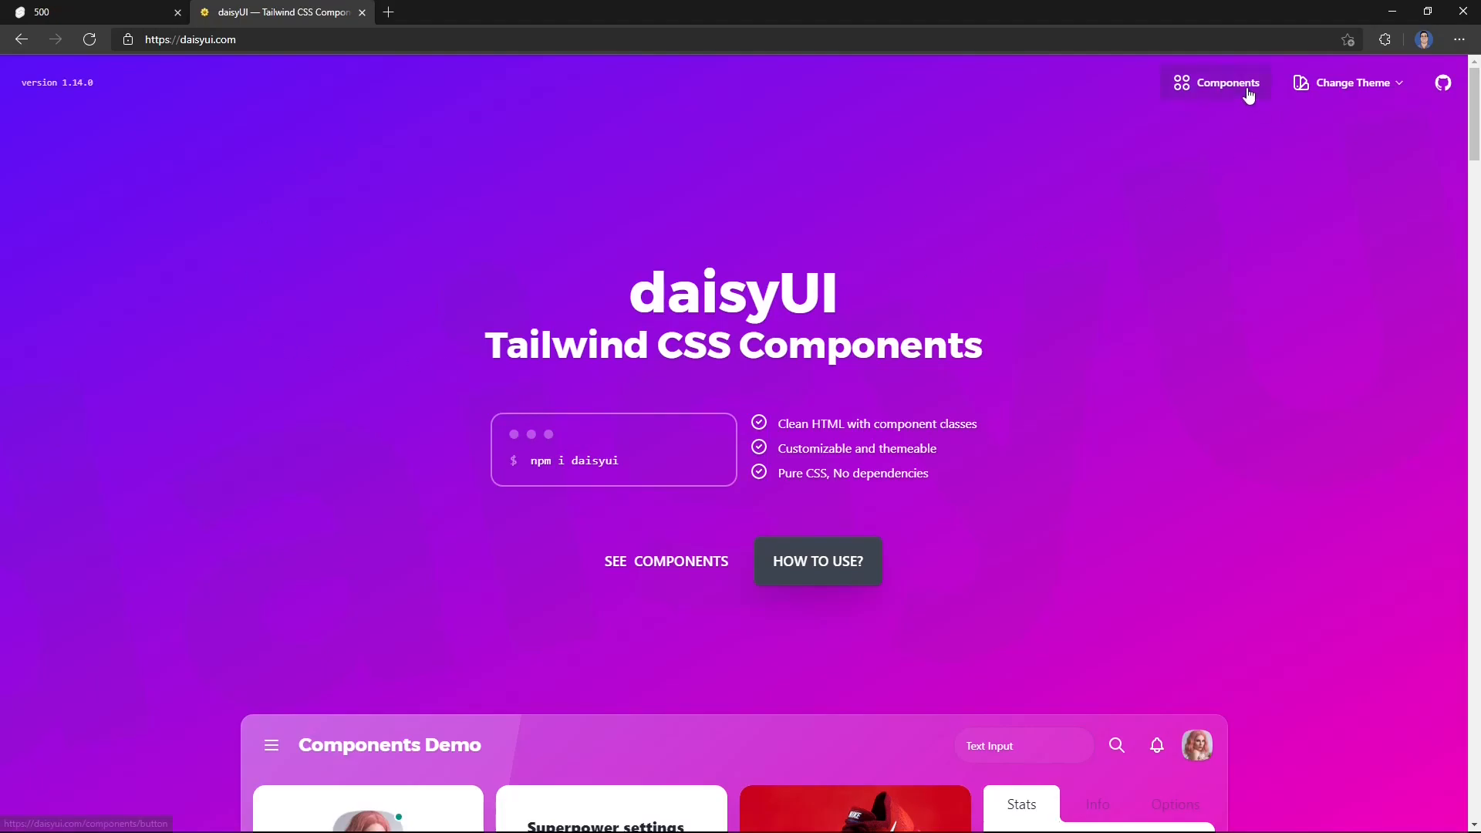
Step: Go to the daisyUI Components documentation from the daisyui.com home page
click(817, 560)
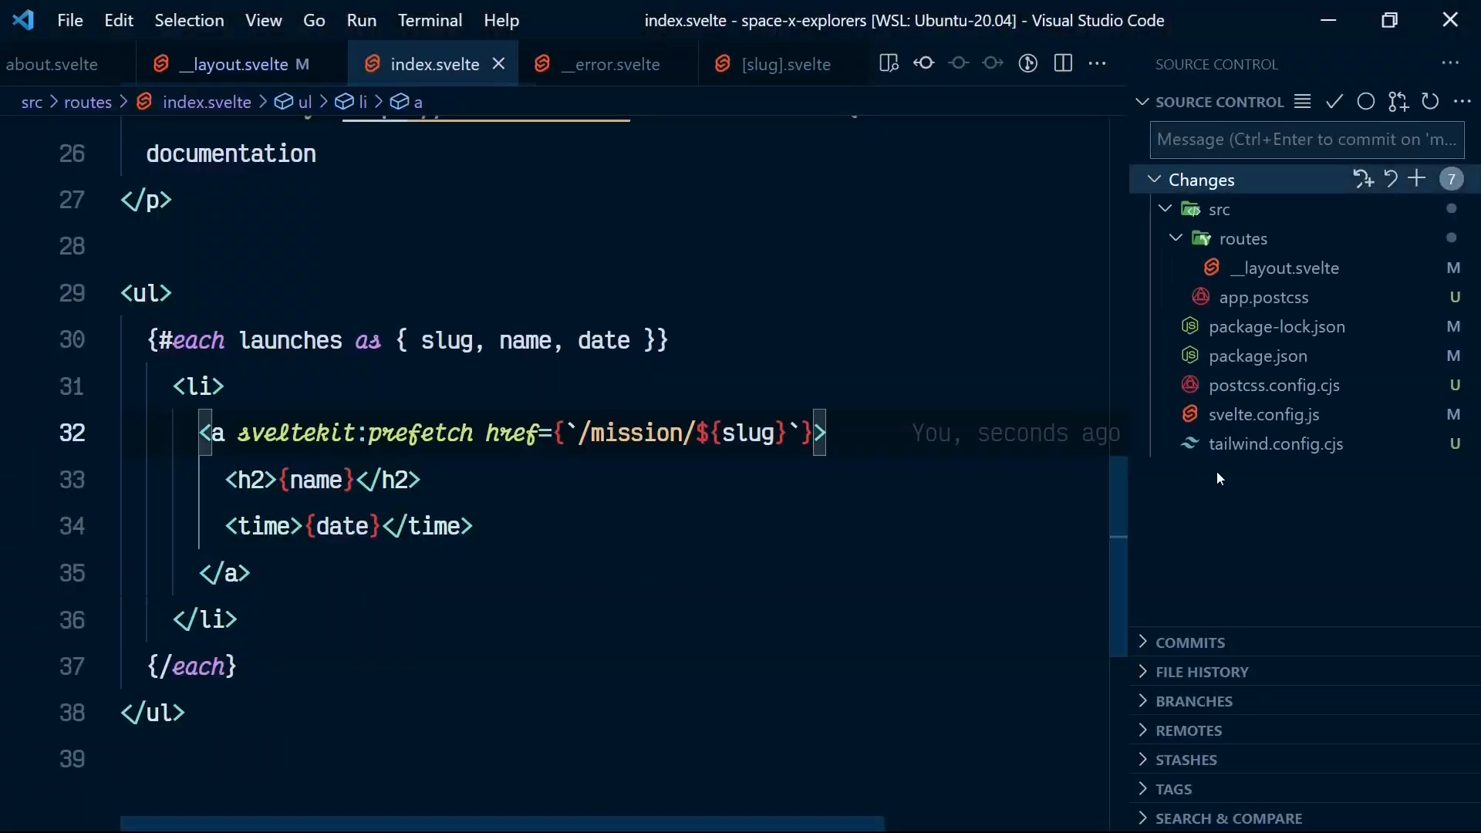
mouse_move(1272, 444)
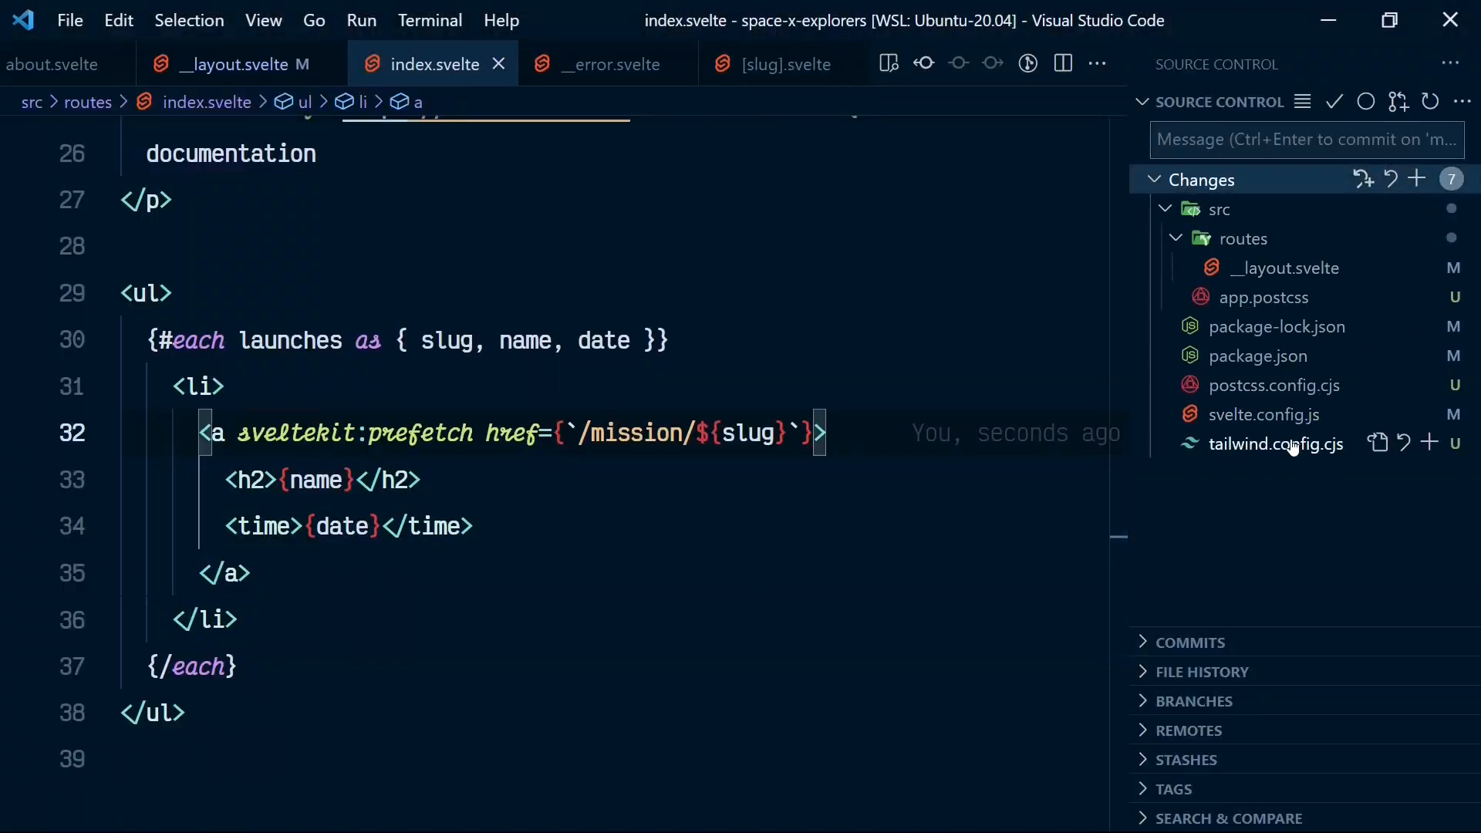
mouse_move(1095, 337)
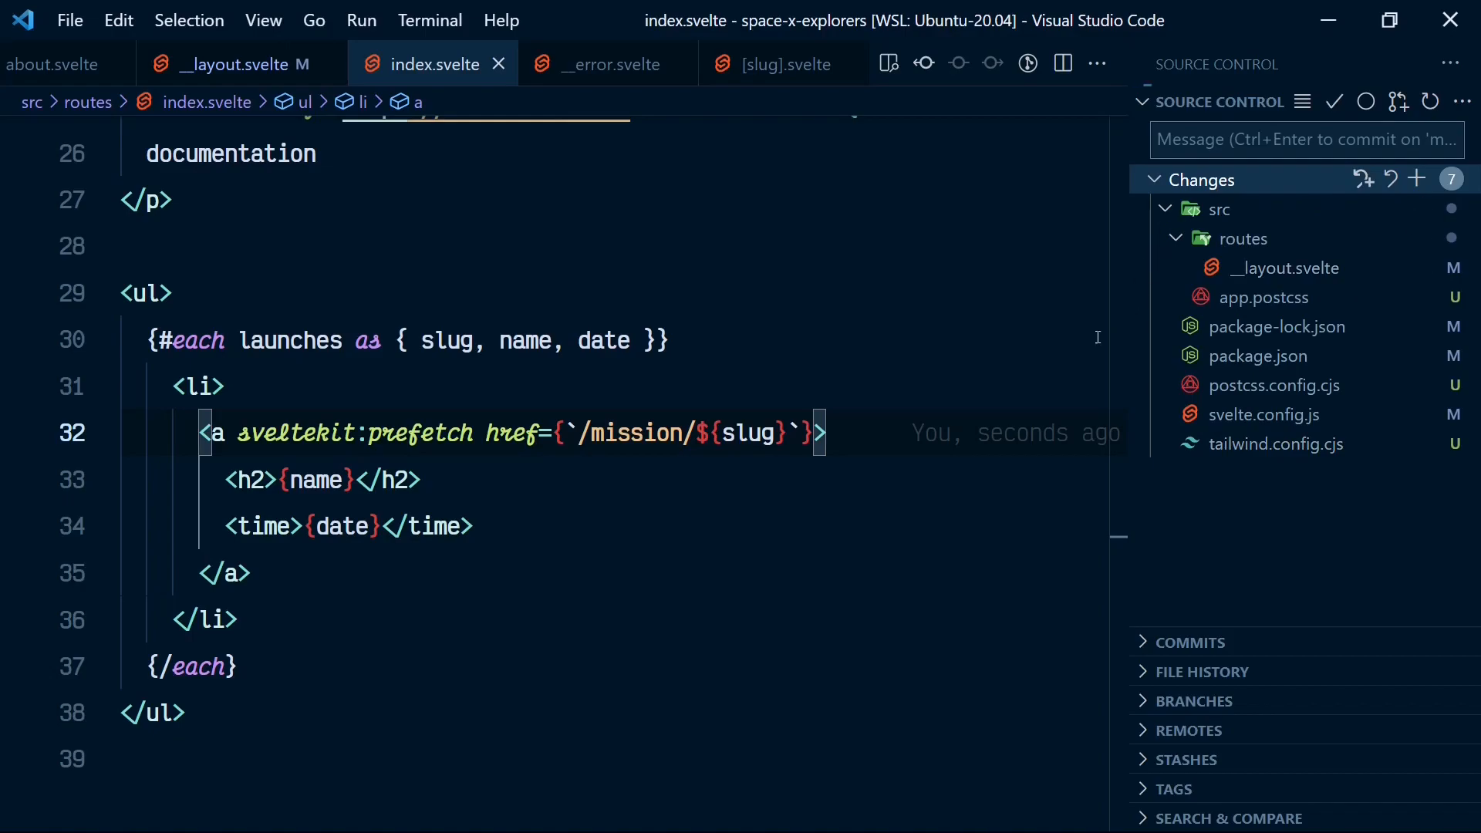
mouse_move(1284, 268)
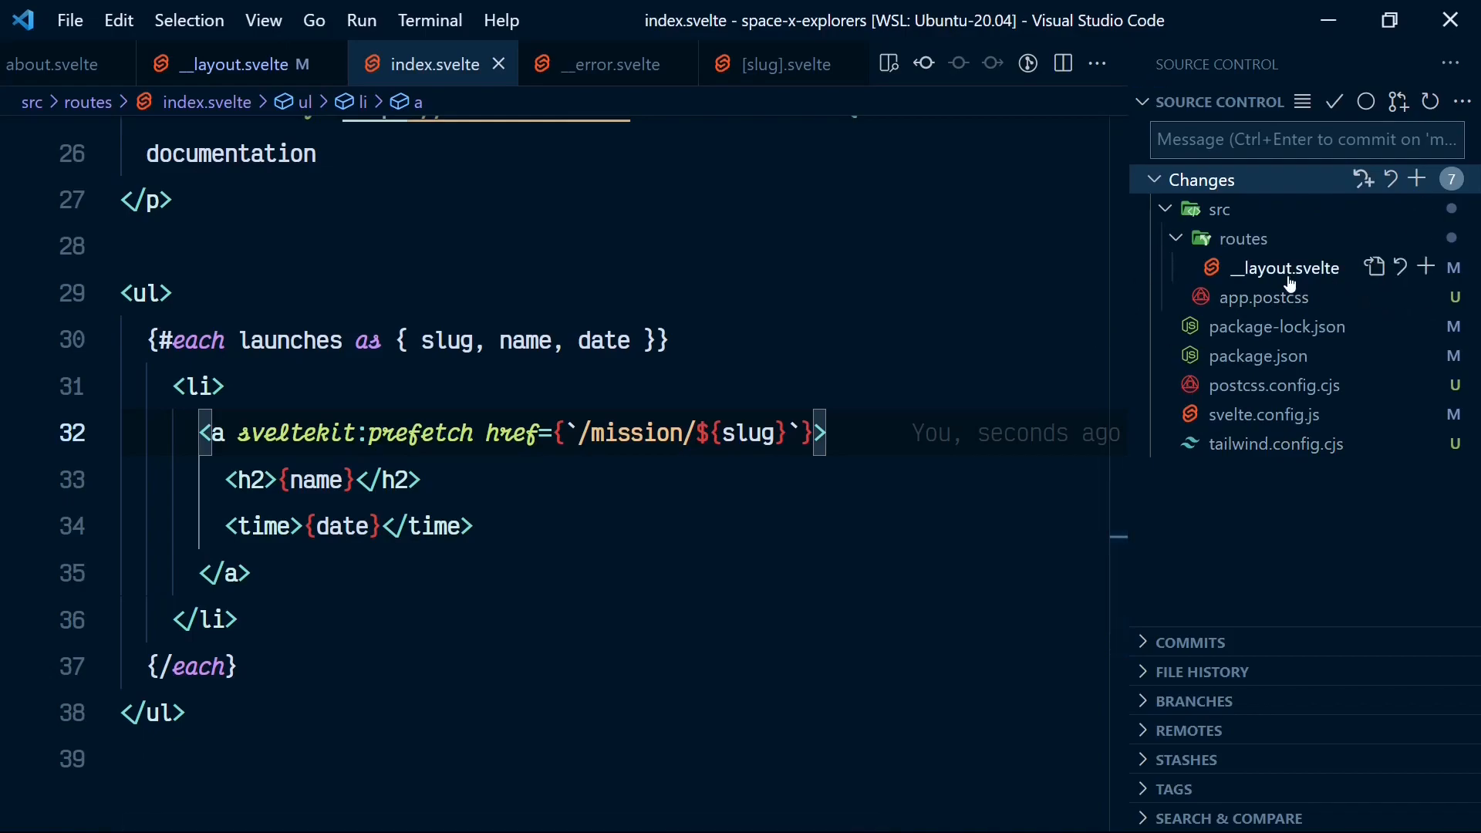
Step: Review diffs for tailwind.config.cjs, svelte.config.js, postcss.config.cjs and package.json dependencies
click(1277, 444)
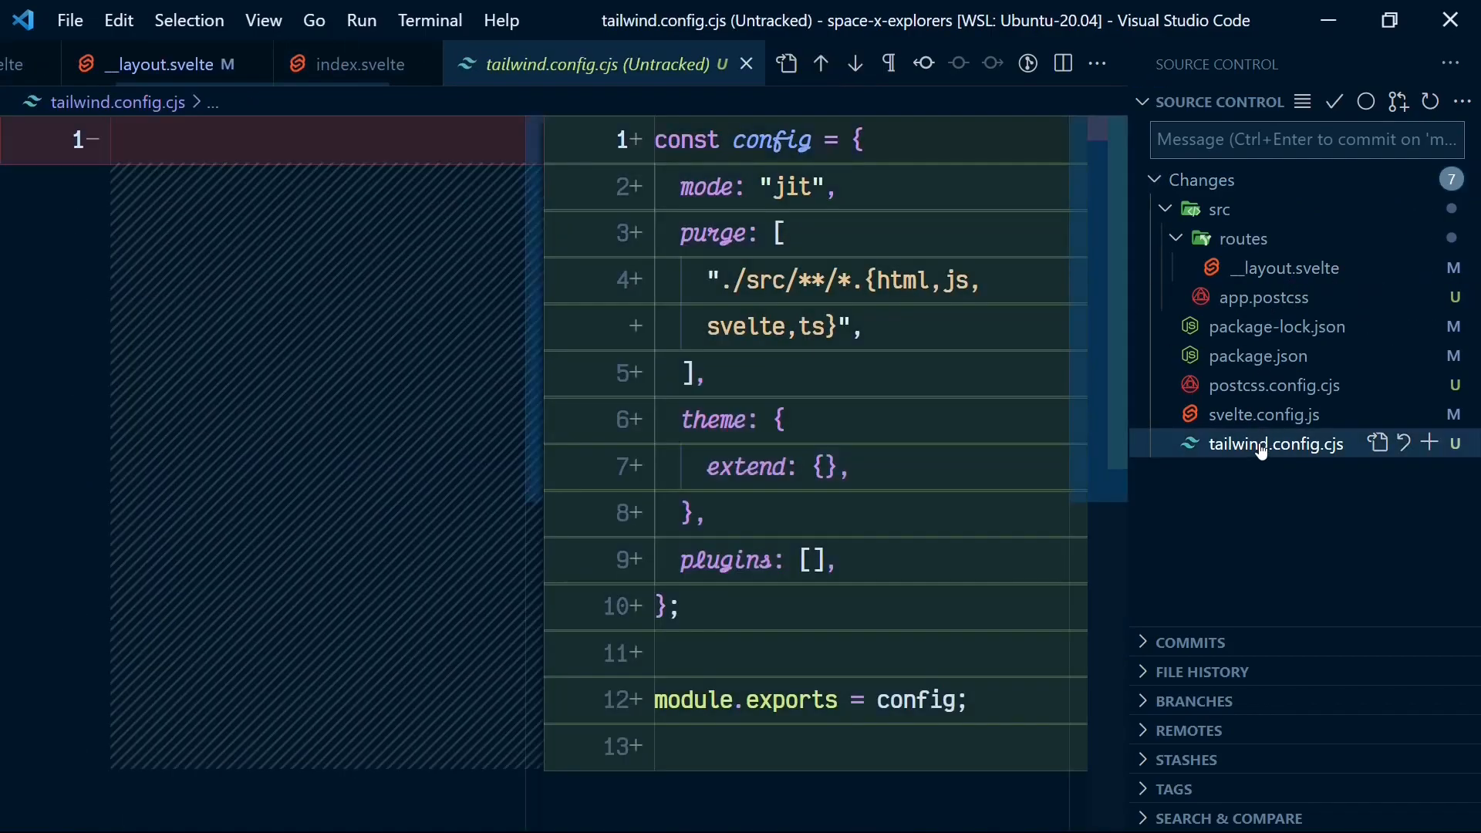
click(1266, 414)
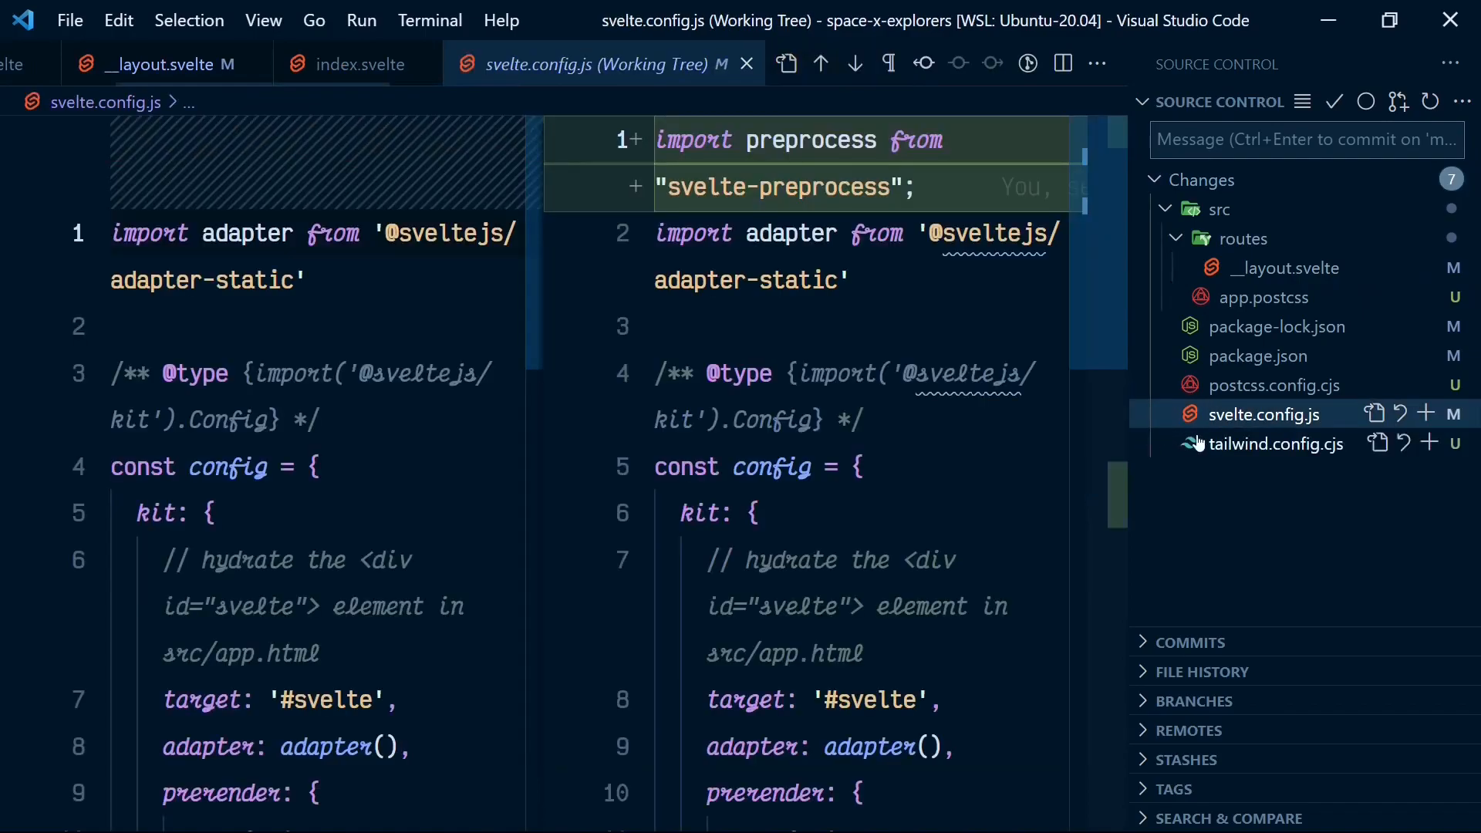
click(1276, 385)
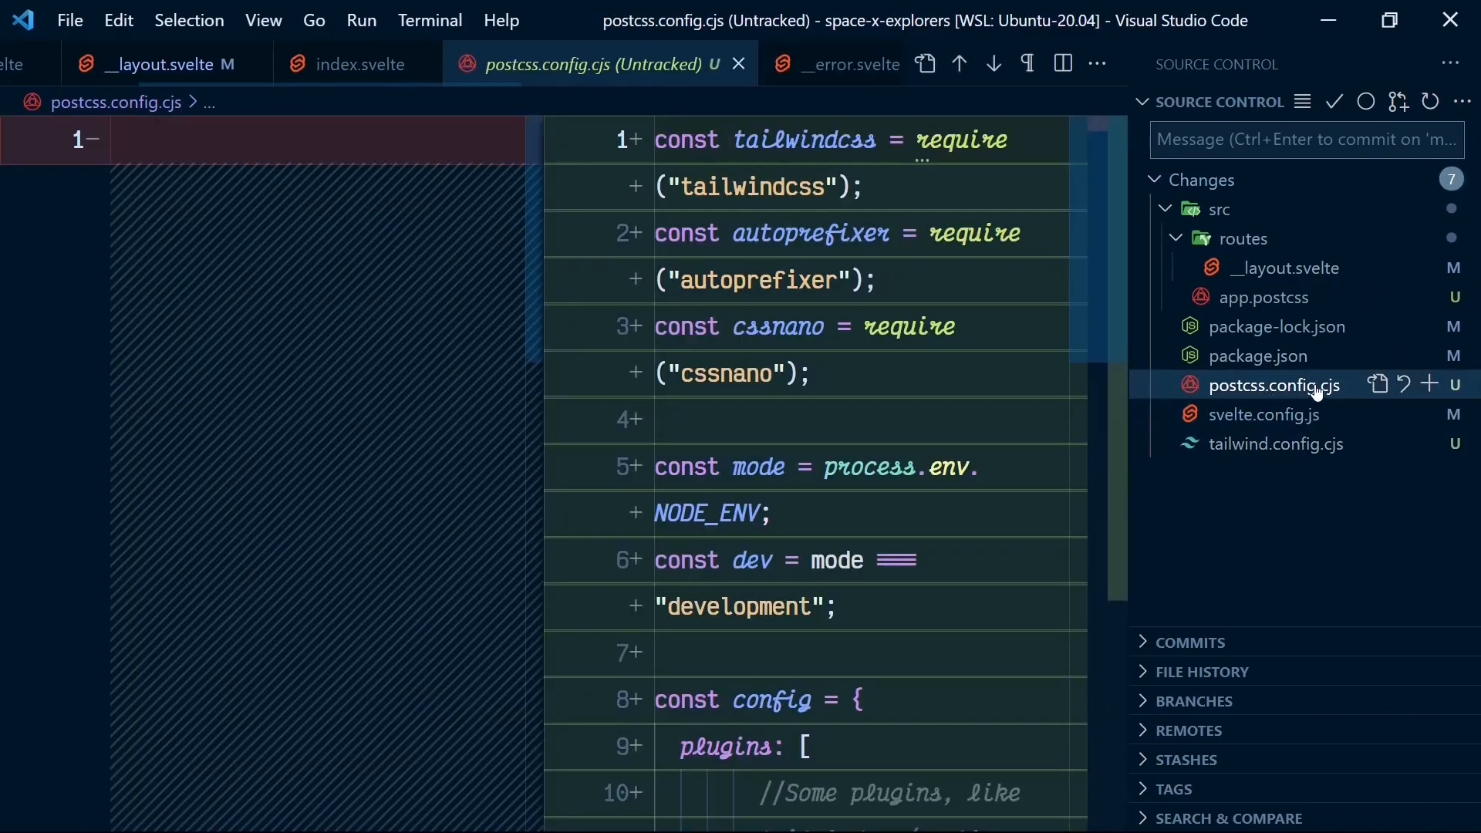
click(1258, 355)
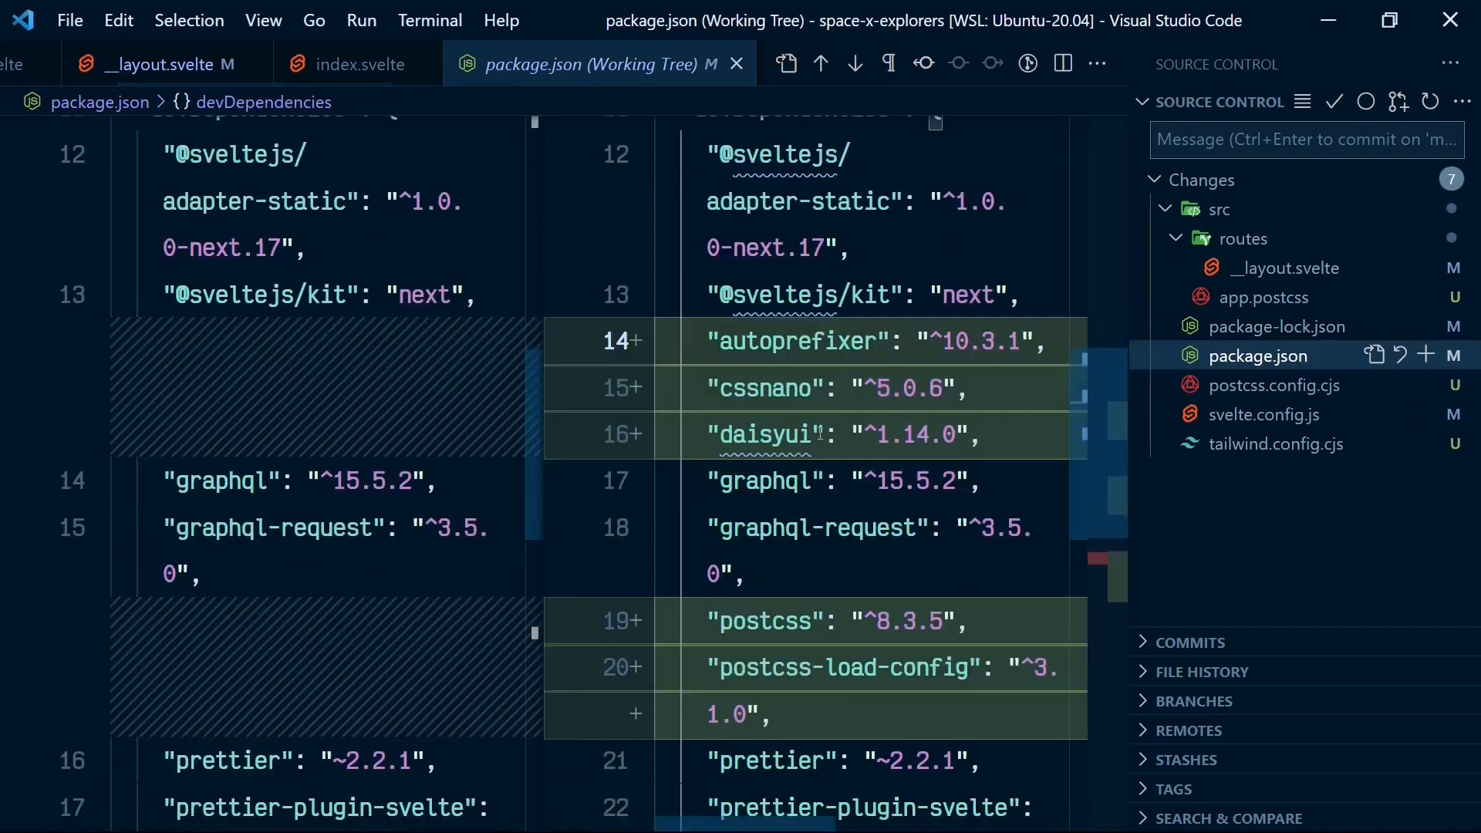
Step: Review the new app.postcss stylesheet and the __layout.svelte import change
scroll(down, 3)
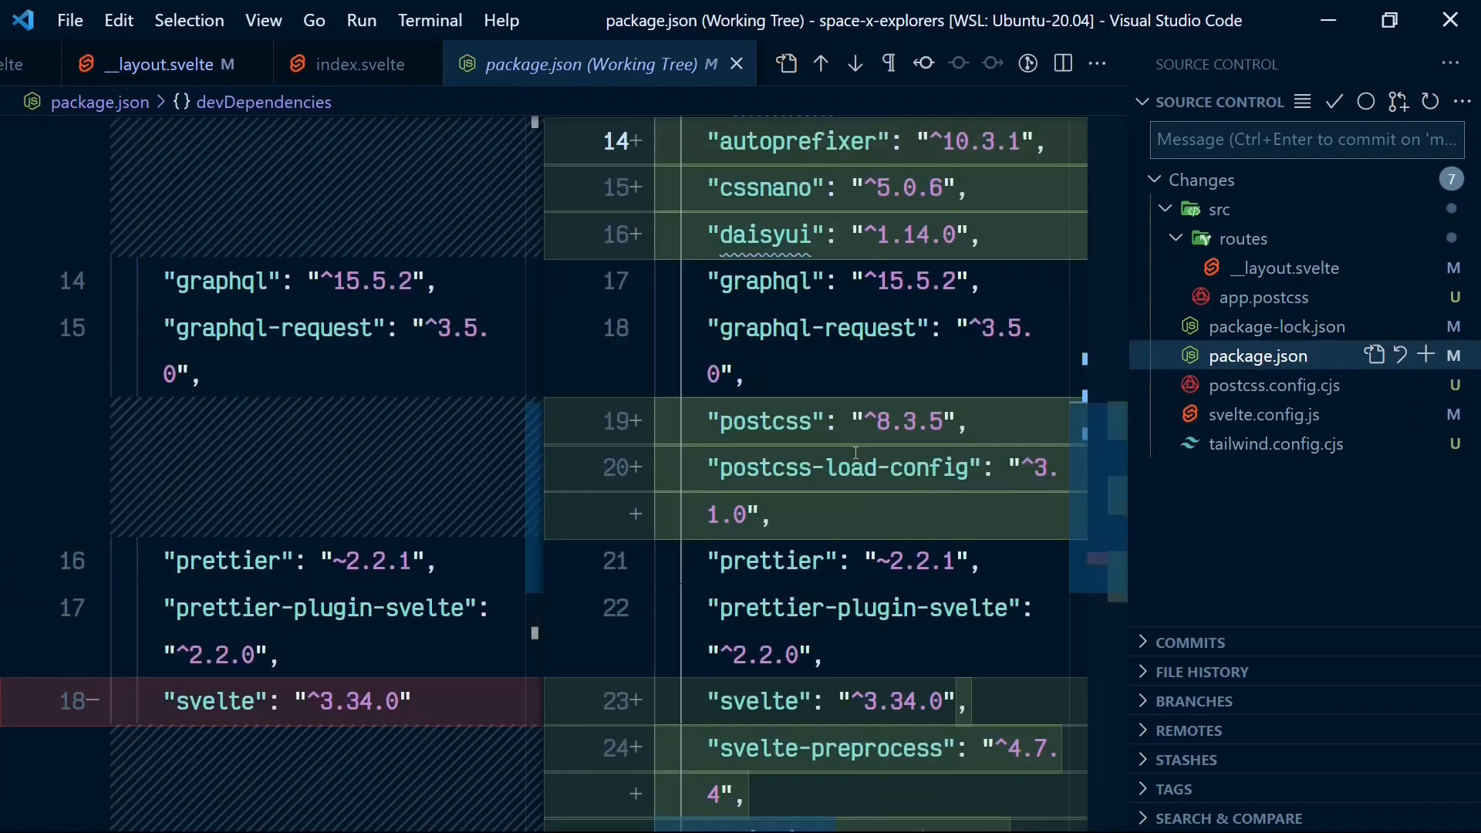
click(1266, 296)
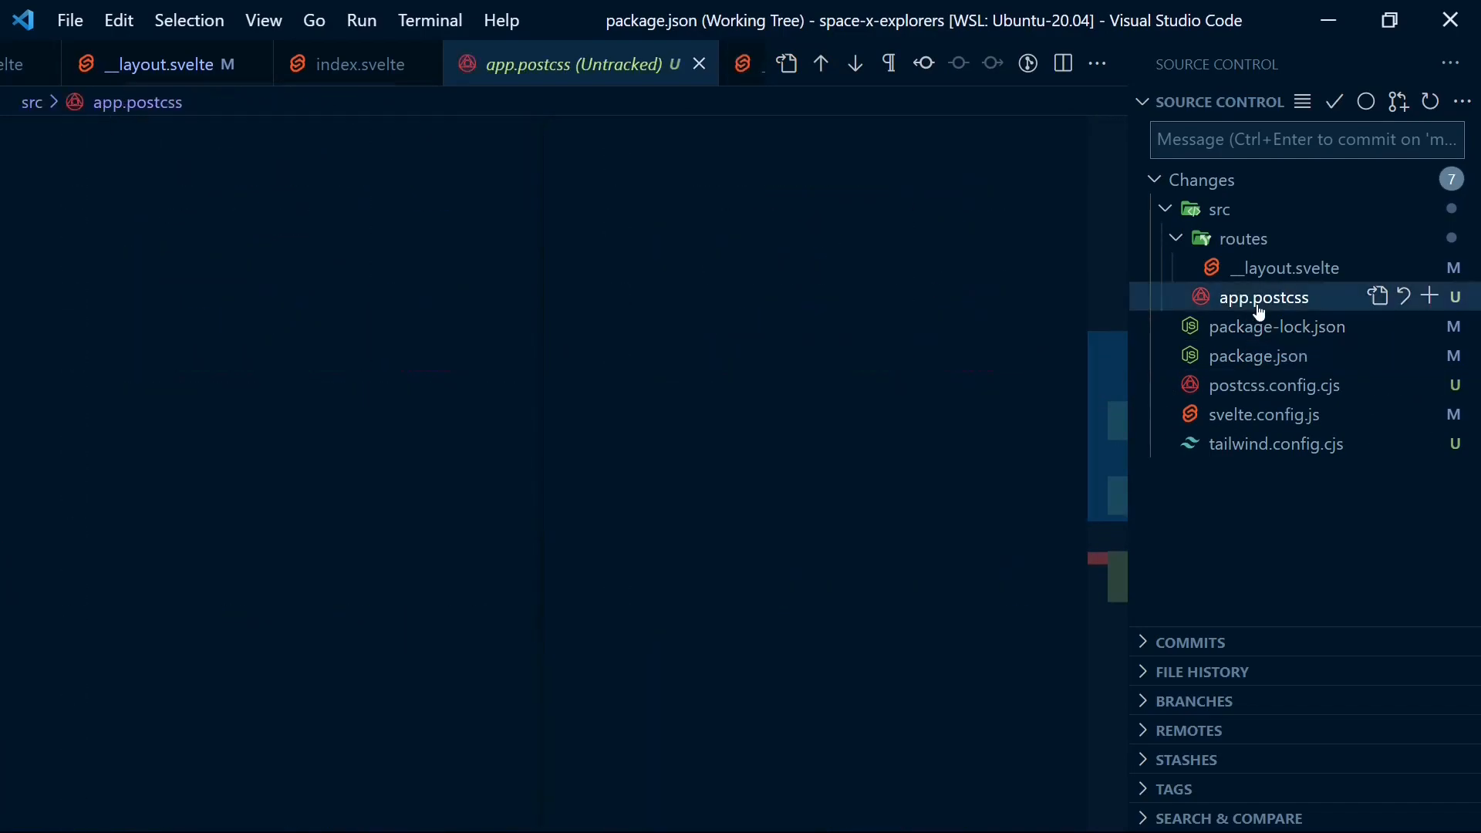
click(1264, 296)
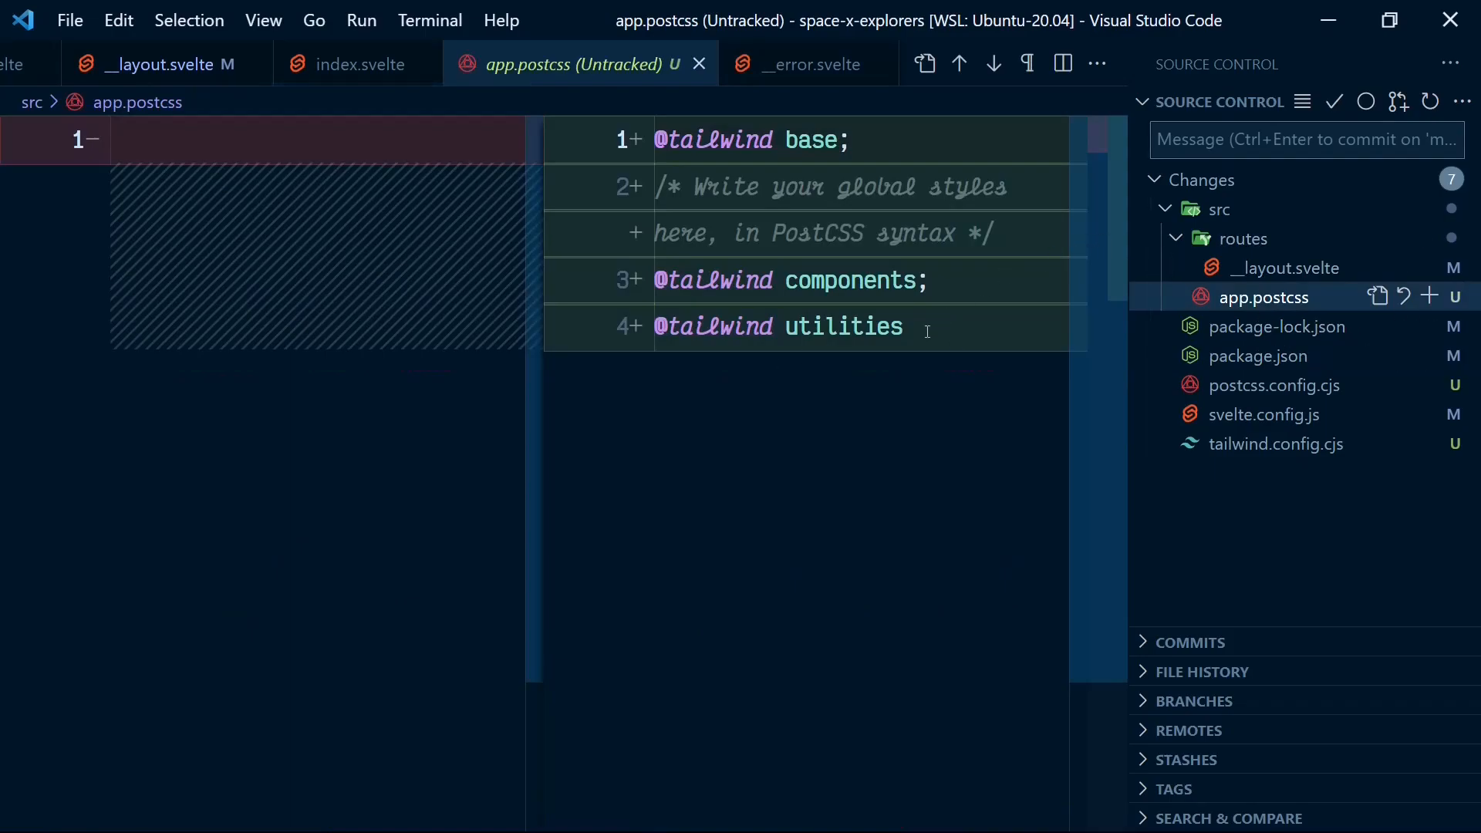
mouse_move(1299, 279)
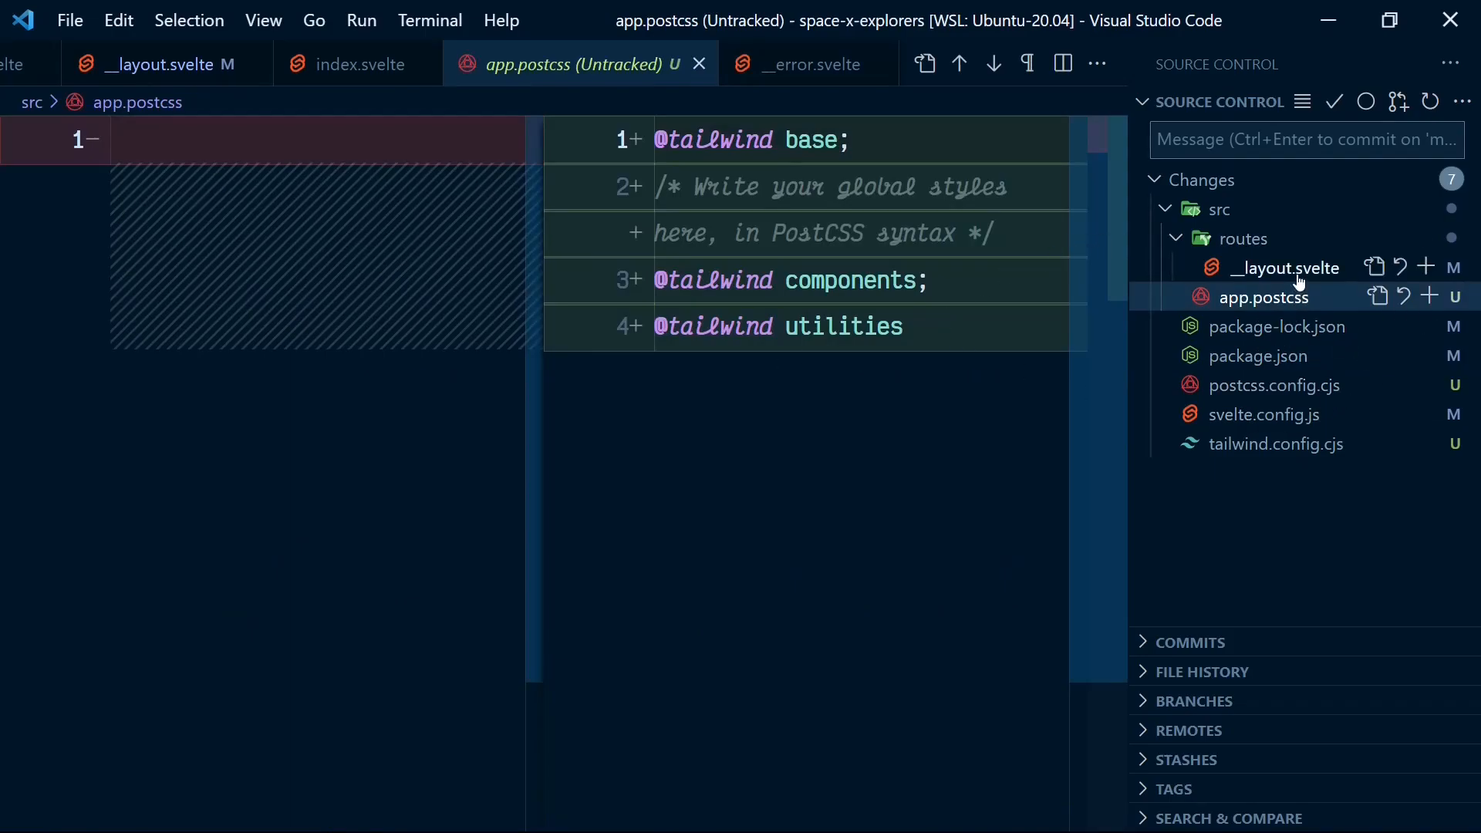
click(1284, 267)
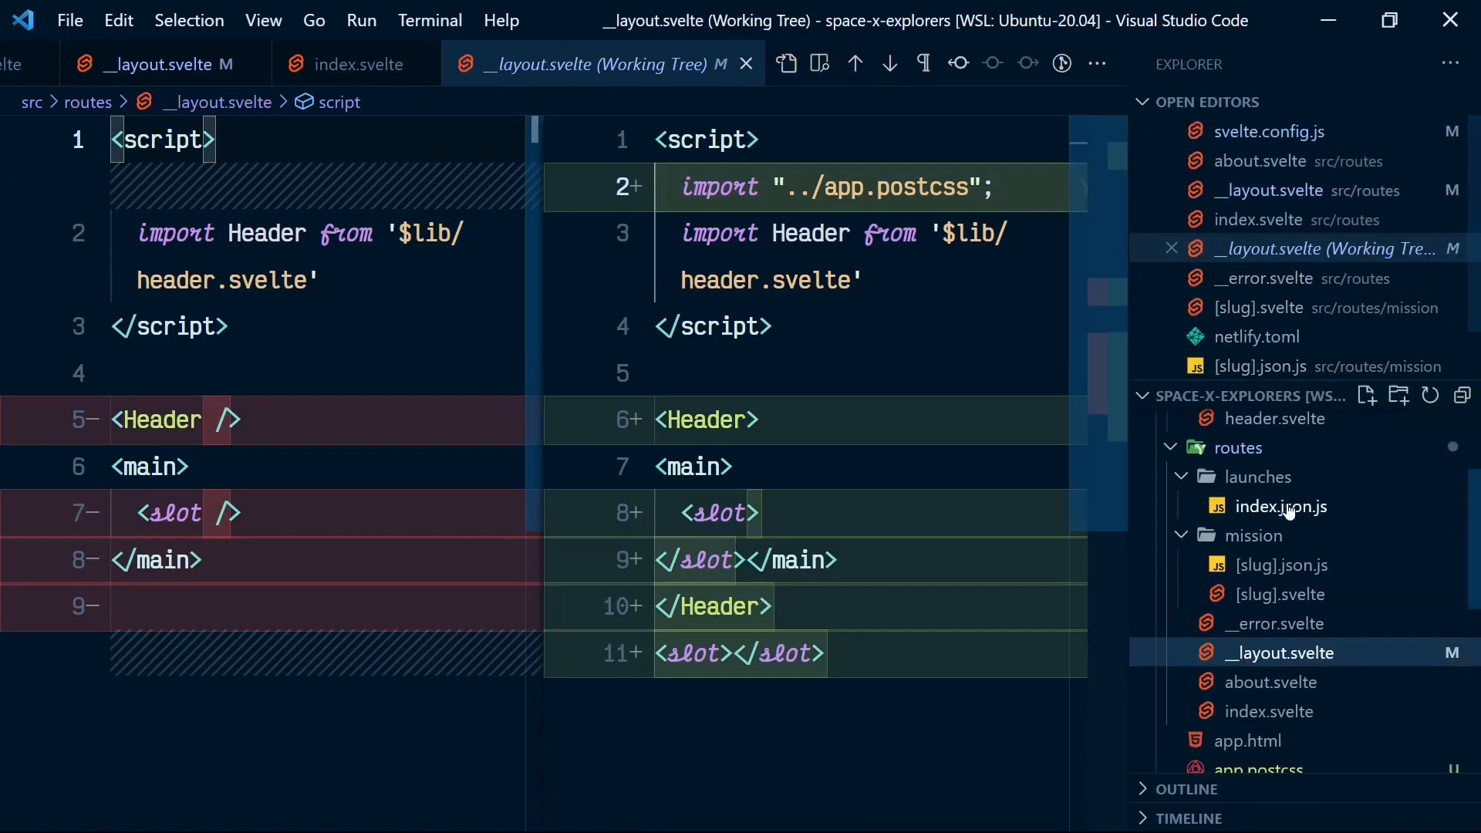
Step: Rename src/app.postcss to app.css so the layout imports '../app.css'
scroll(down, 3)
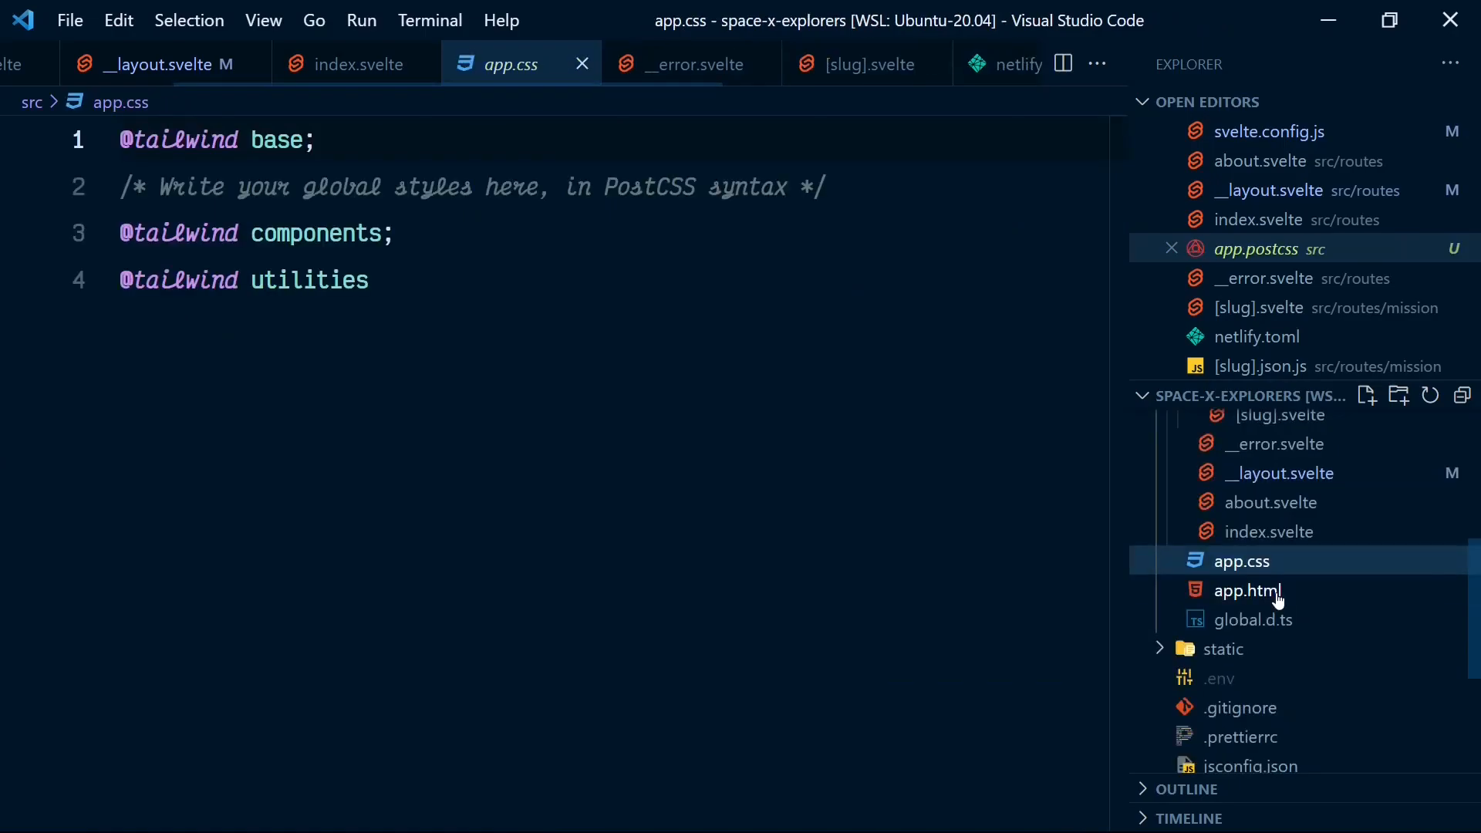
click(1241, 560)
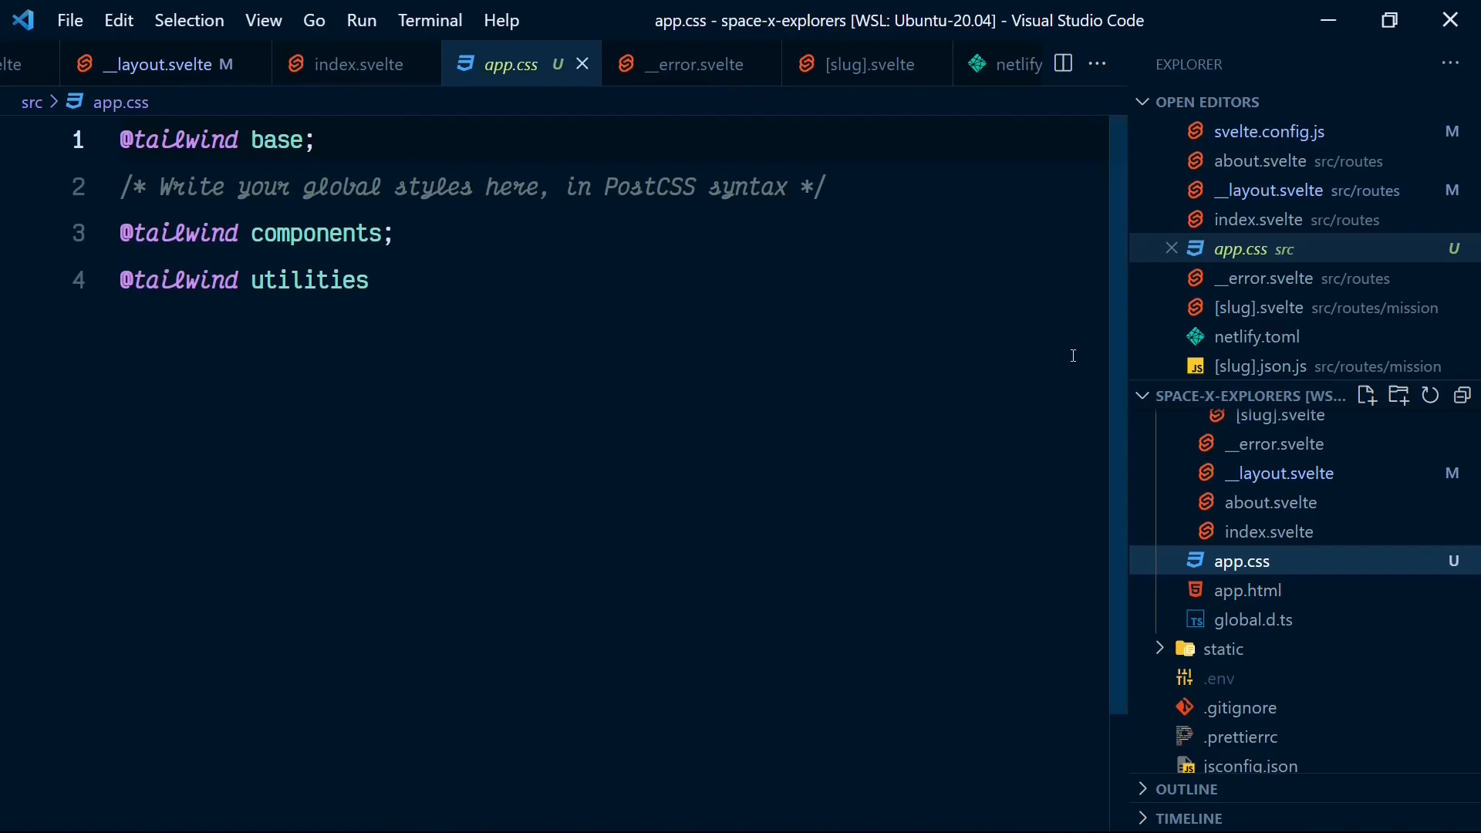
click(159, 64)
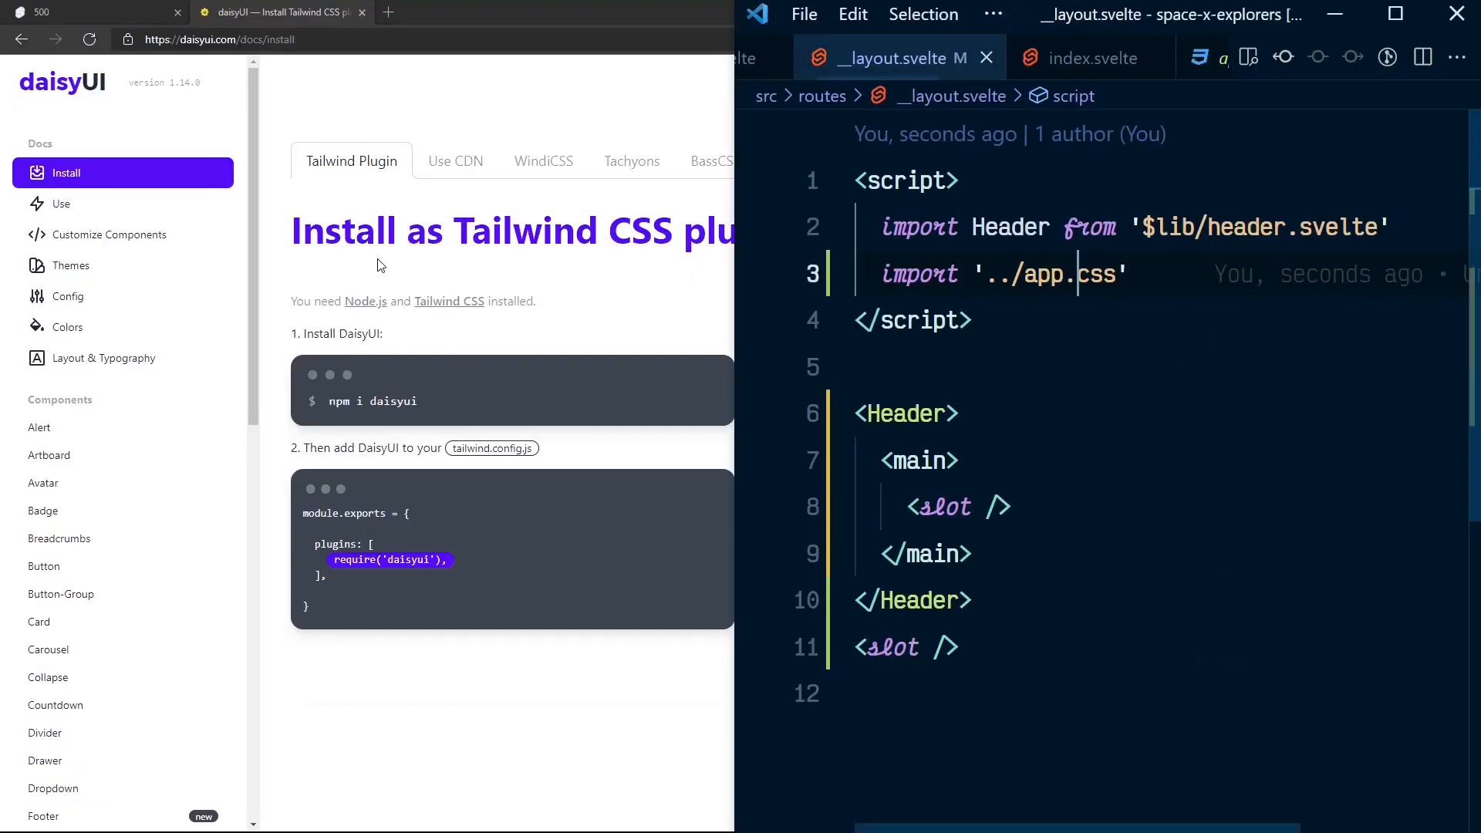
click(85, 11)
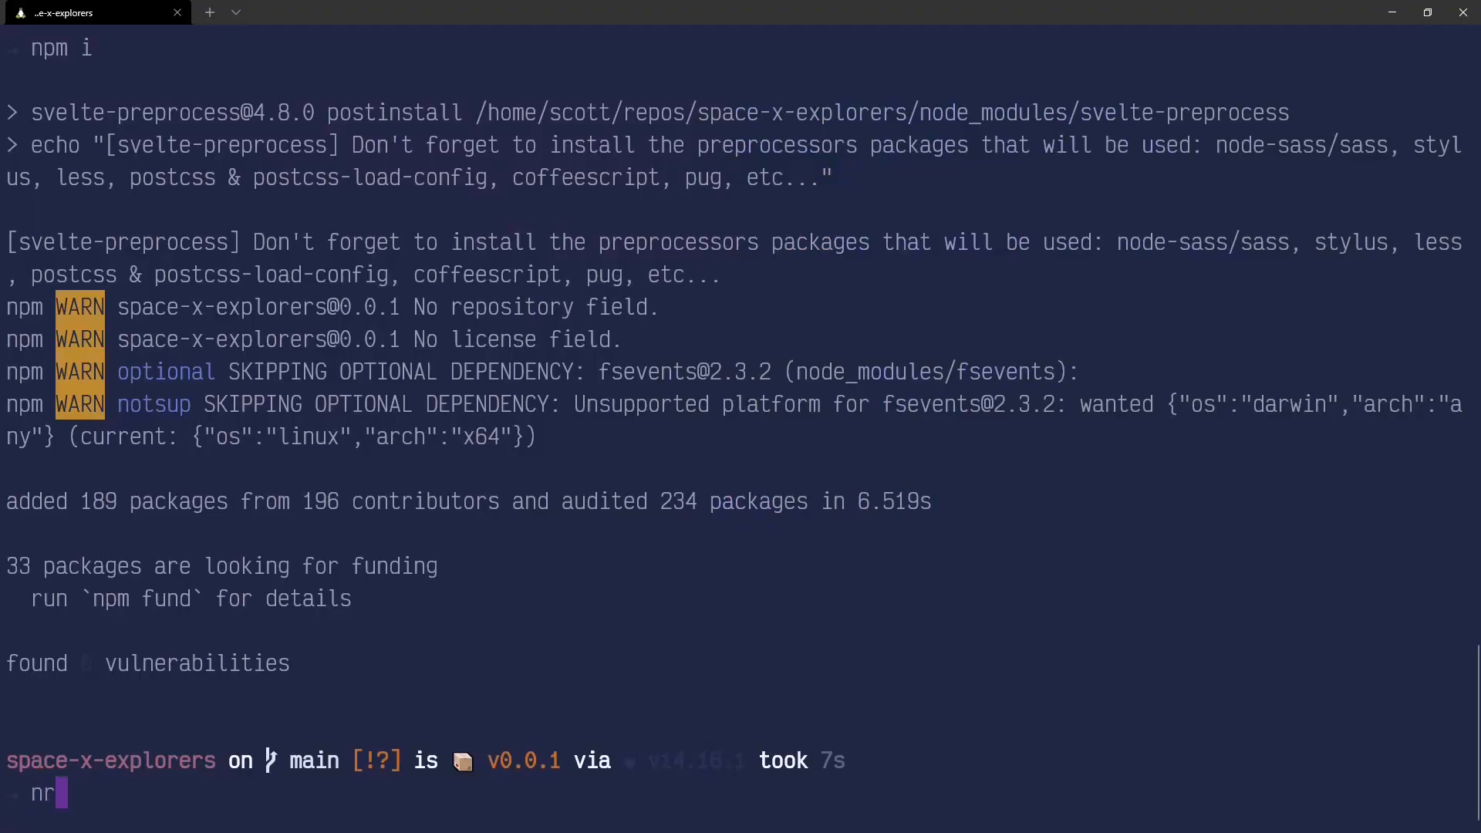
Step: Launch the dev server with 'npm run dev -- -p' on port 3333
text(npm run dev)
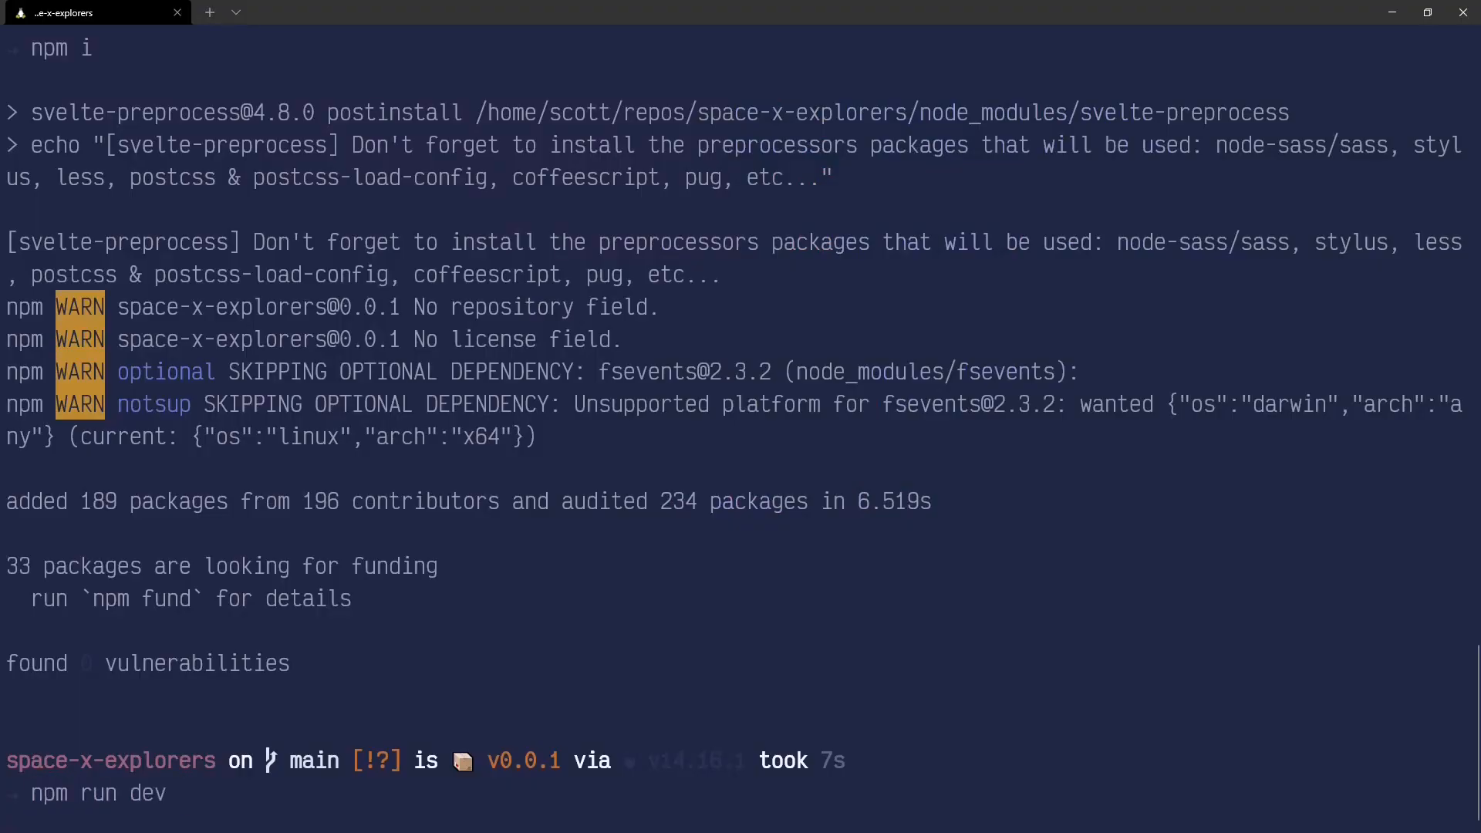
text(--)
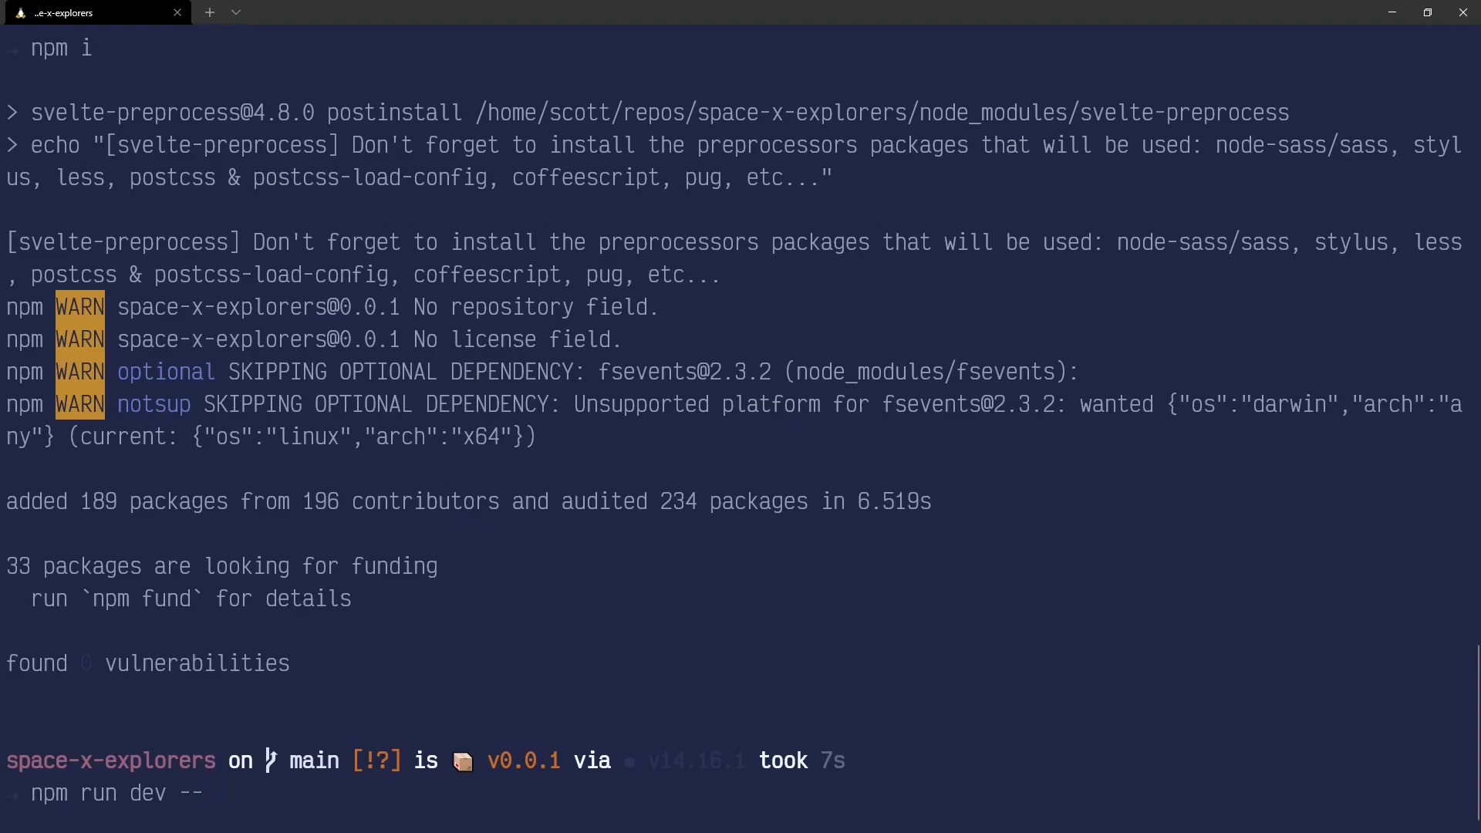
text(-p)
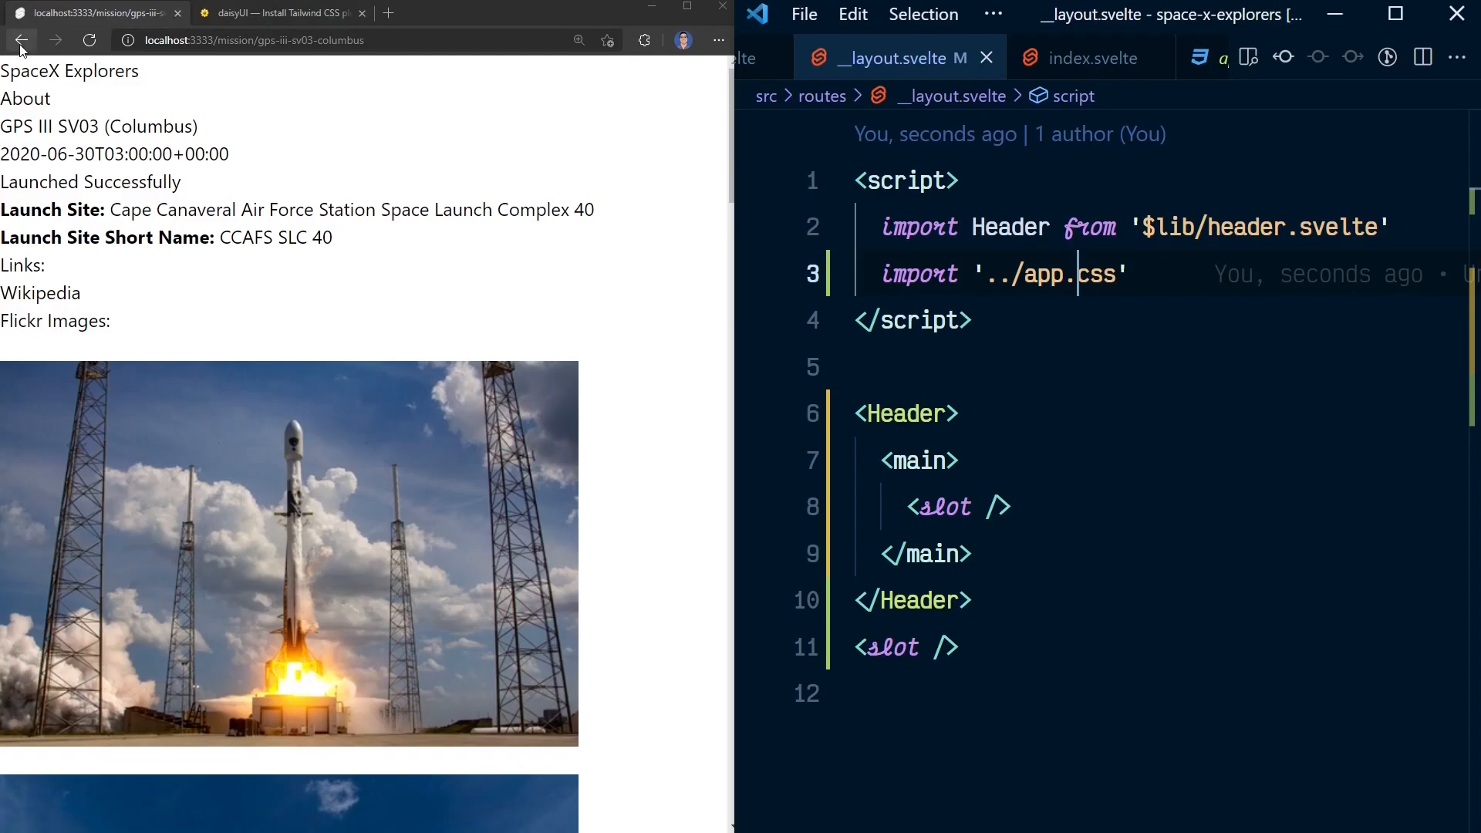
Step: Go back from the GPS III SV03 (Columbus) page to the localhost:3333 launch list
click(21, 39)
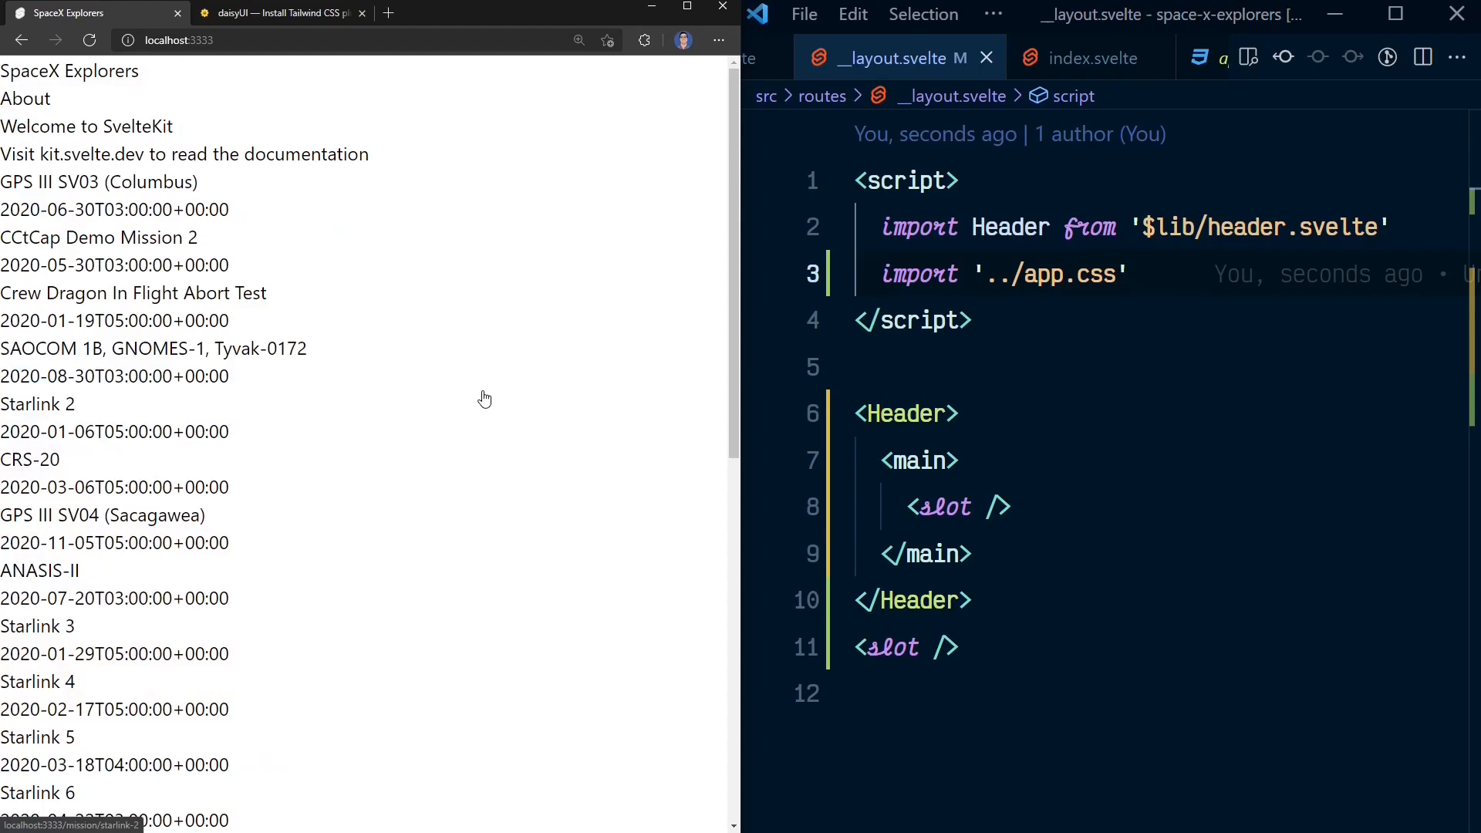
mouse_move(1166, 223)
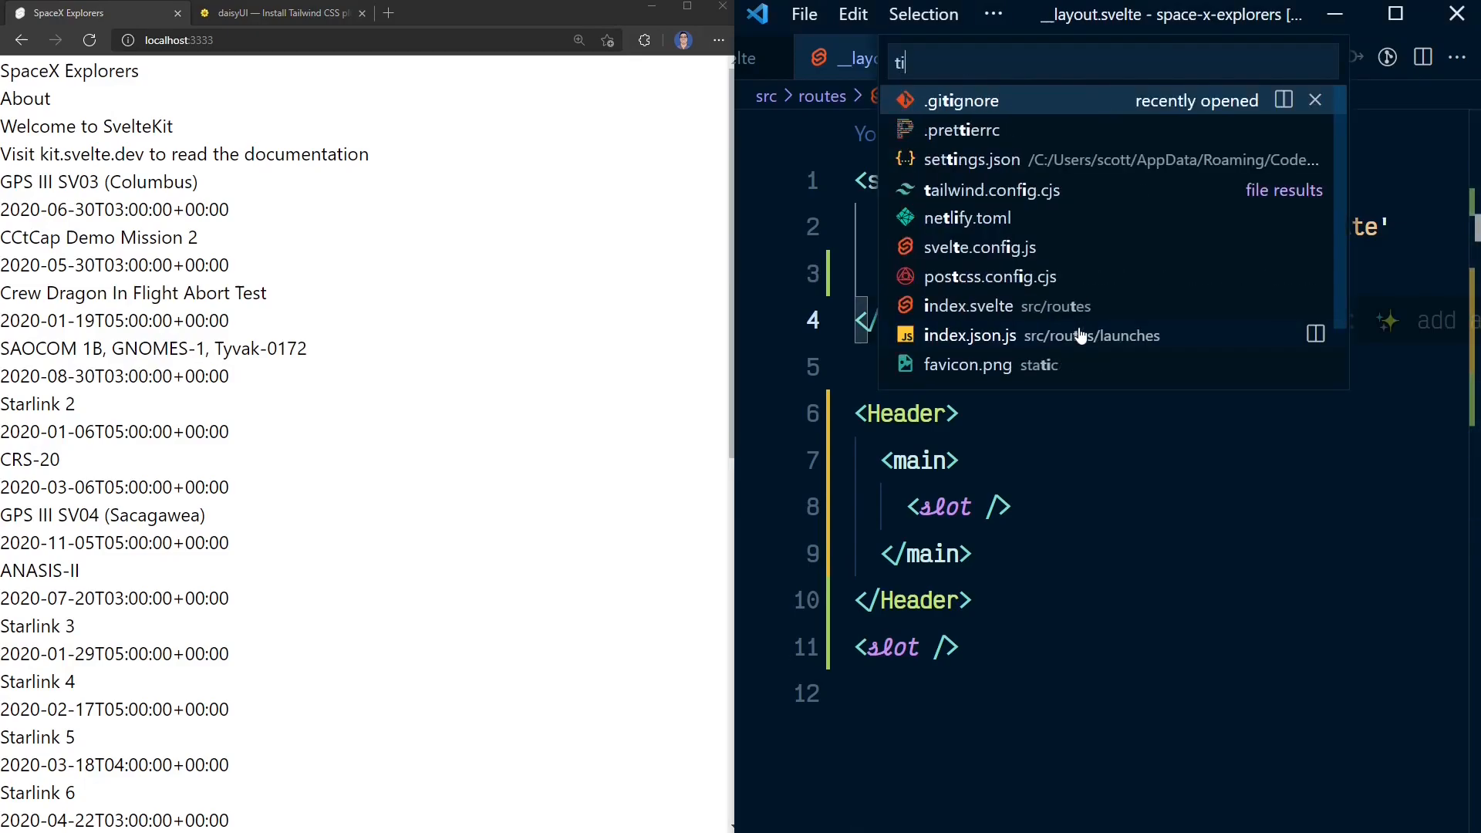
Step: Replace plugins: [] with plugins: [require('daisyui')] in tailwind.config.cjs and save
click(992, 189)
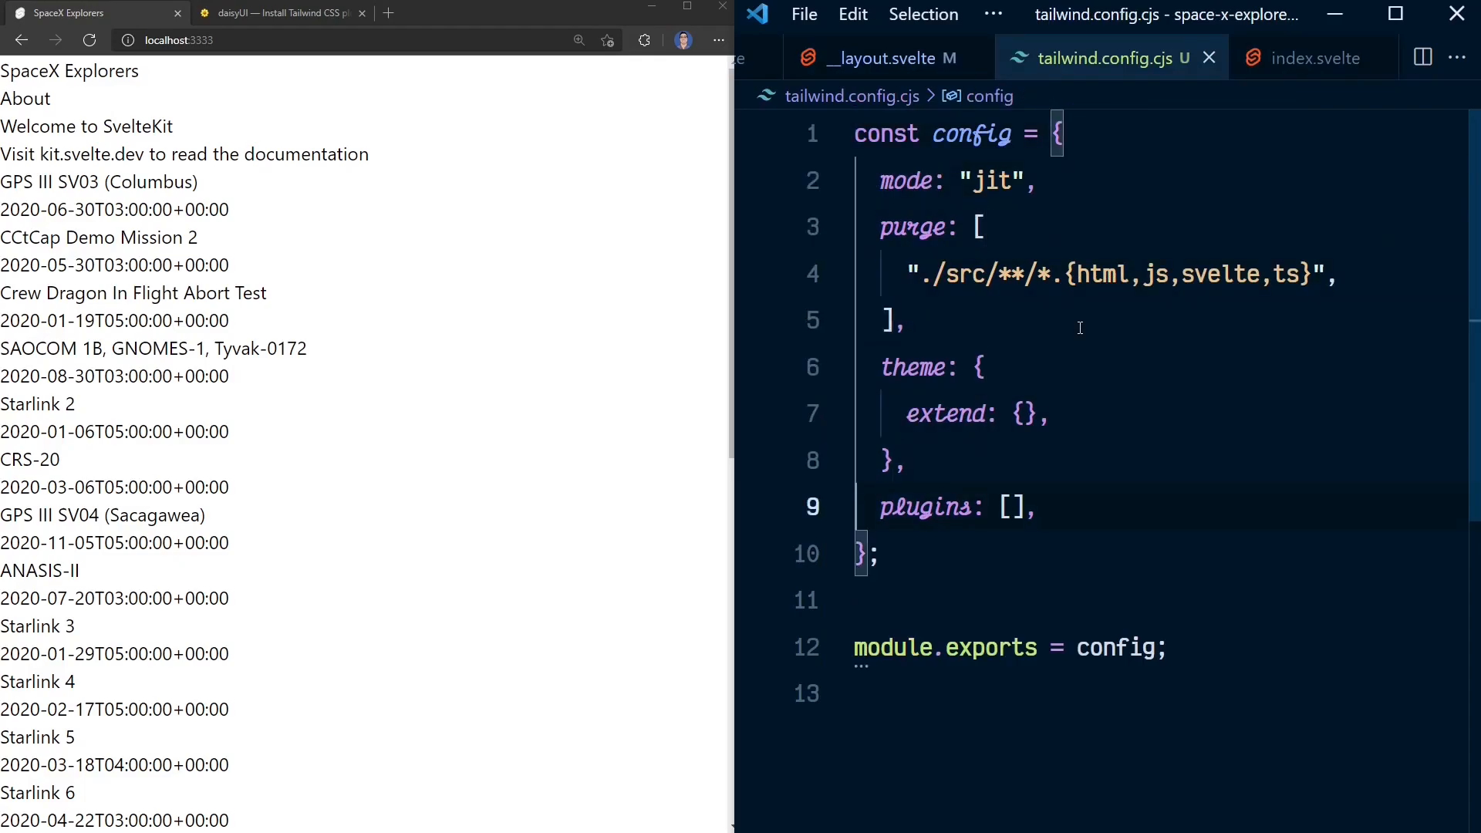
double_click(929, 507)
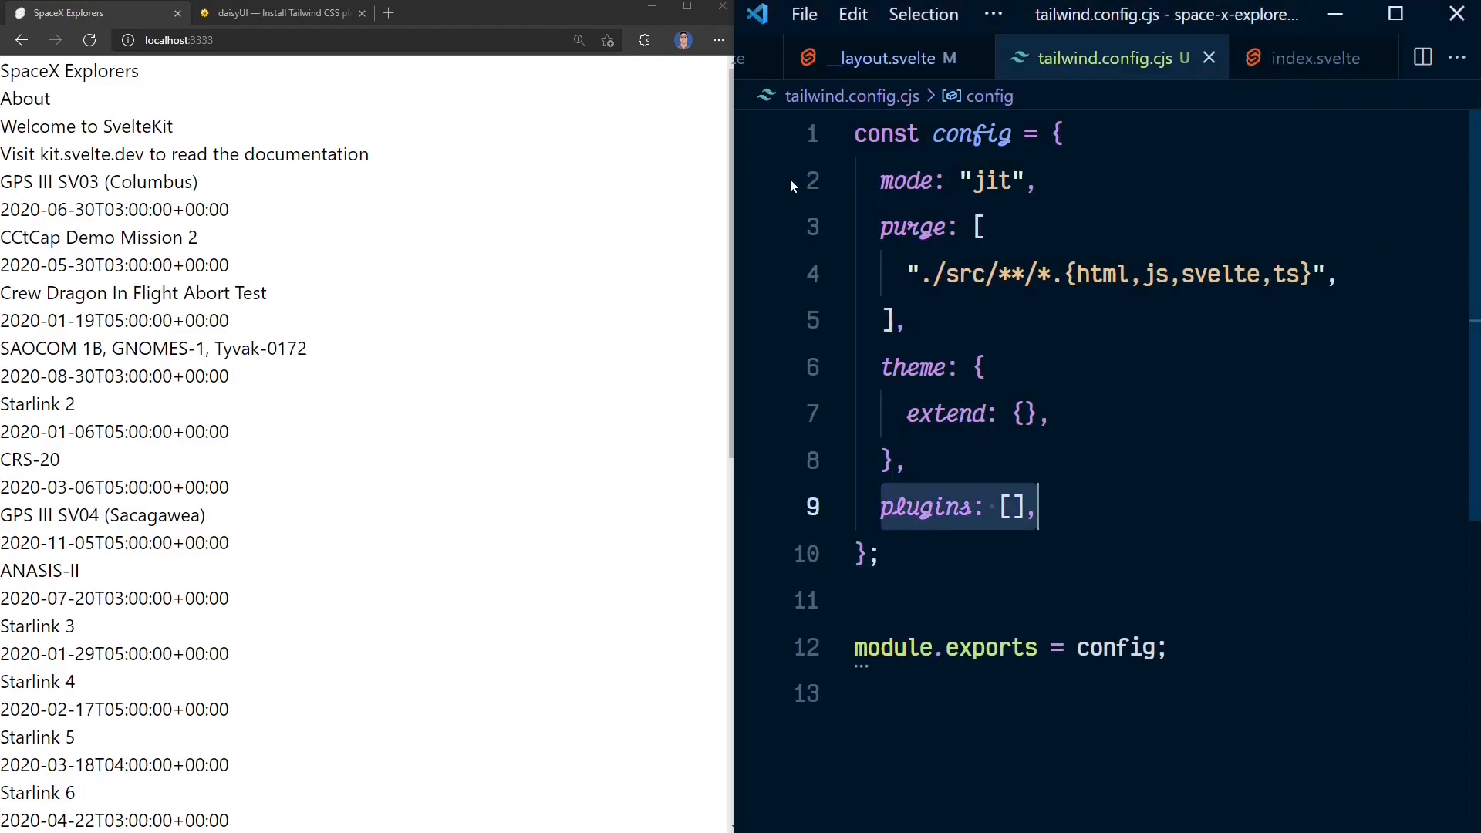
click(274, 12)
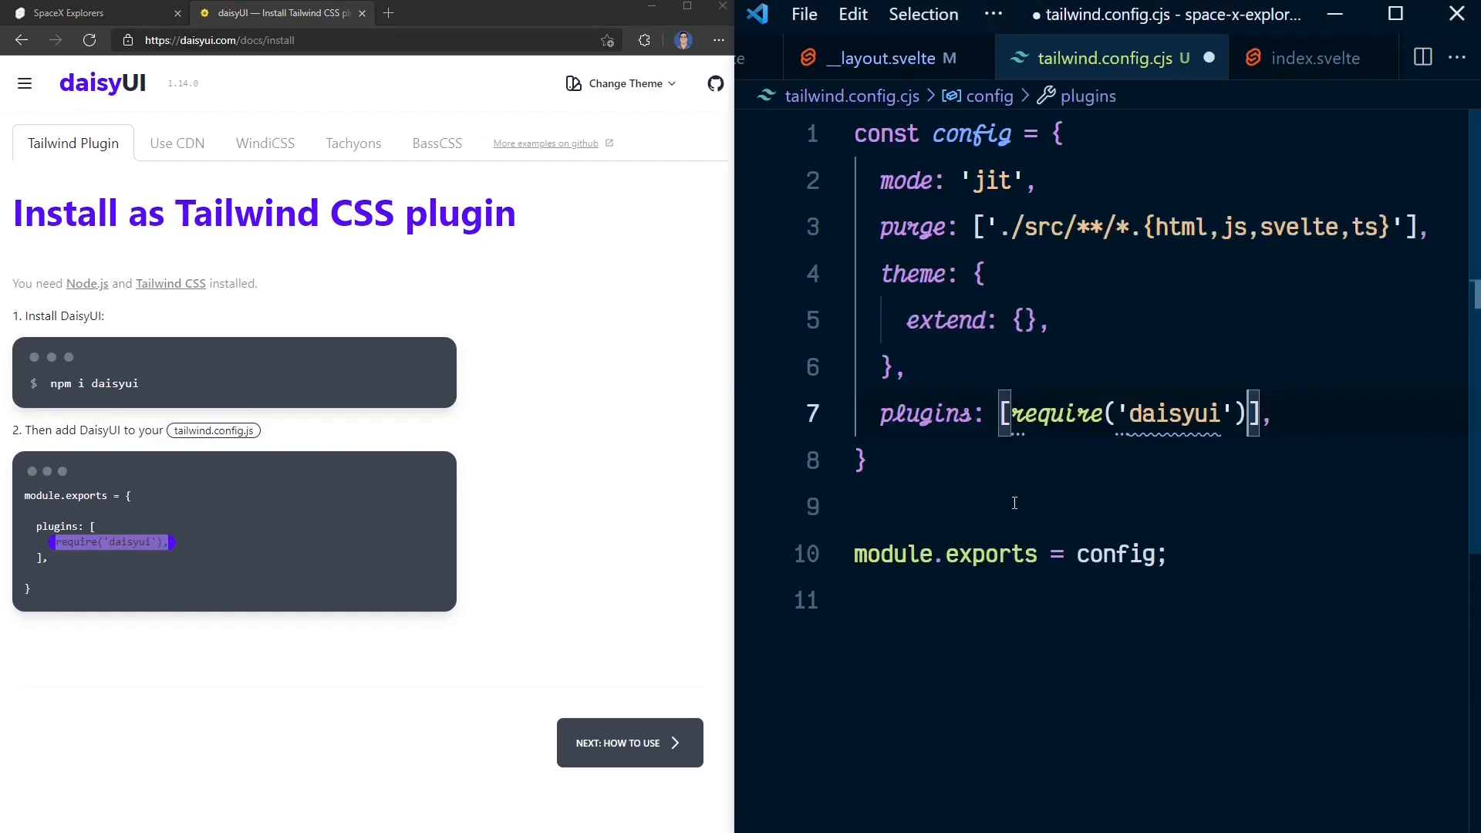
key(Backspace)
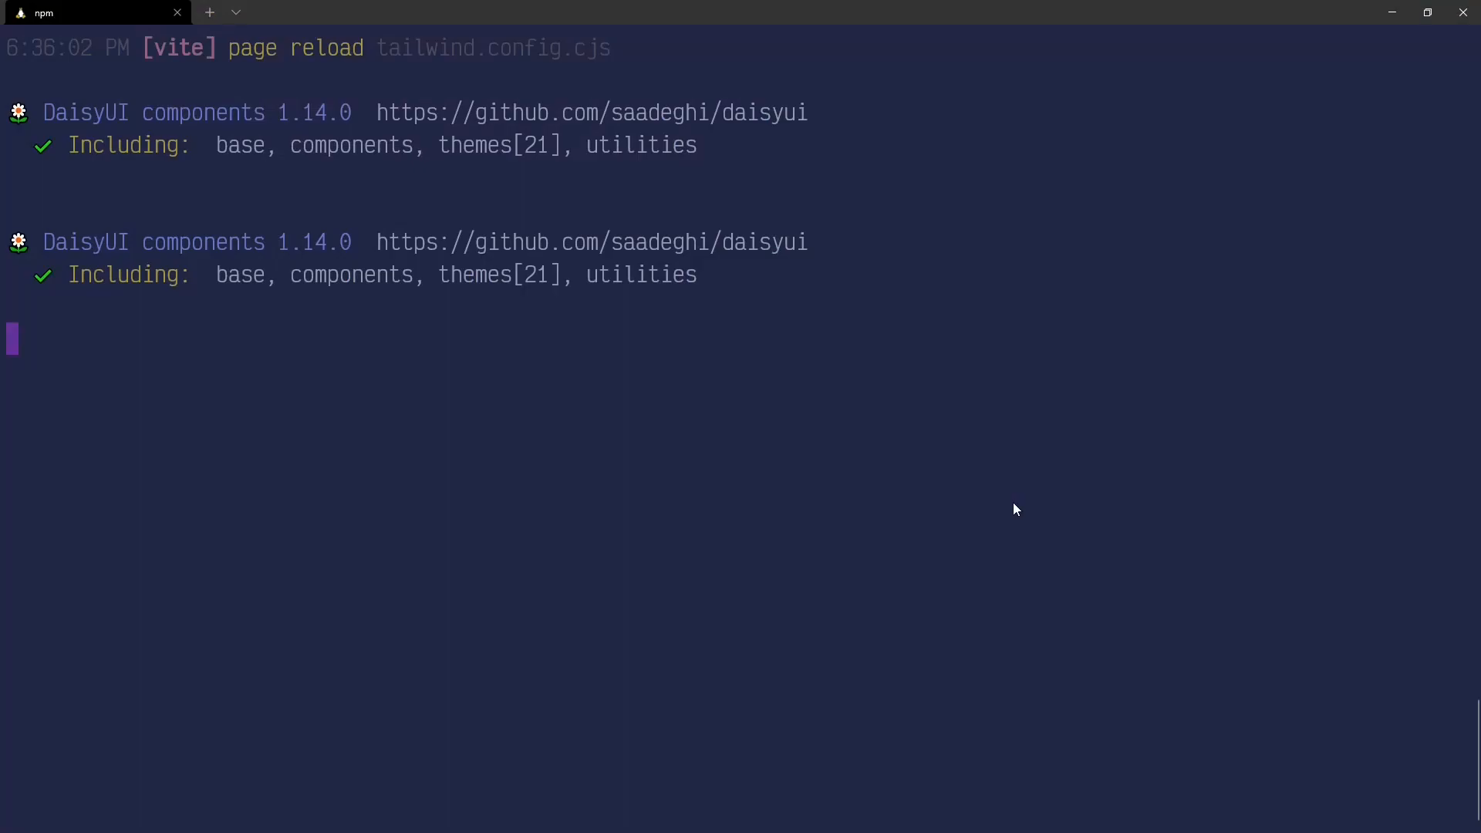
mouse_move(429, 332)
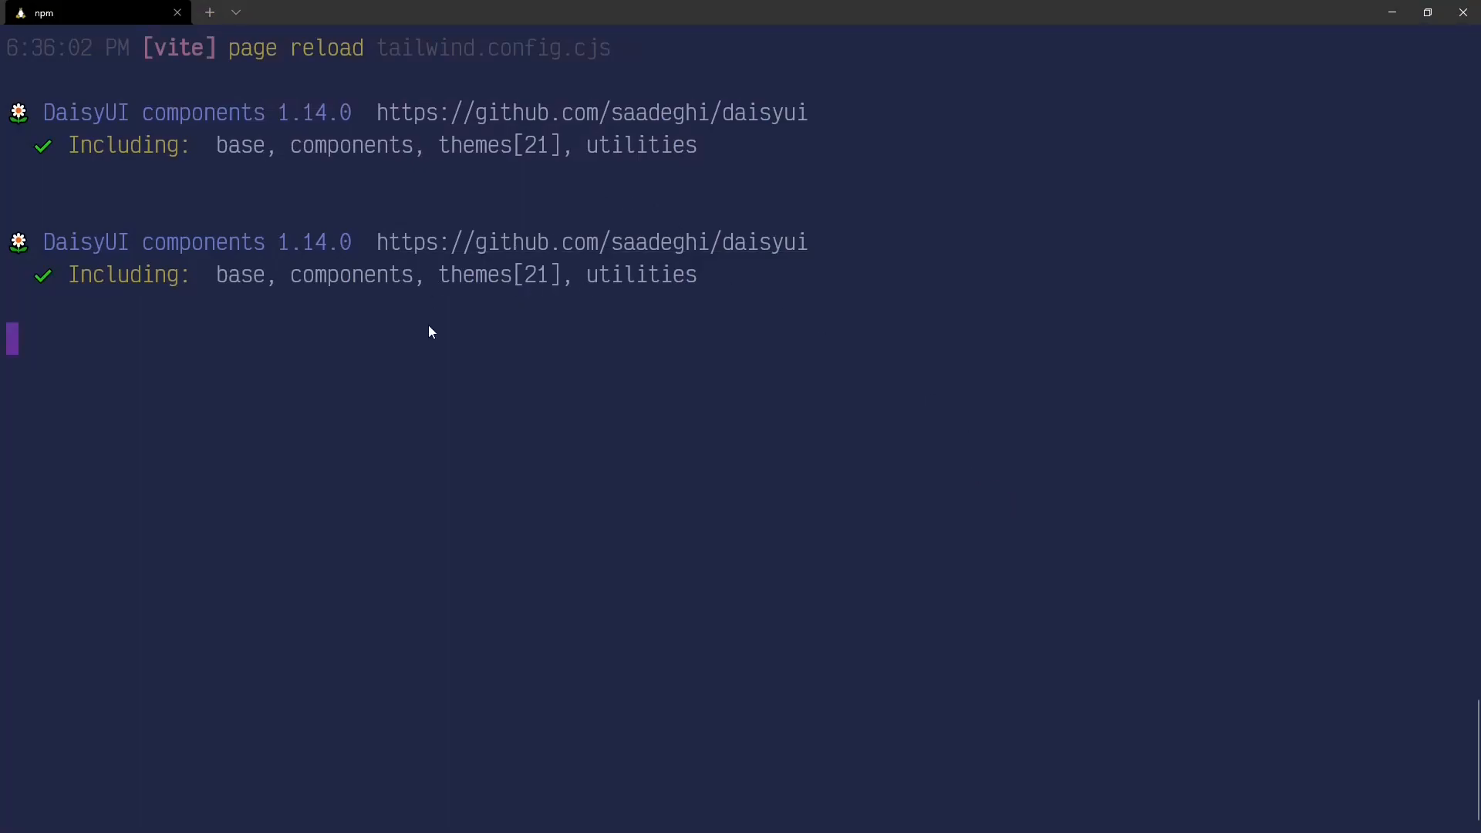
Step: Stop the dev server with Ctrl+C to rerun it on port 3333
key(ctrl+c)
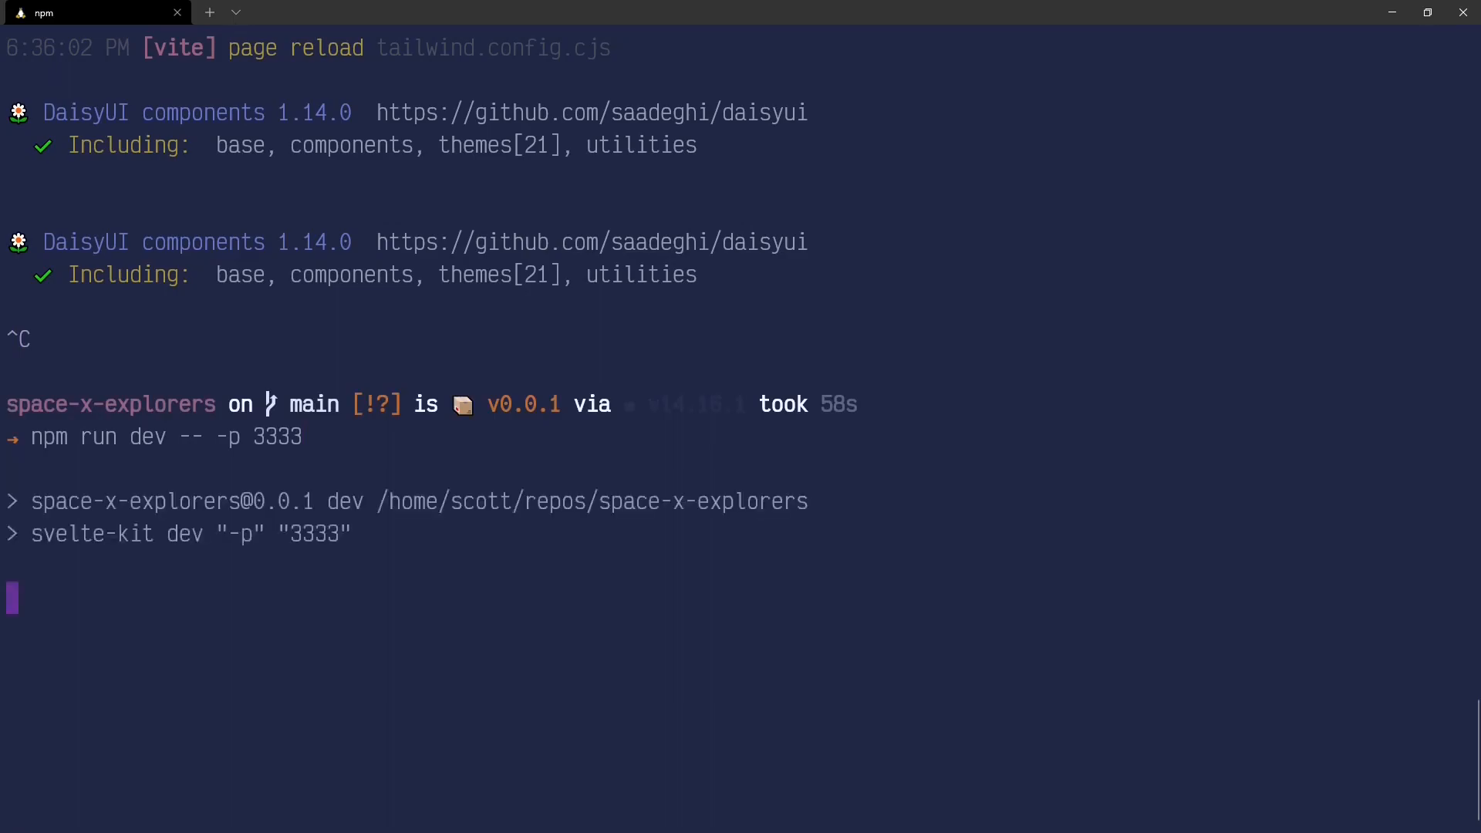
scroll(down, 3)
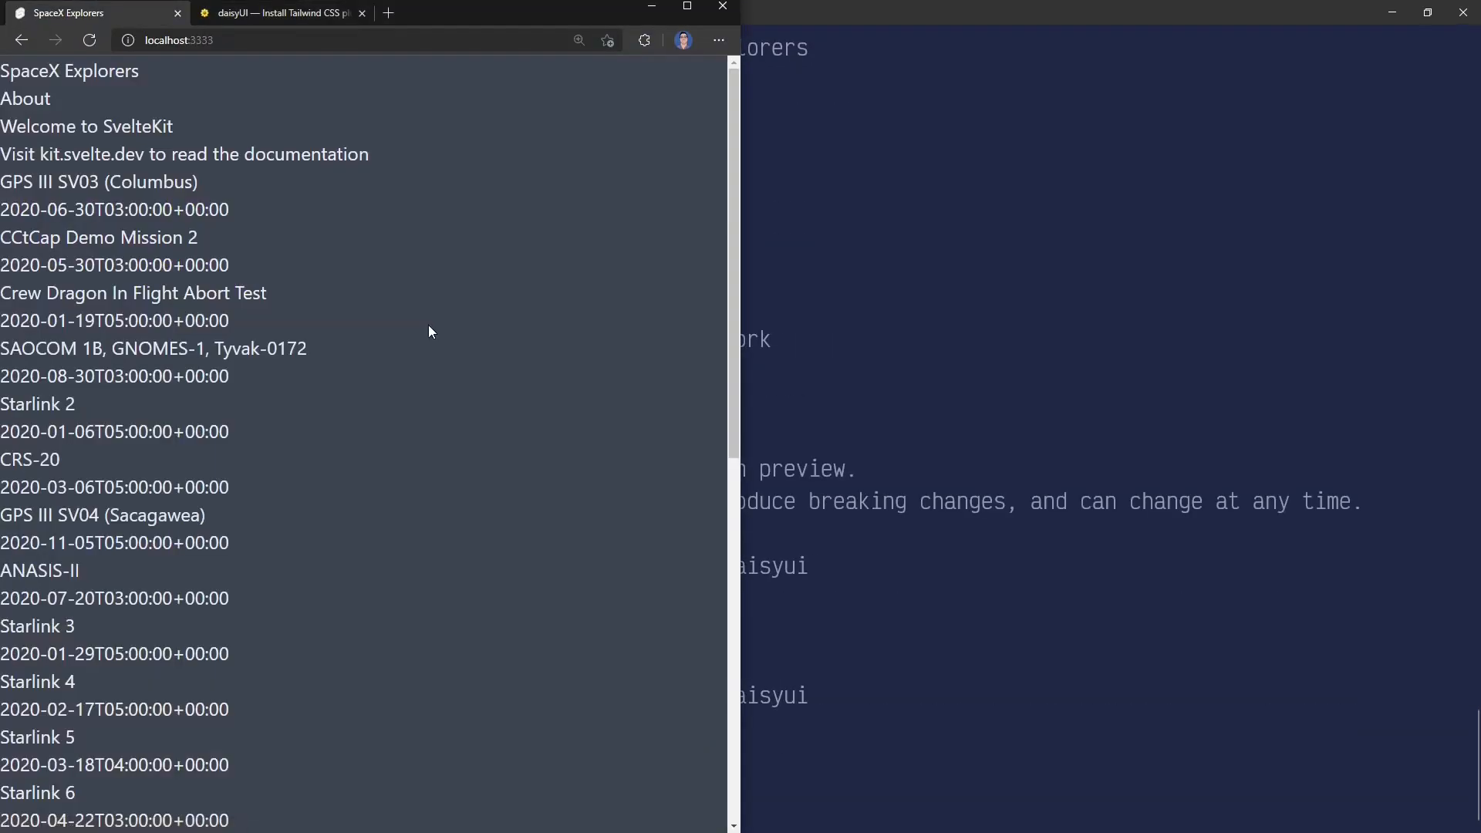
mouse_move(349, 733)
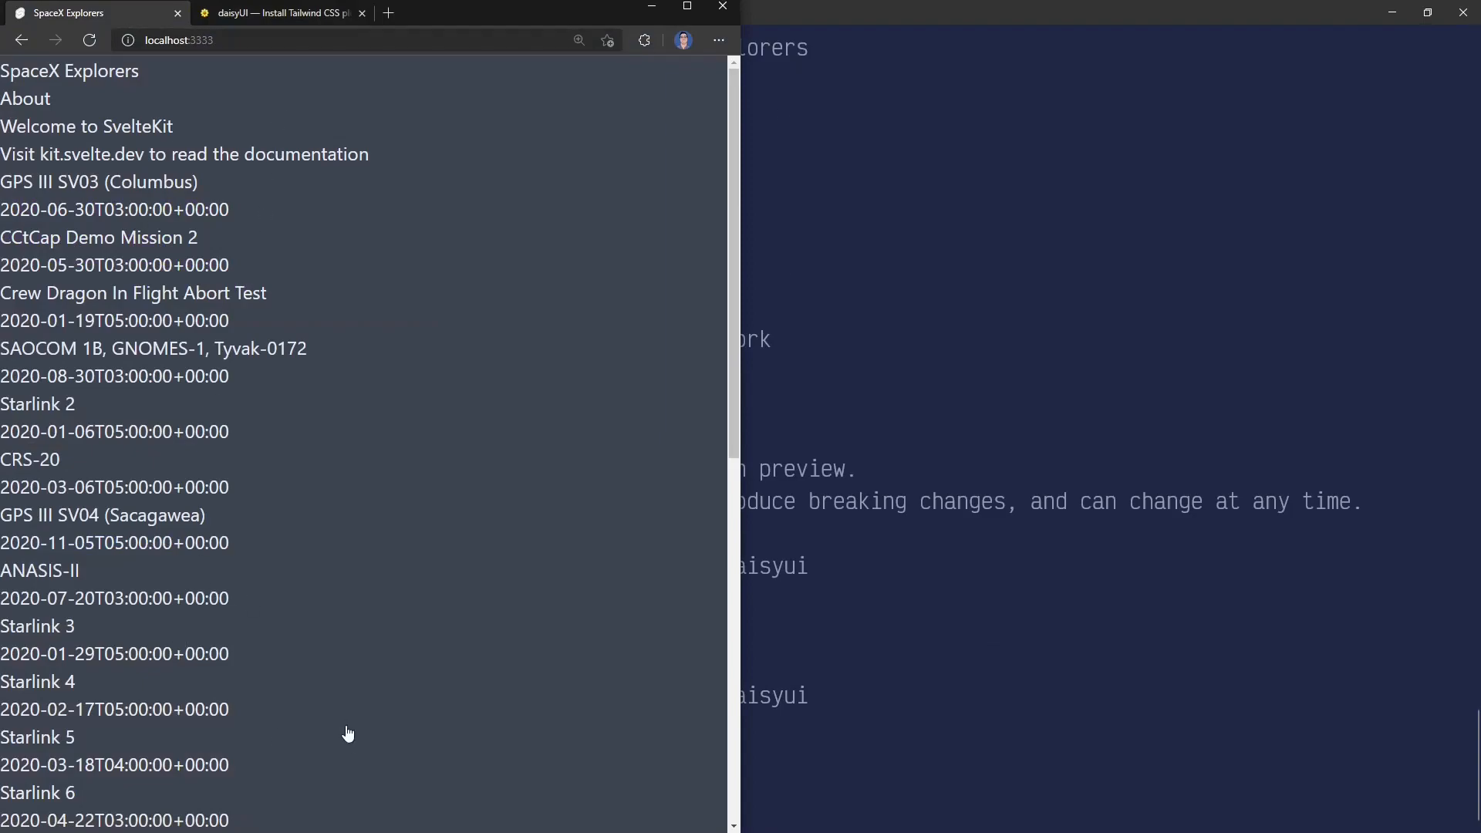
mouse_move(404, 621)
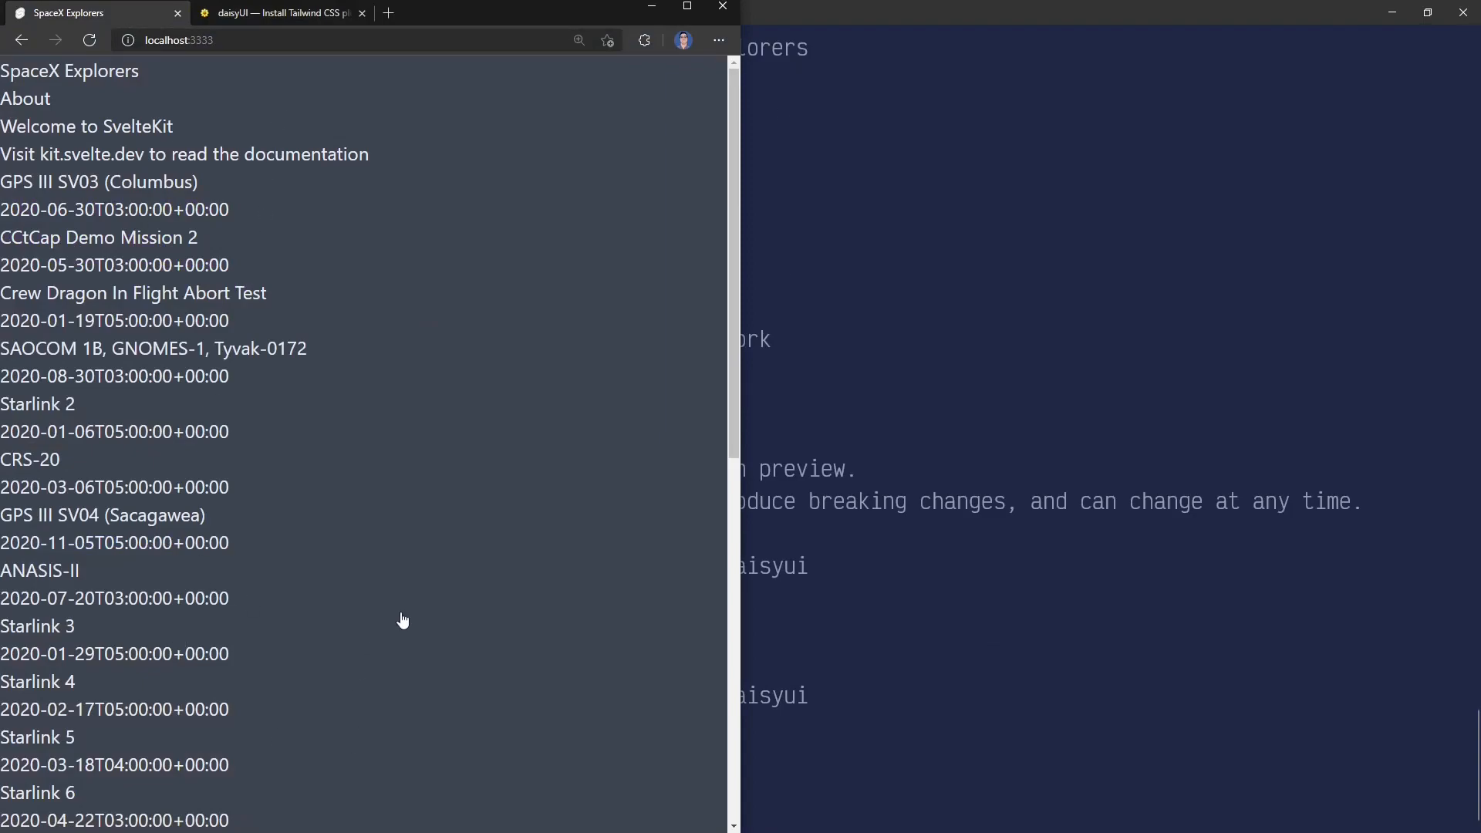
mouse_move(111, 454)
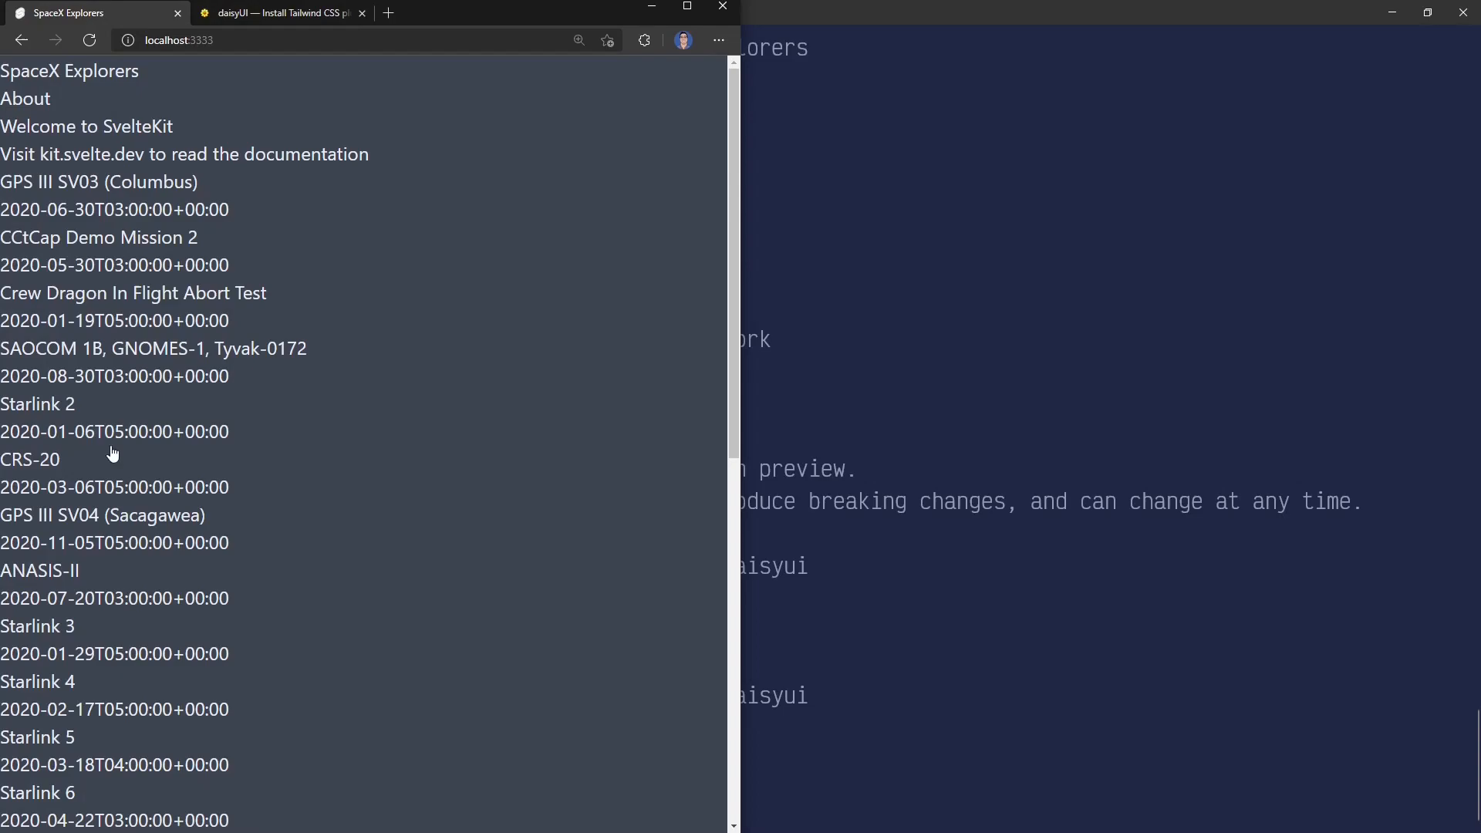
mouse_move(329, 435)
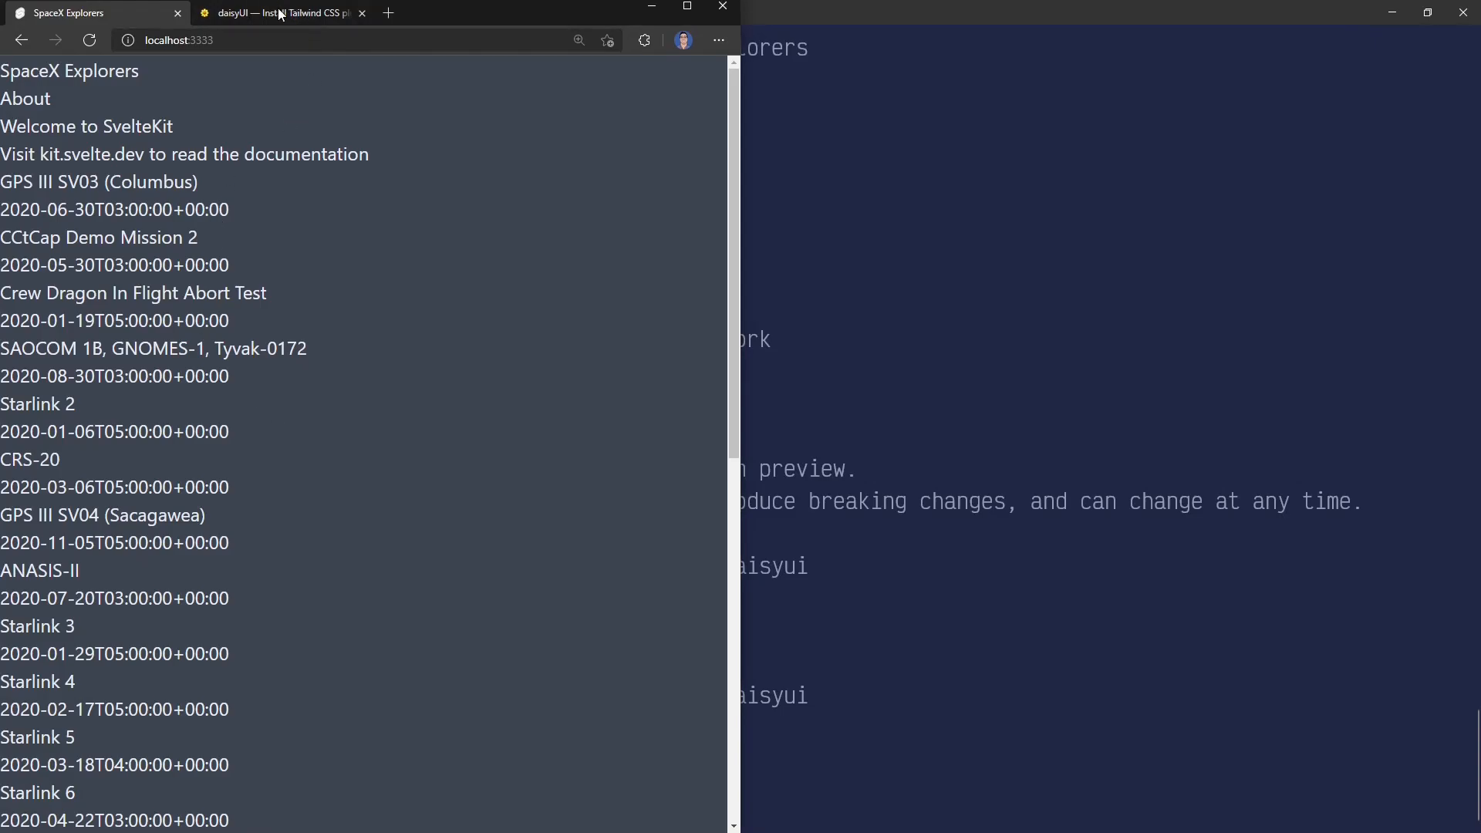
Step: Switch Edge to the daisyUI tab showing the Tailwind CSS plugin install guide
click(277, 13)
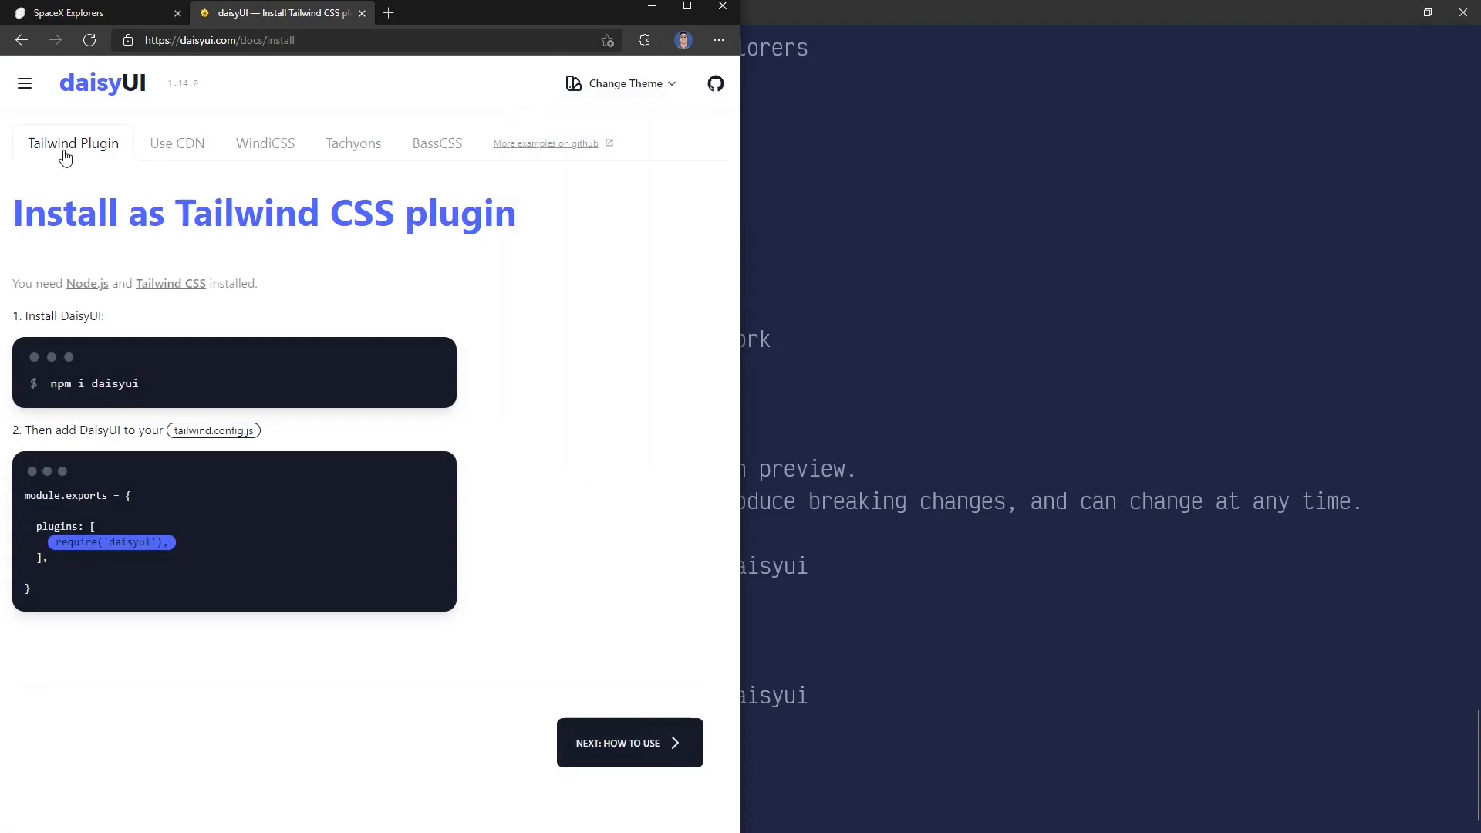
mouse_move(36, 116)
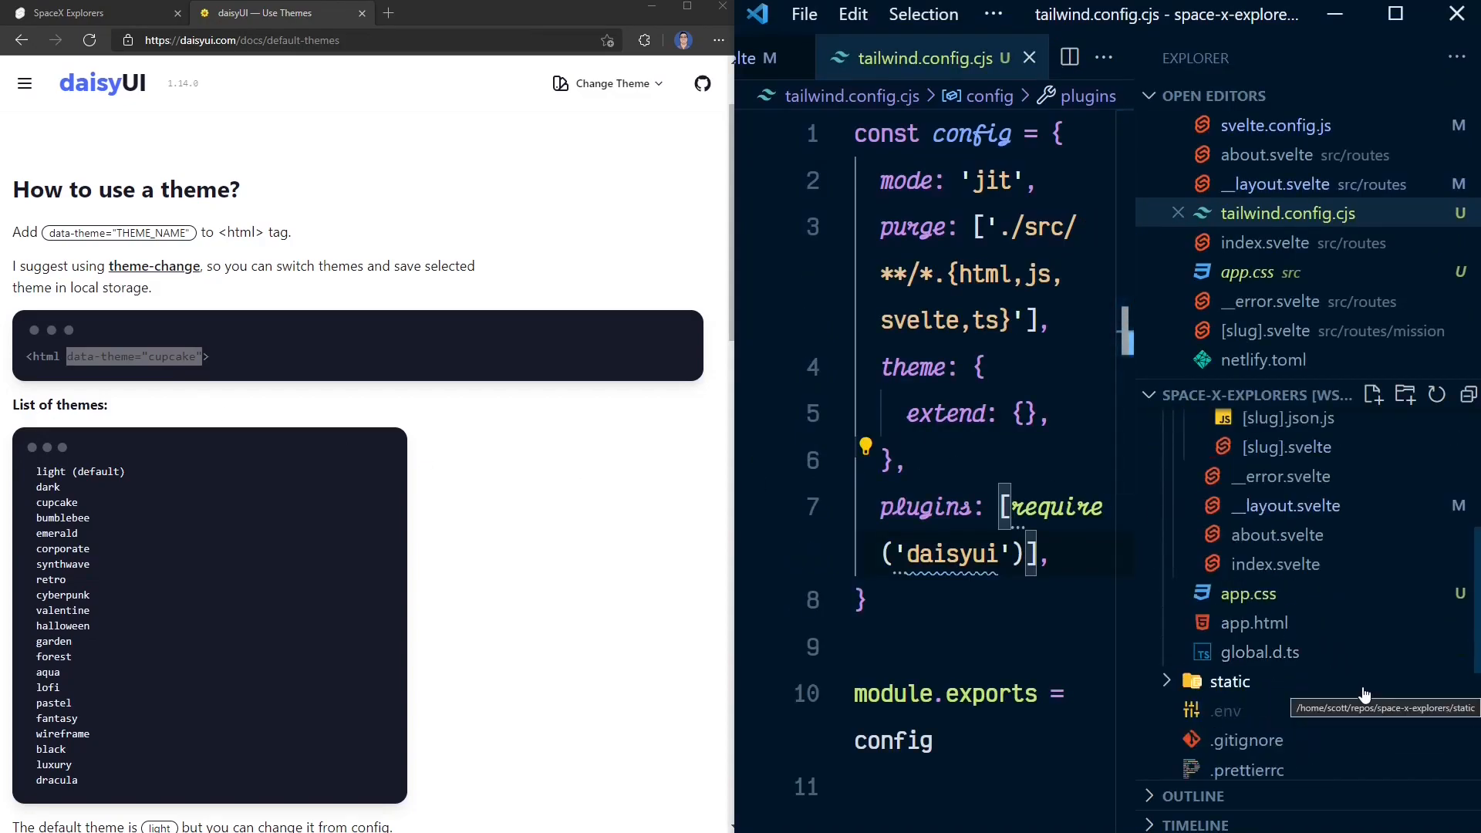
Step: Open src/app.html and set data-theme="corporate" on the html tag
click(1260, 454)
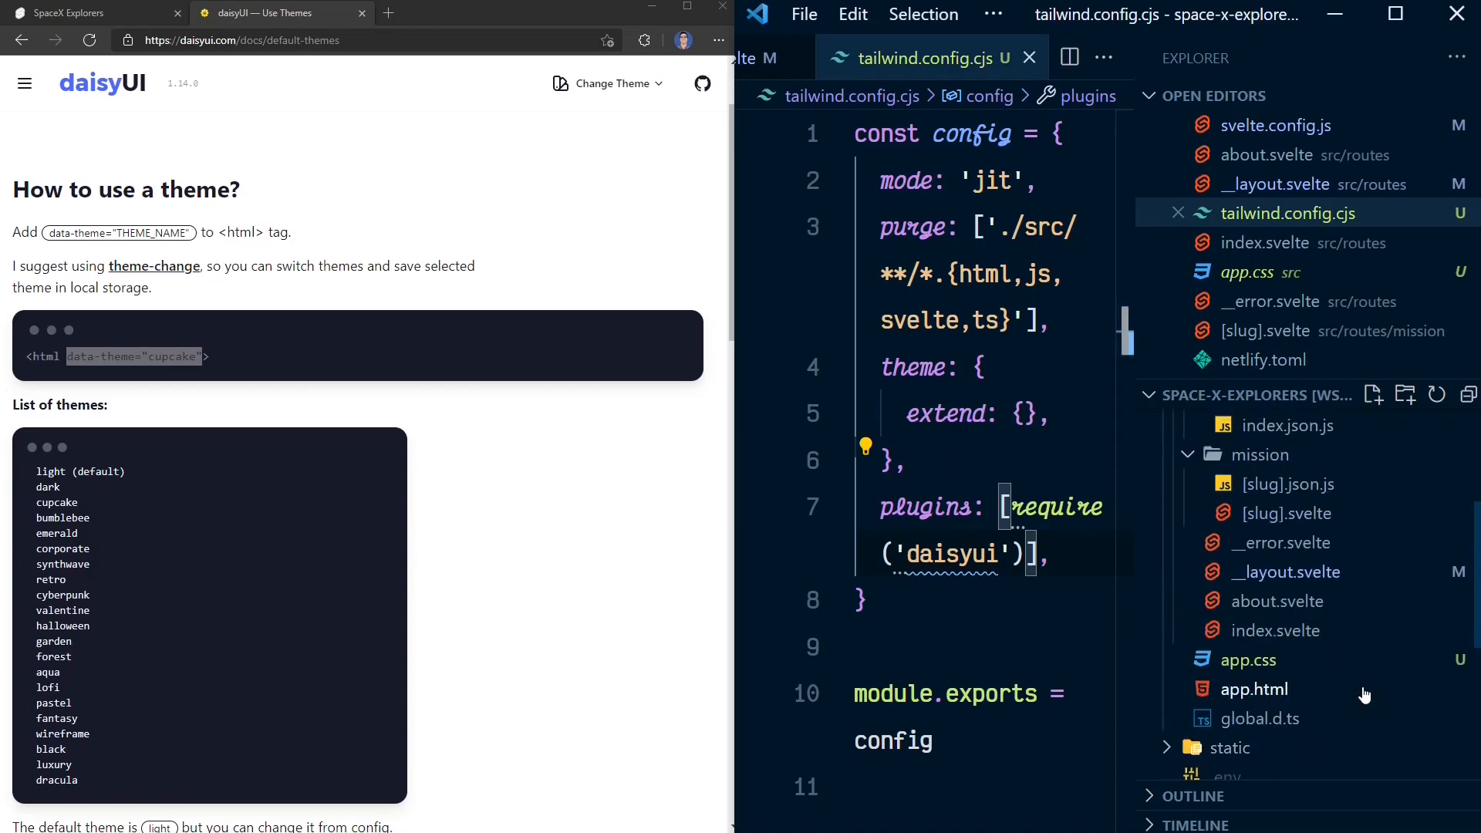
click(1255, 689)
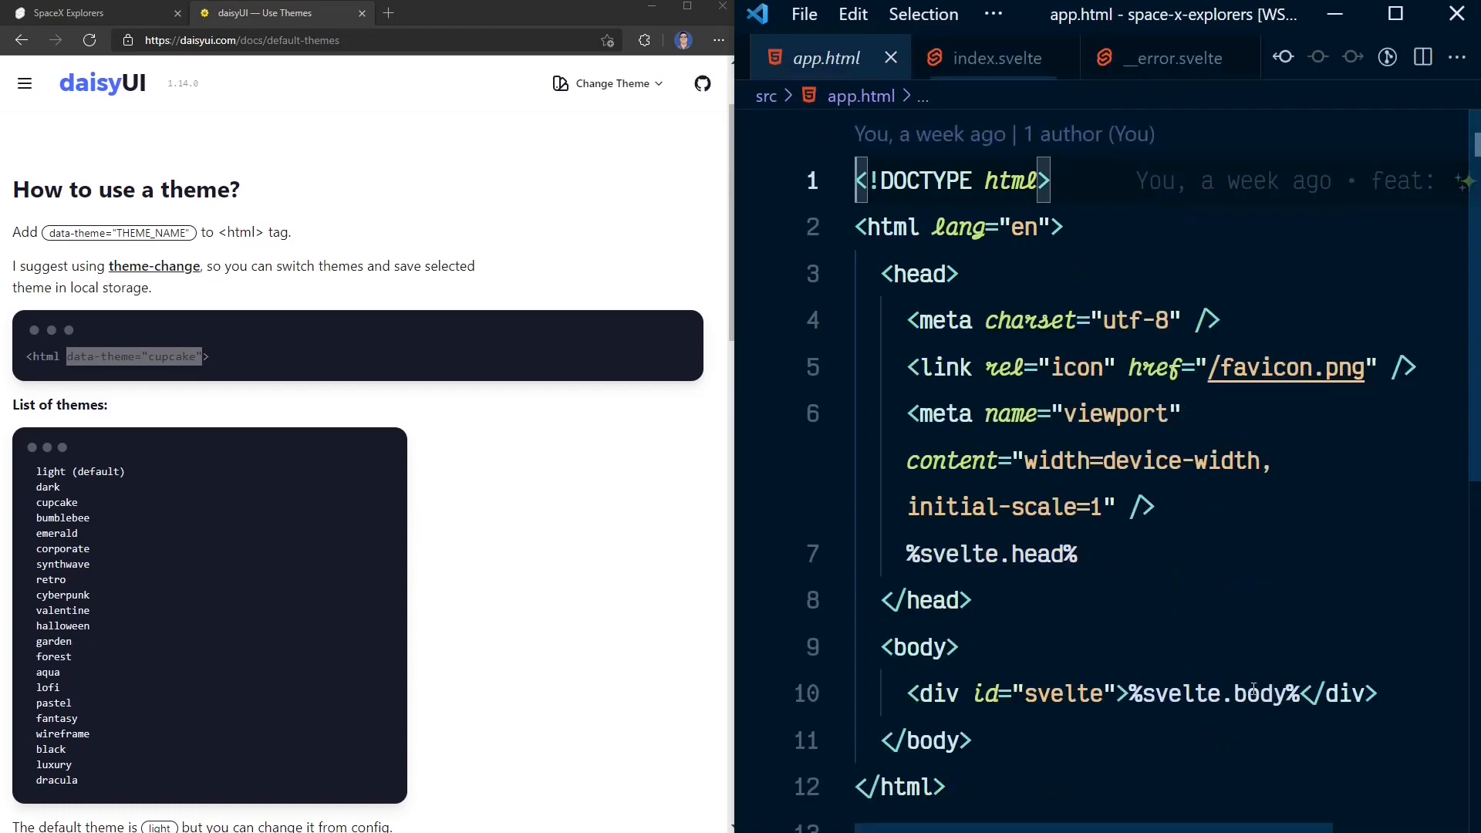
mouse_move(929, 231)
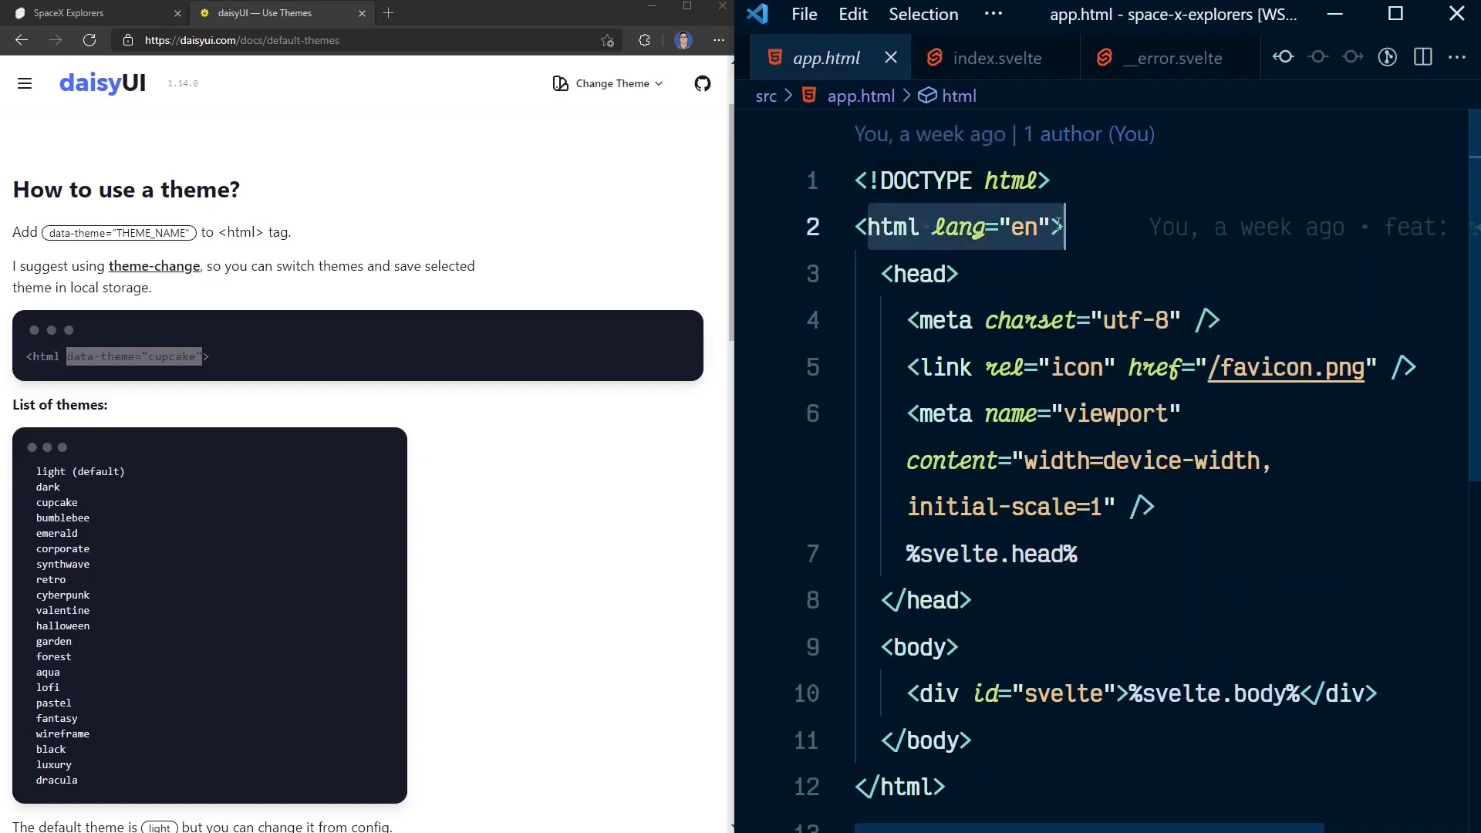
text(data-theme="cupcake")
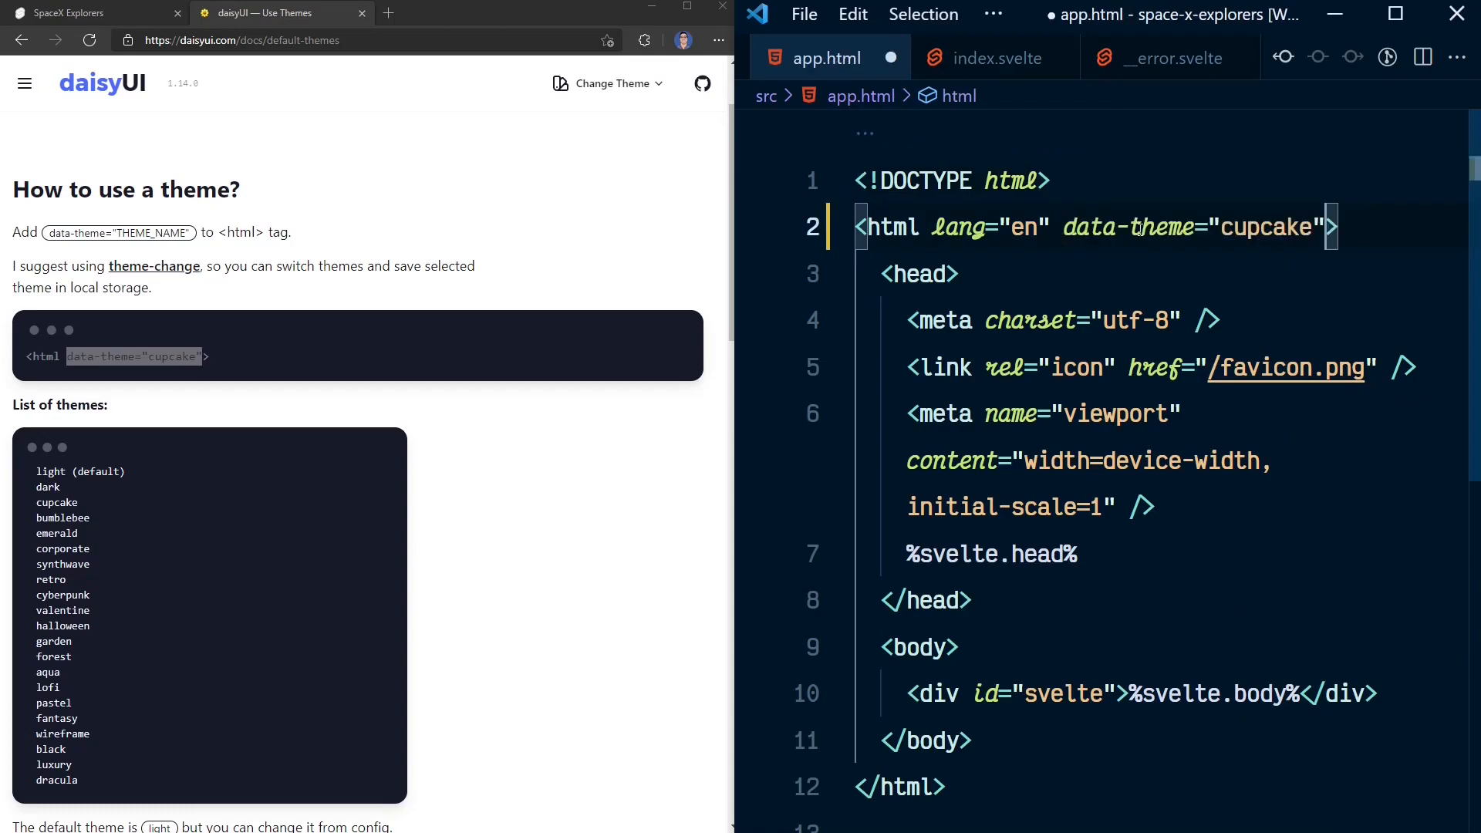
text(corporat)
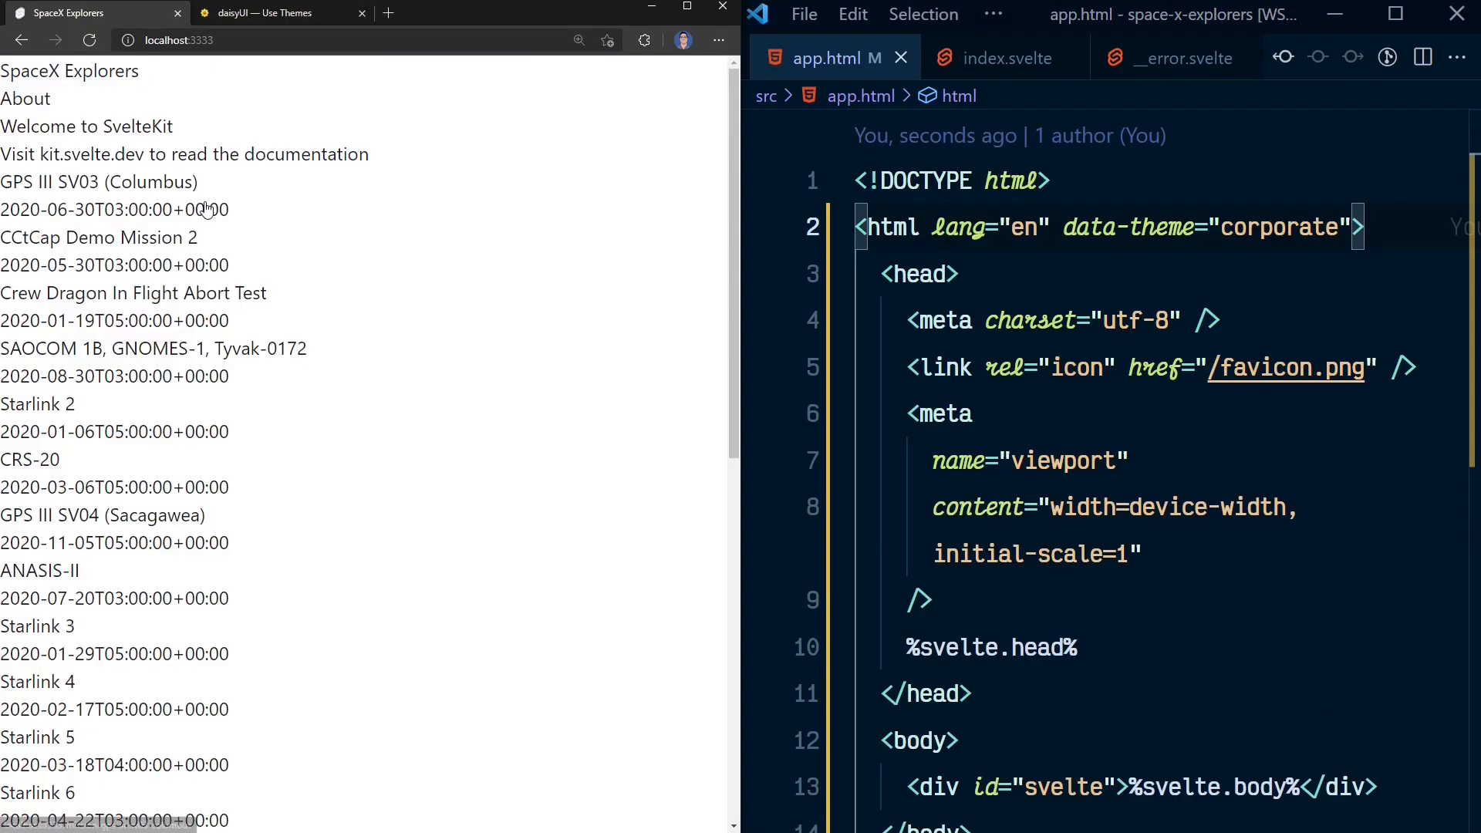
mouse_move(206, 201)
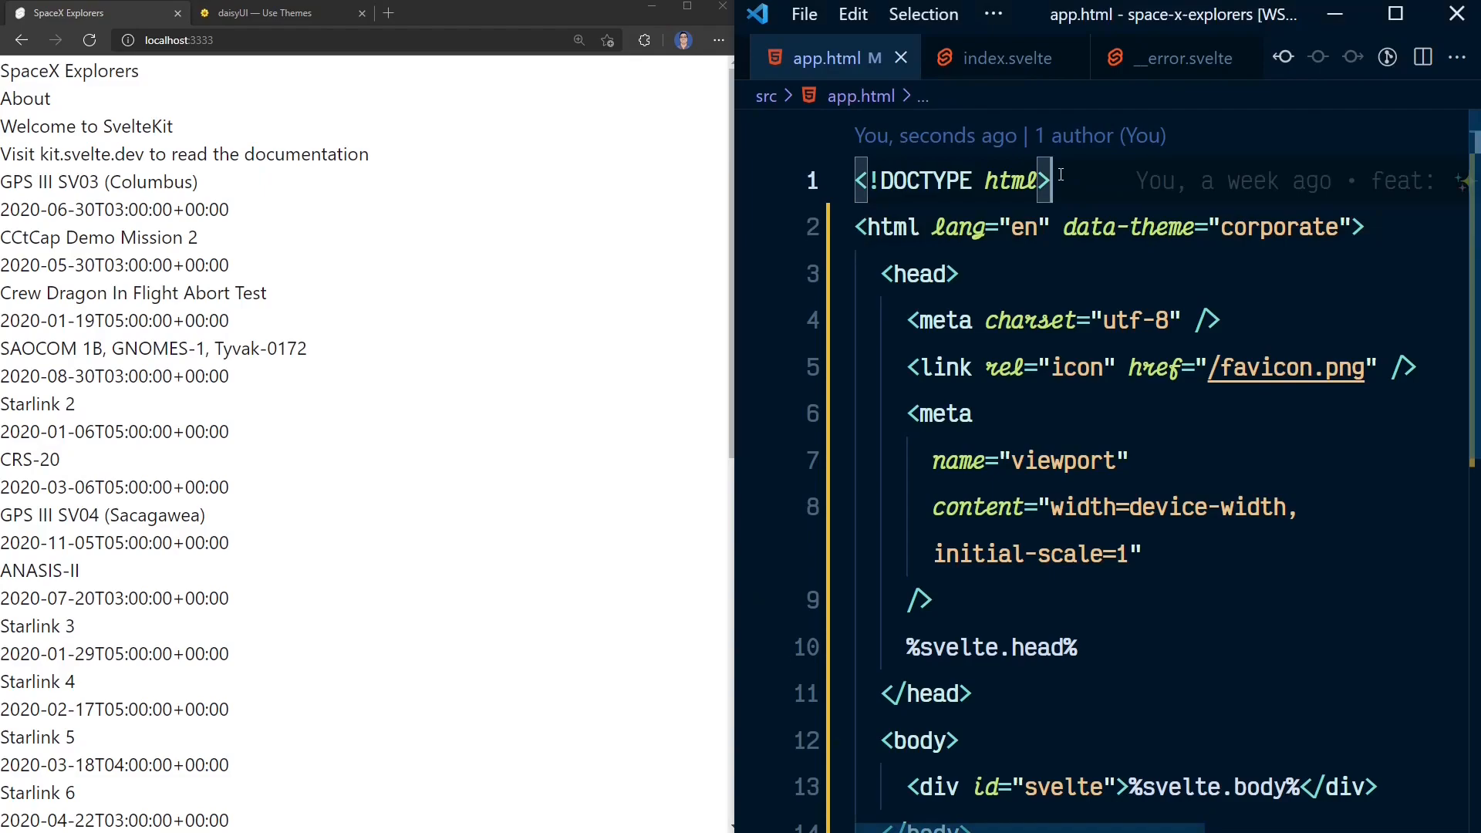
text(lay)
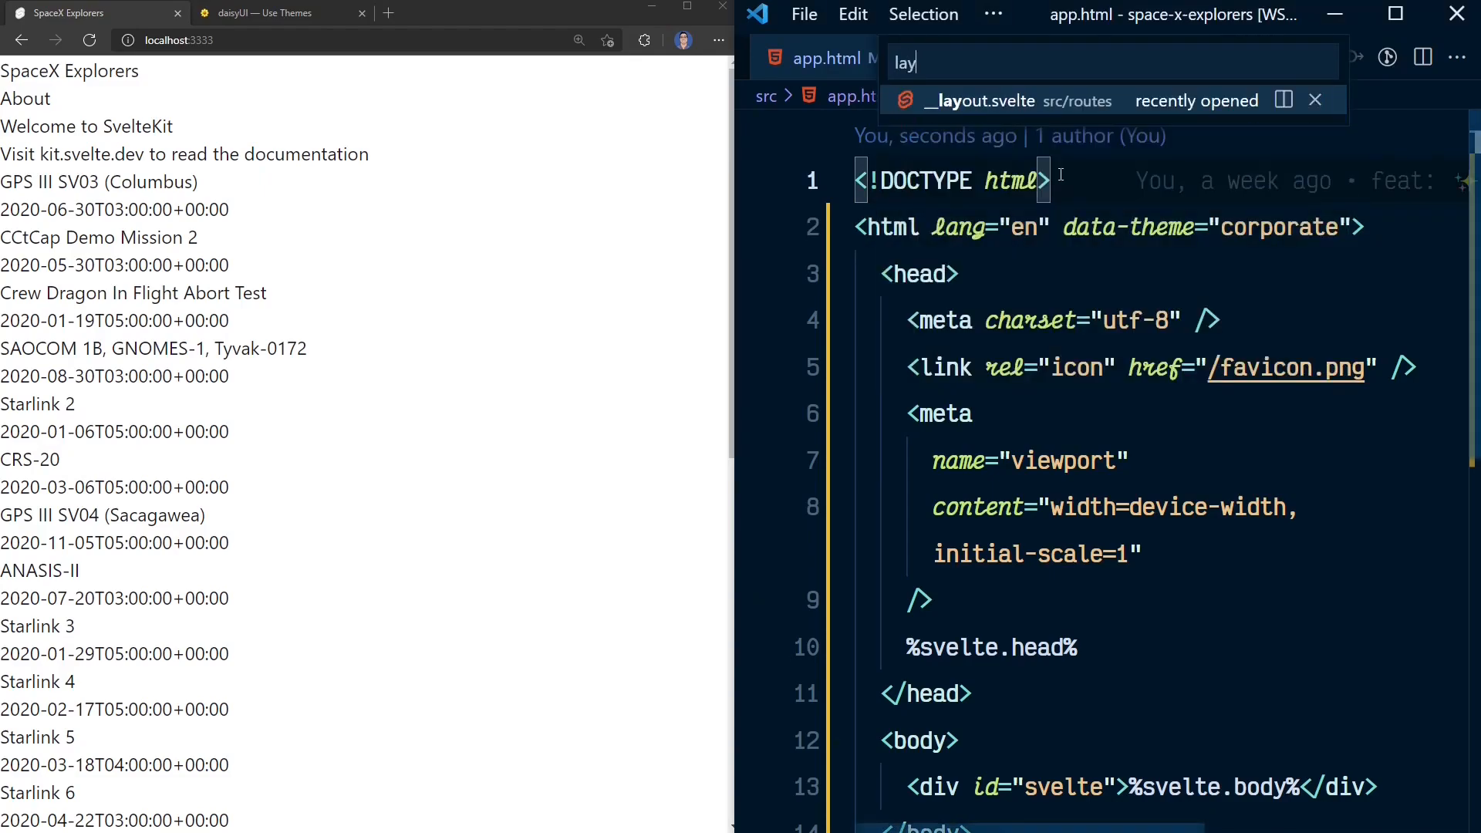
Step: In __layout.svelte, wrap Header and slot in a "mx-auto max-w-5xl px-4 sm:px-6 lg:px-8" div
click(982, 101)
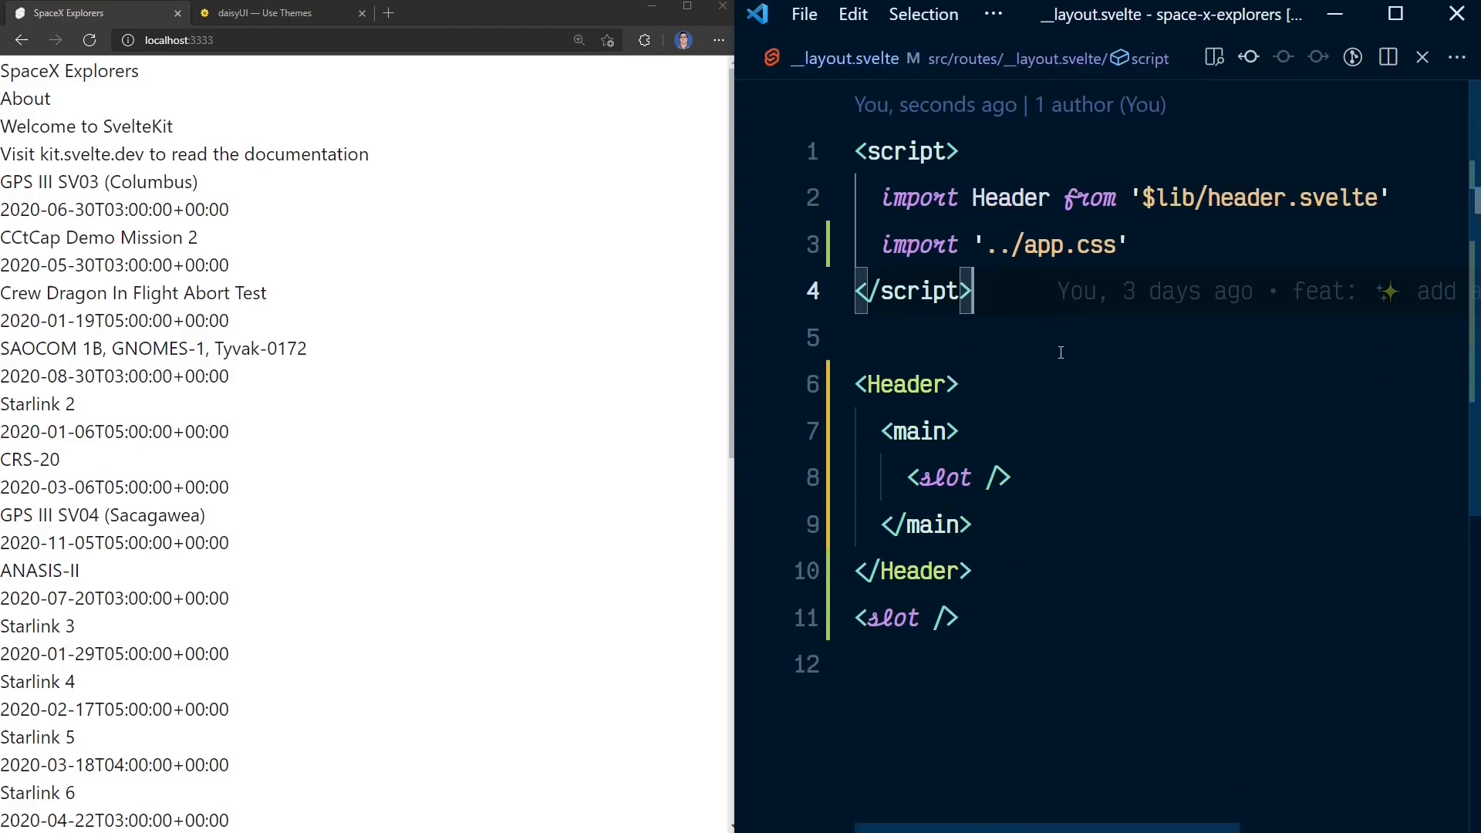
mouse_move(1003, 382)
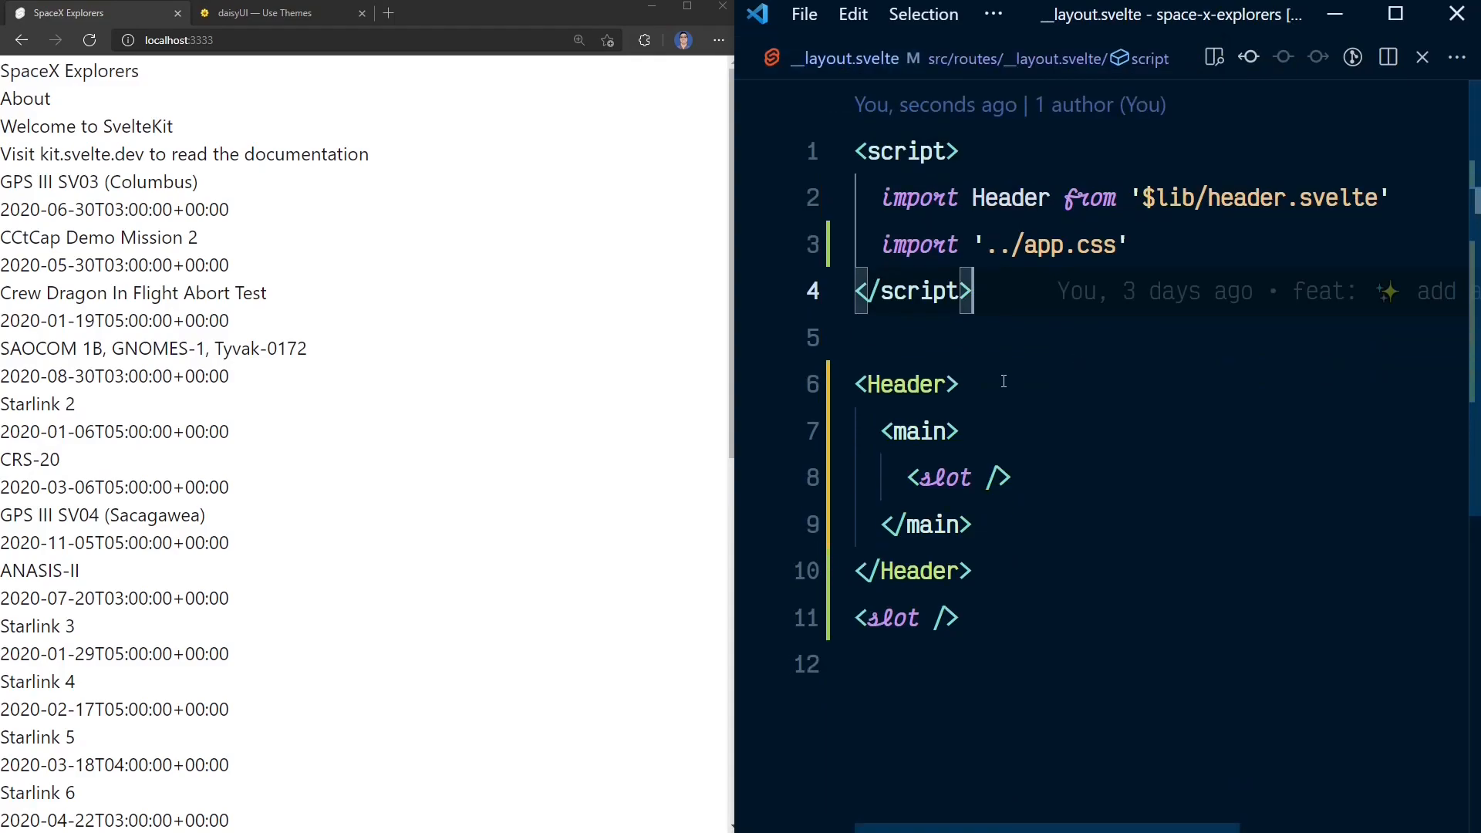
click(859, 337)
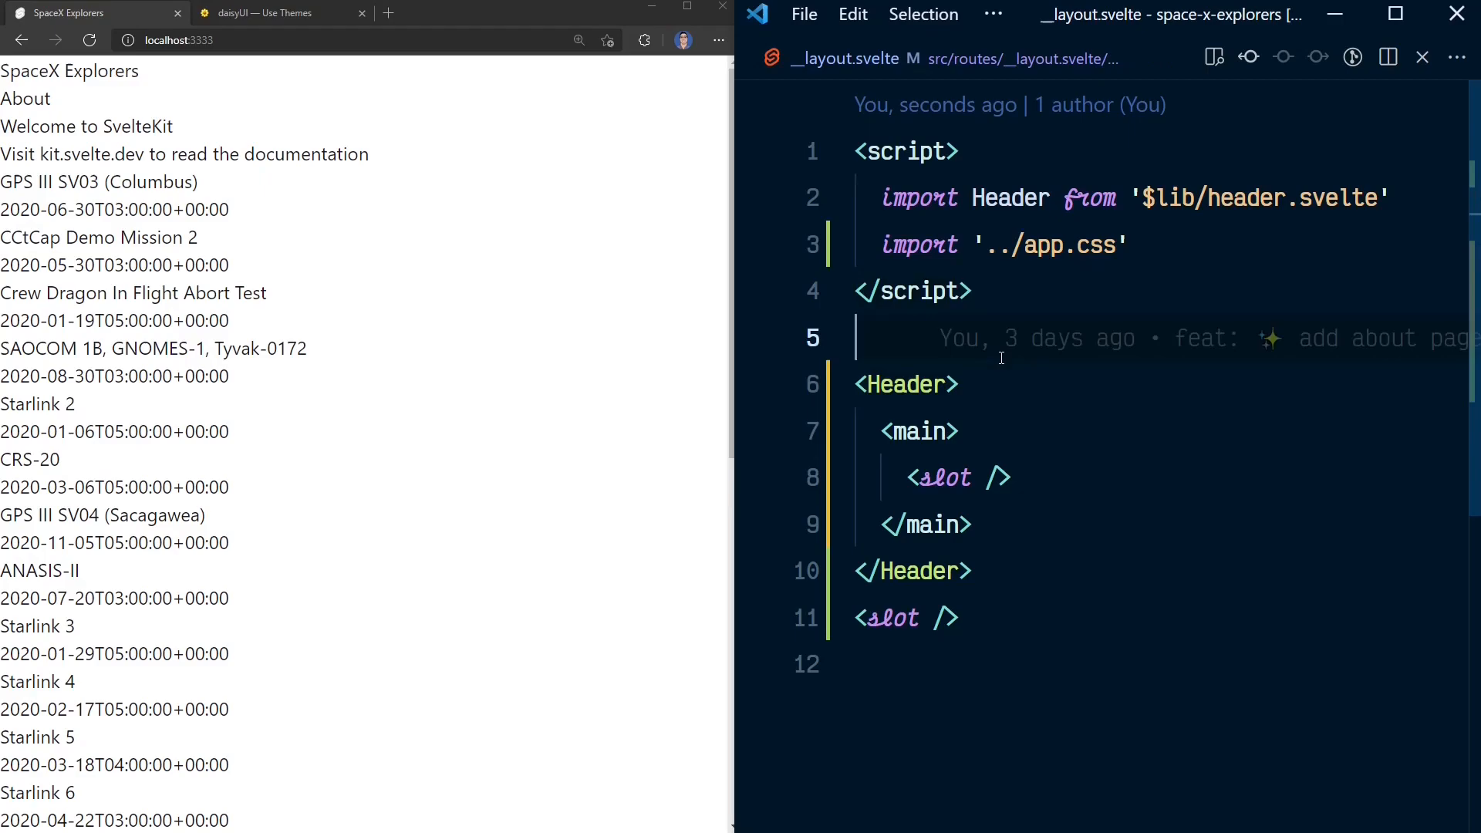
text(div >)
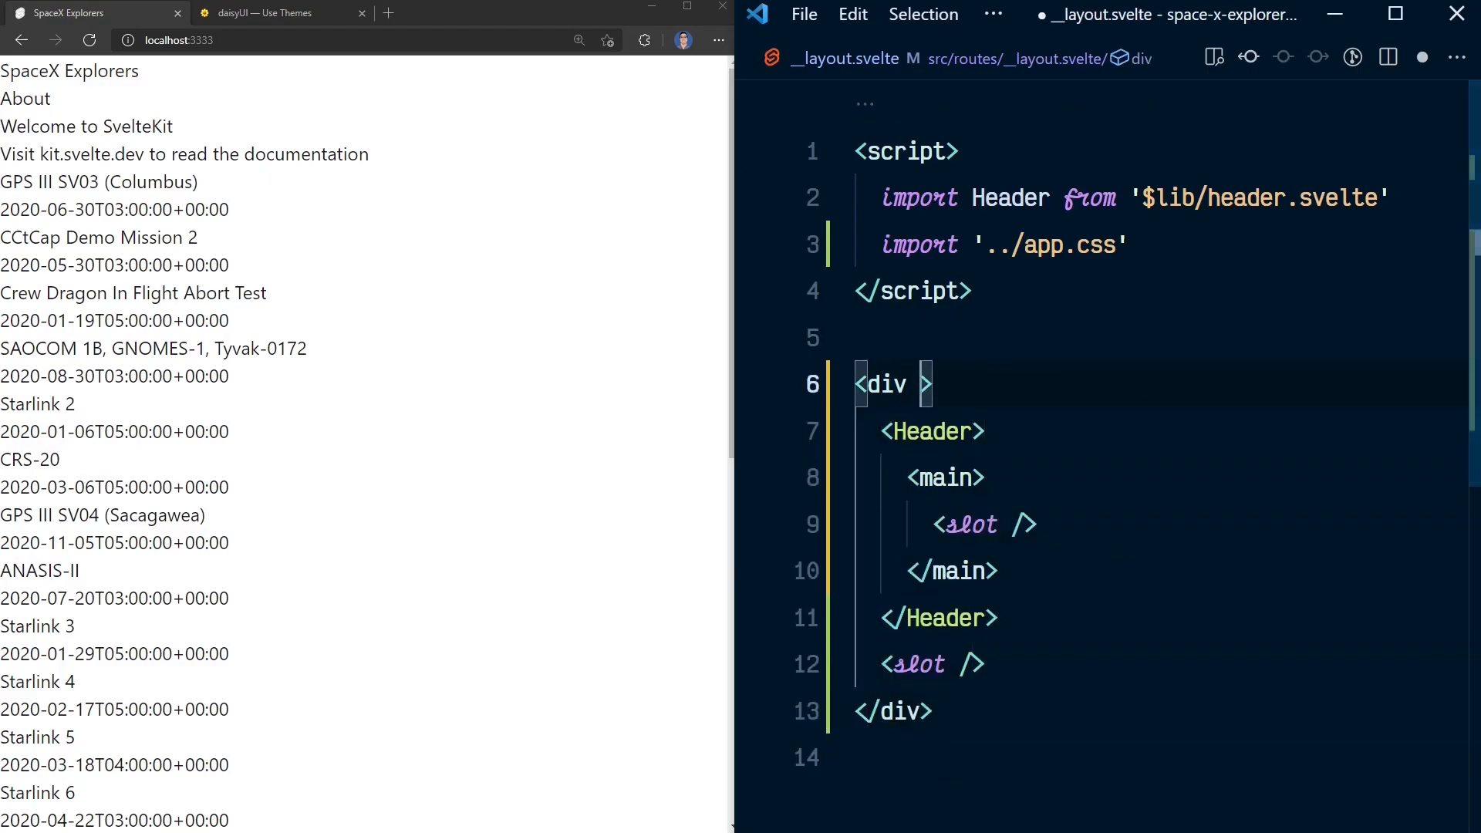
text(class="mx-auto max-w-5xl px-4 sm:px-6 lg:px-8")
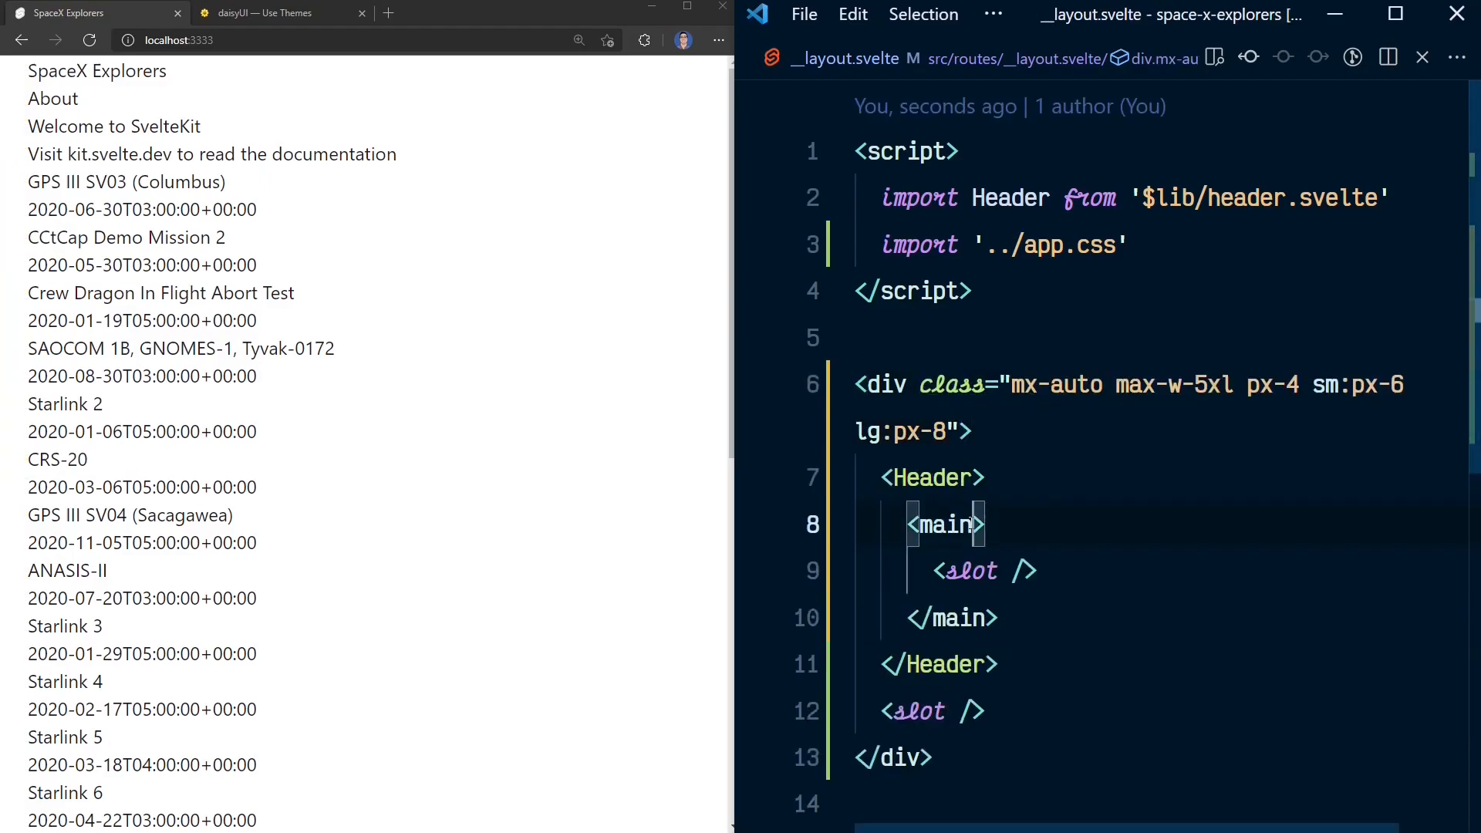
text(class="mx-auto max-w-3xl")
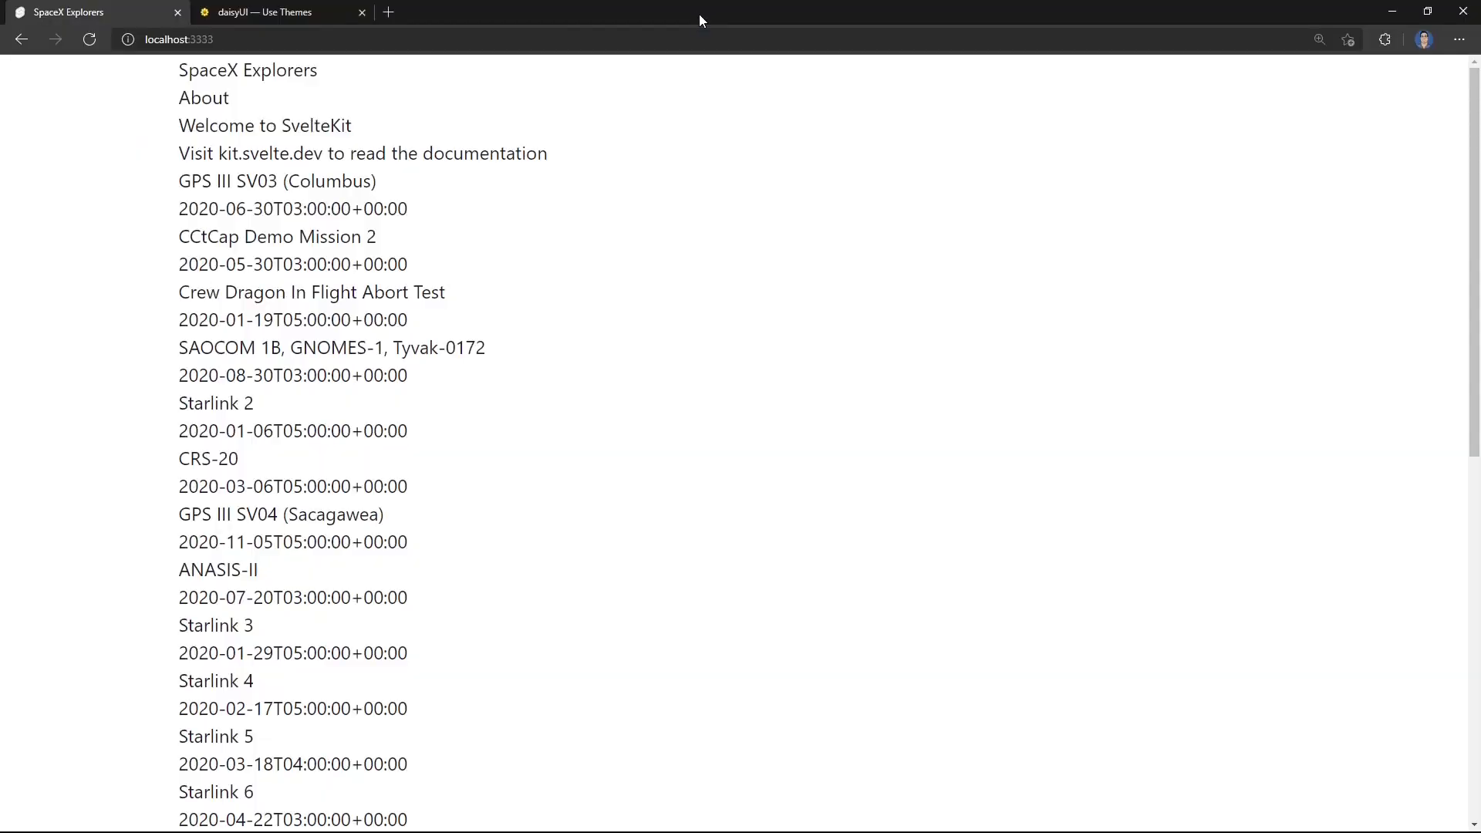
mouse_move(372, 343)
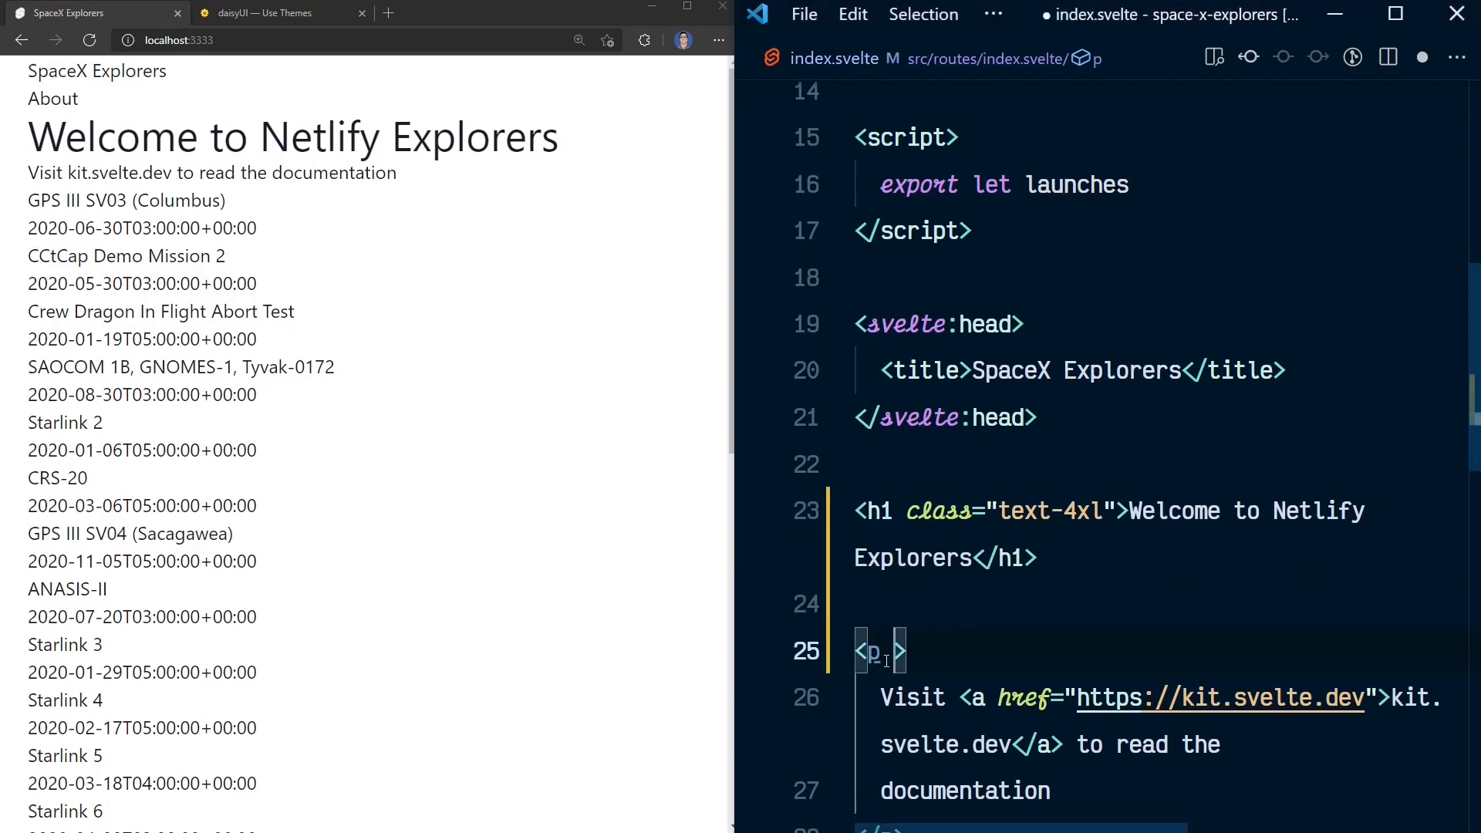
Step: Style index.svelte: text-4xl h1, text-xl mb-8 intro, bordered hover cards, formatted dates
text(class="text-xl mb-8")
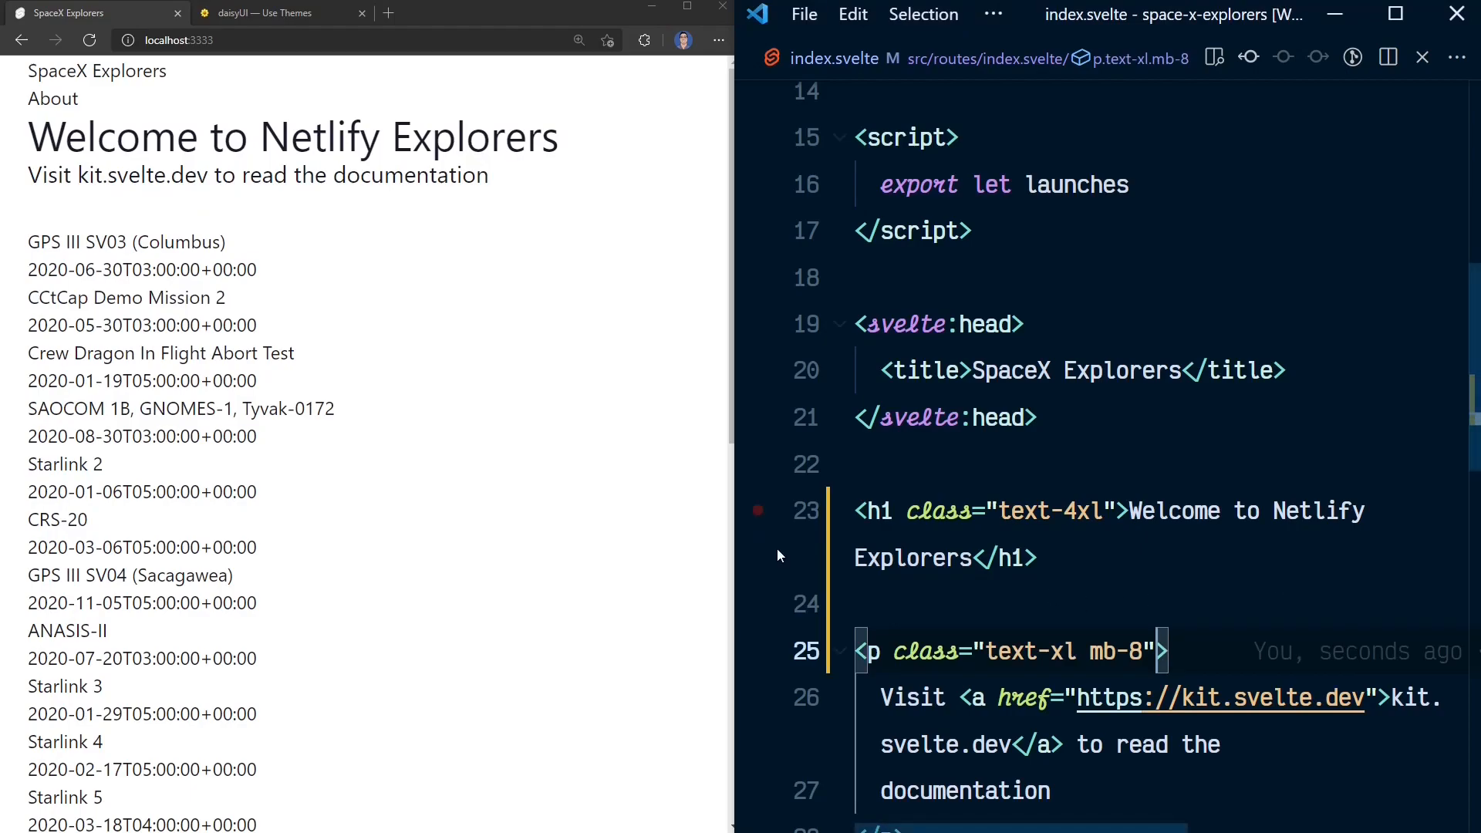
scroll(down, 3)
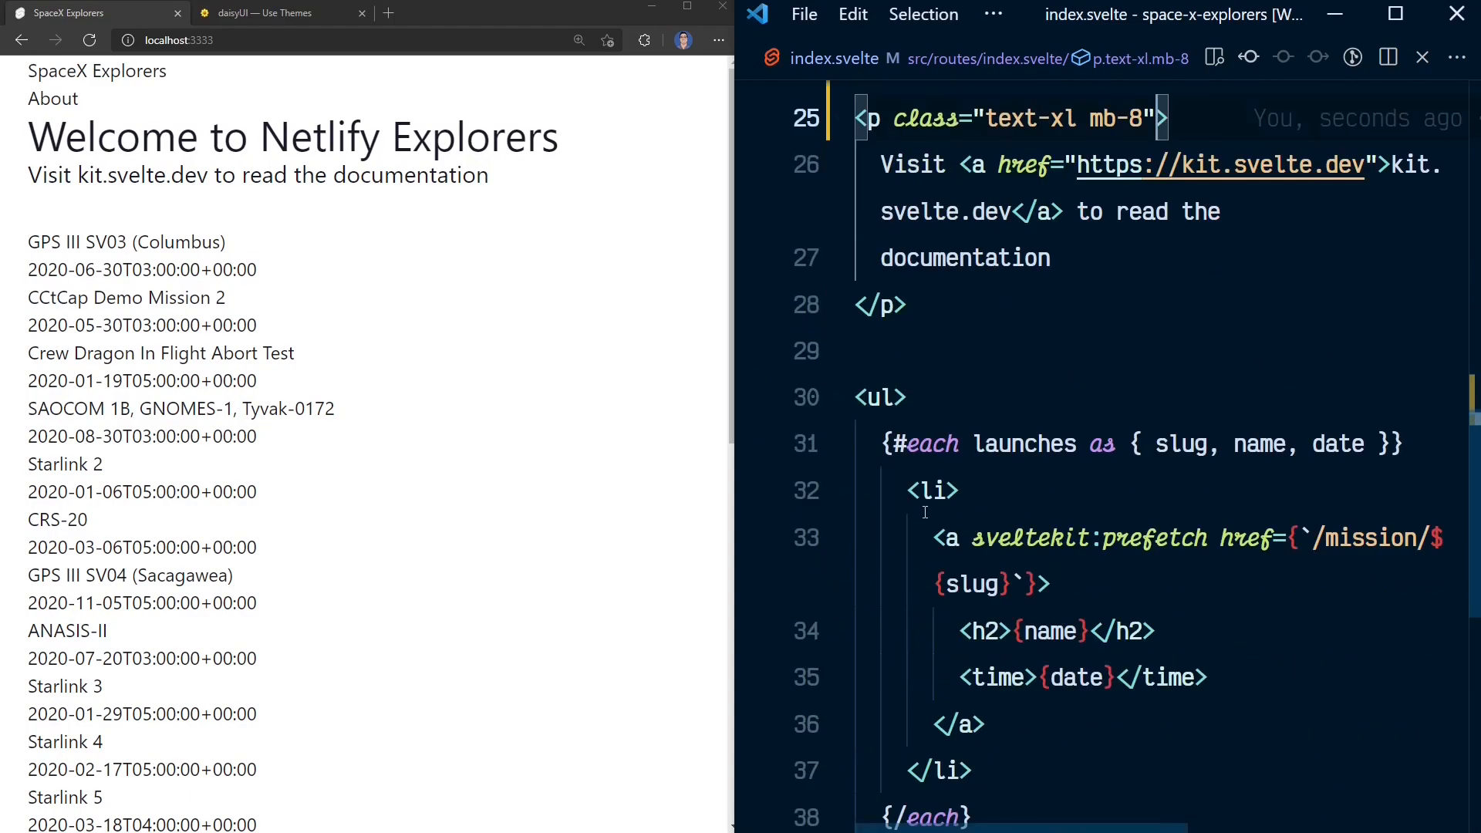
scroll(down, 3)
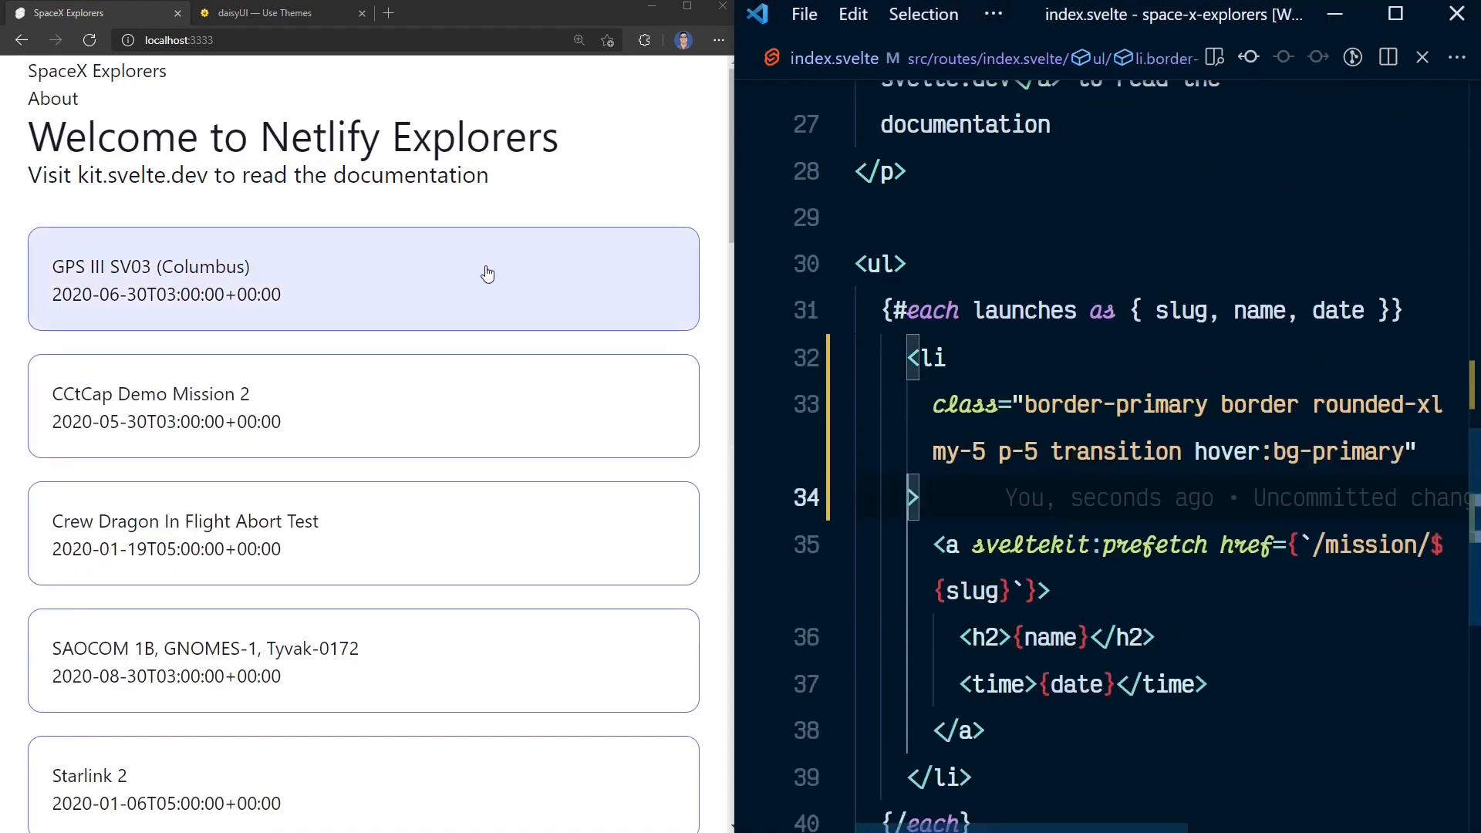
mouse_move(1215, 378)
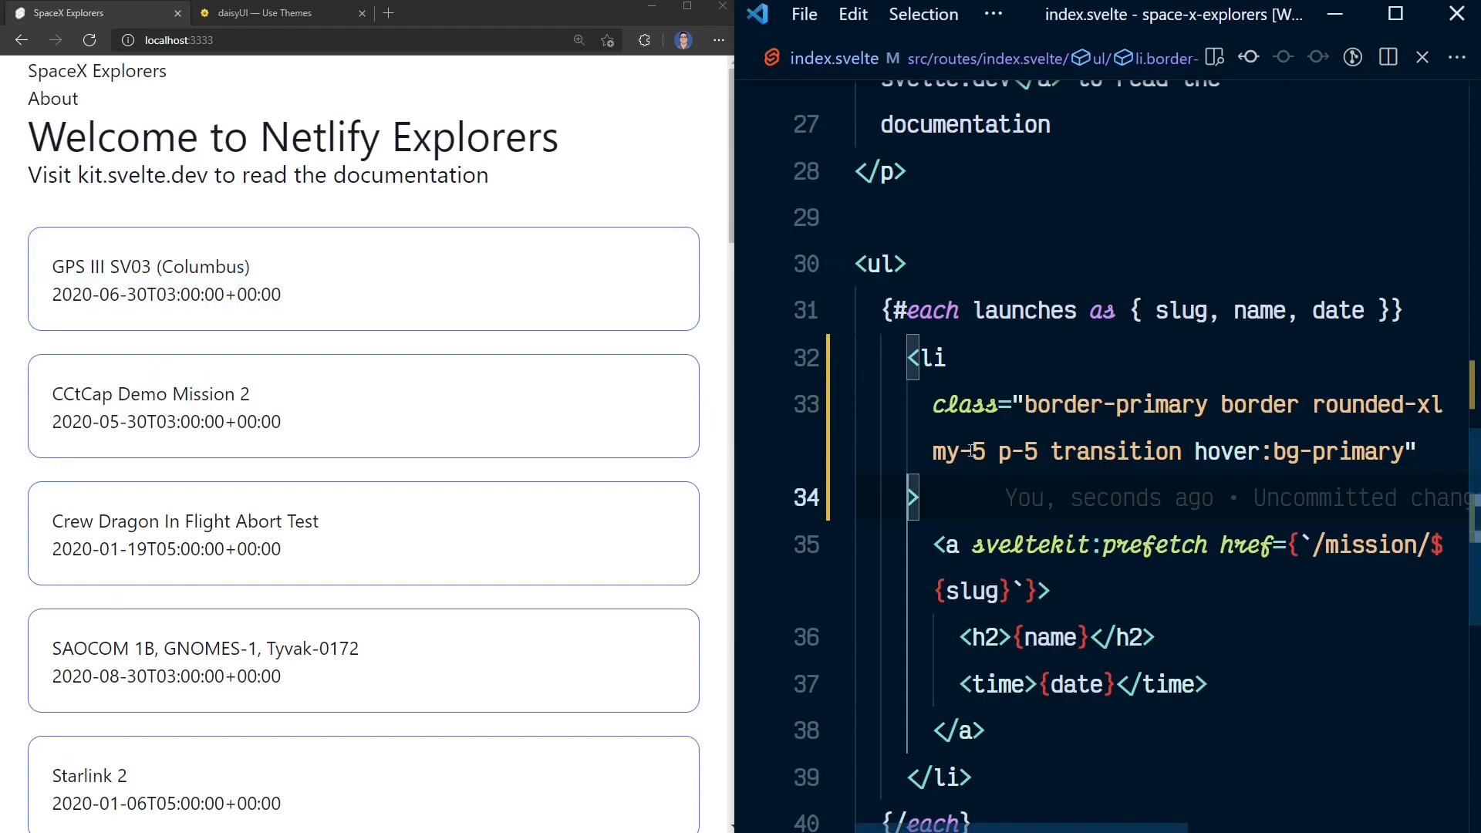
mouse_move(615, 382)
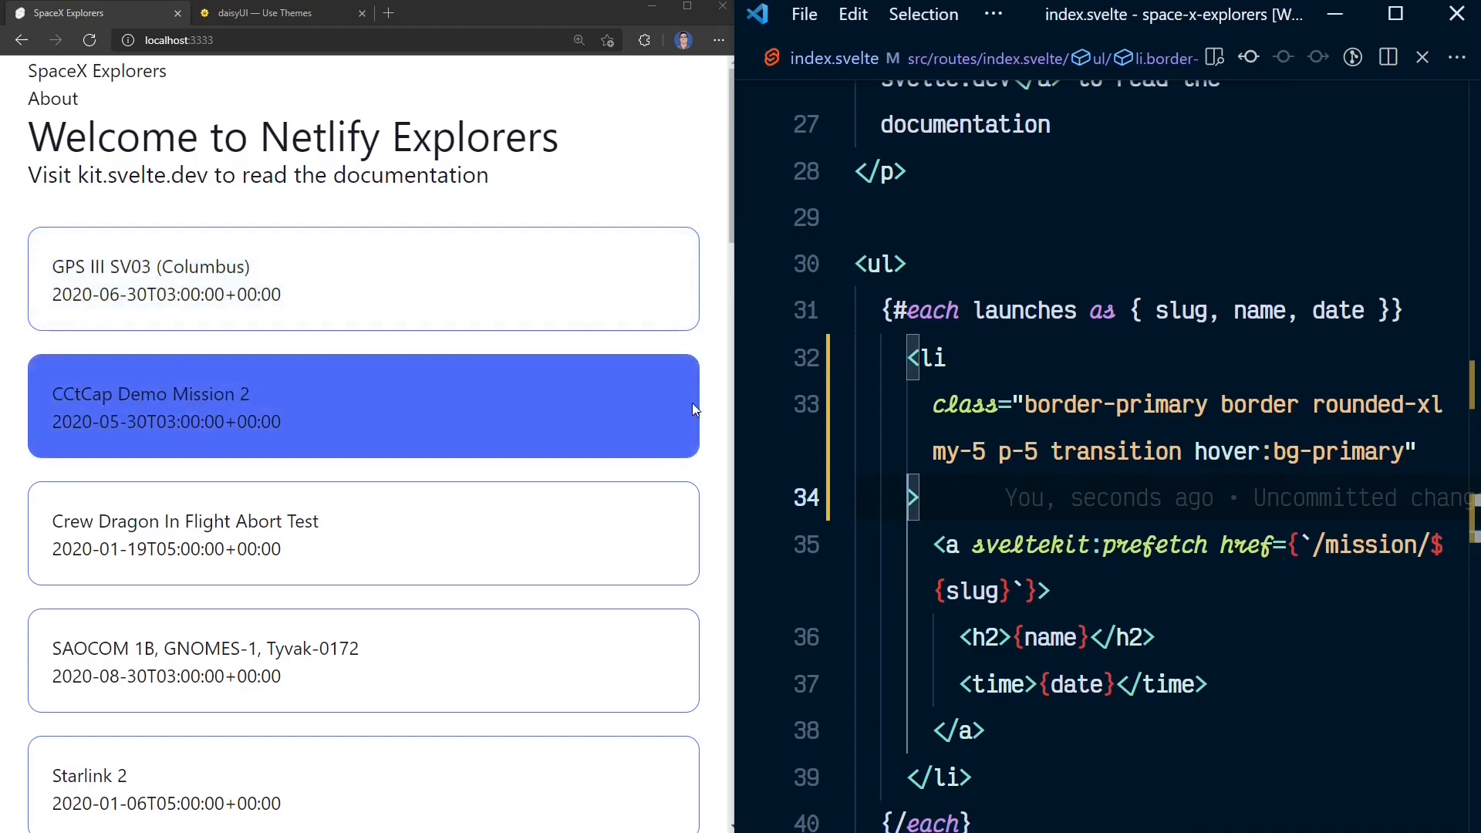
scroll(down, 3)
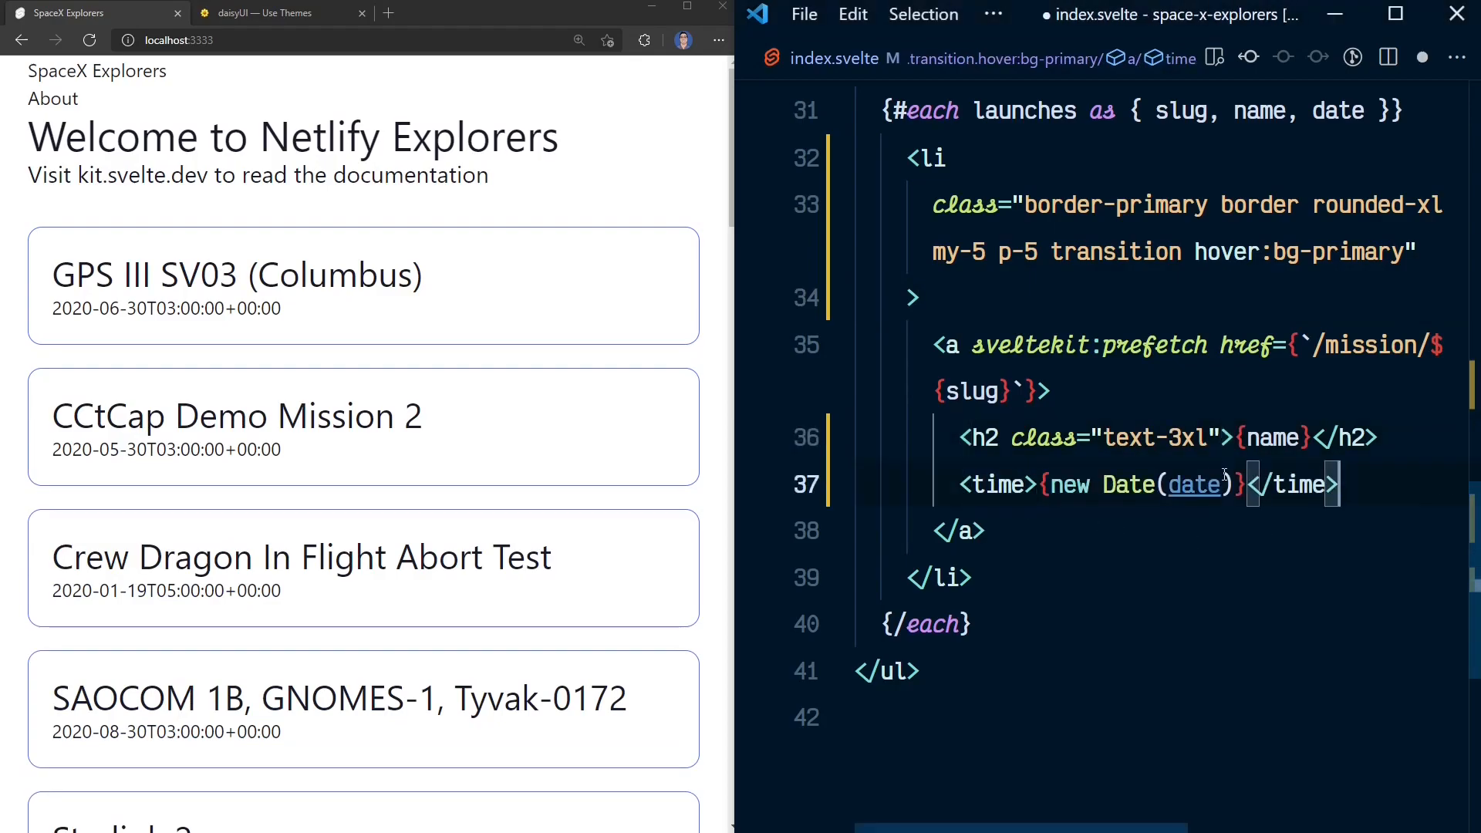
key(ctrl+s)
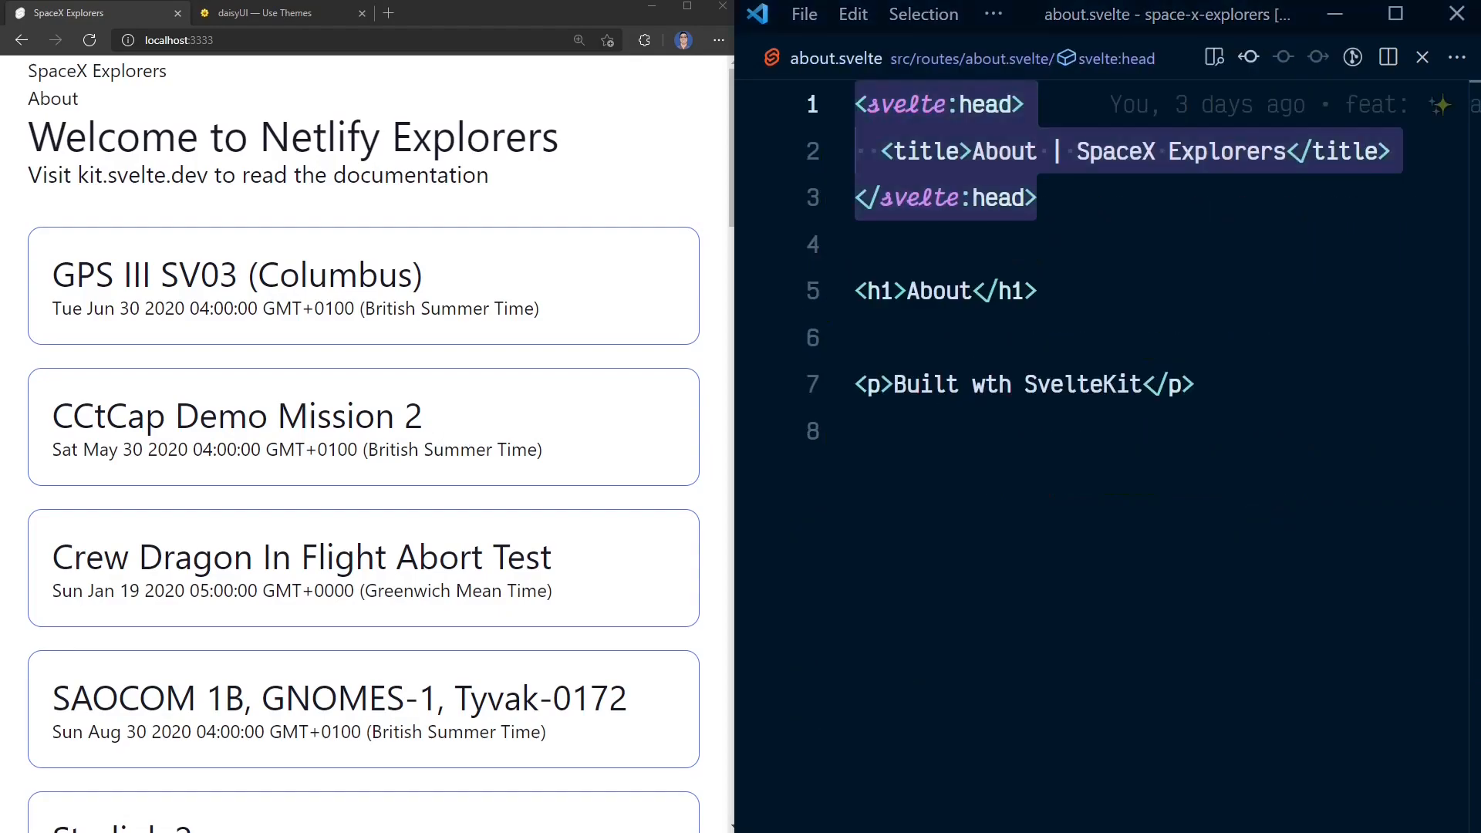
Step: Retitle About to 'This is the about page' and credit 'Built with SvelteKit and GraphCMS', both enlarged
double_click(1082, 384)
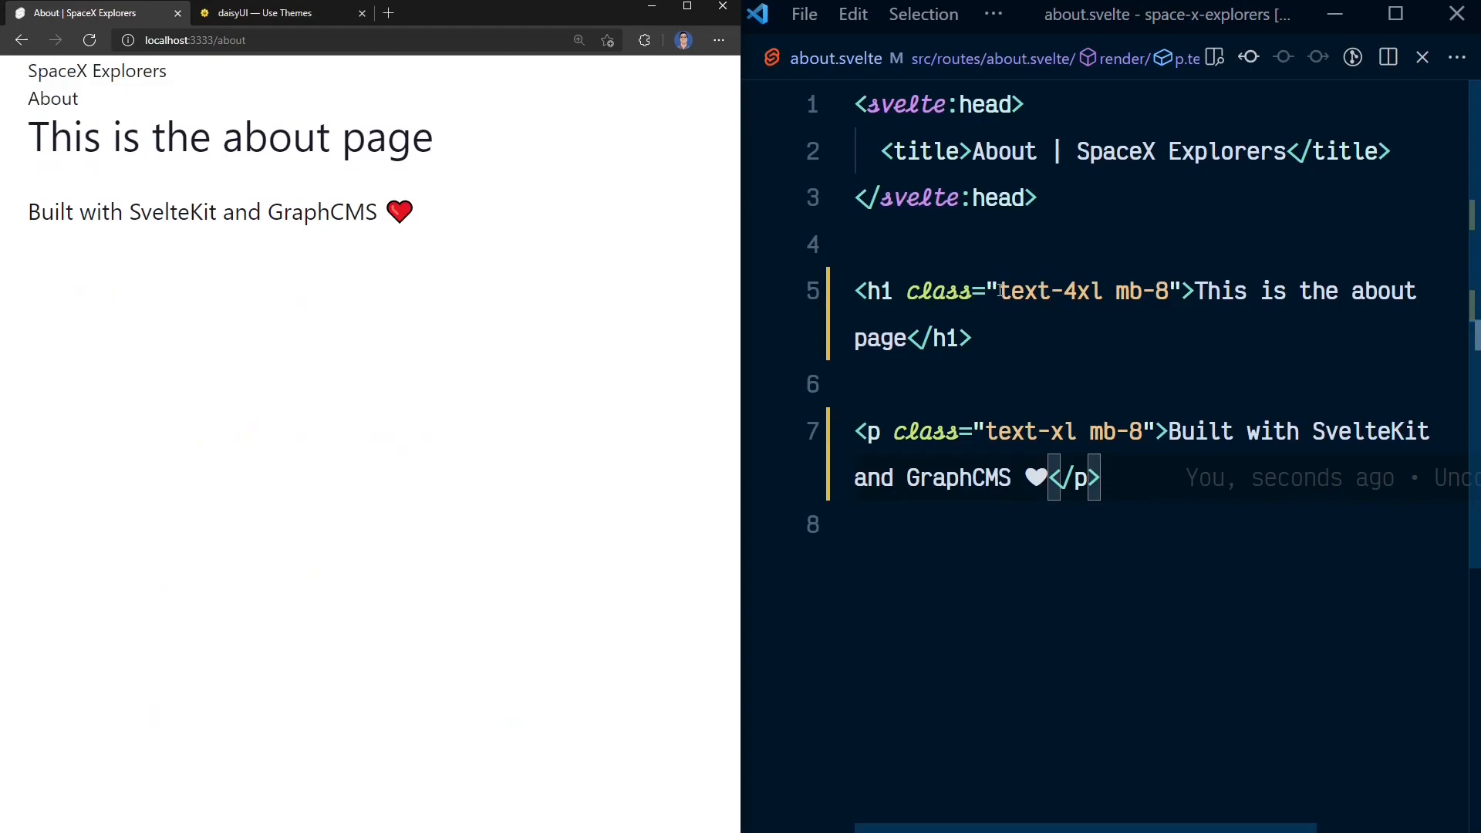
click(1129, 290)
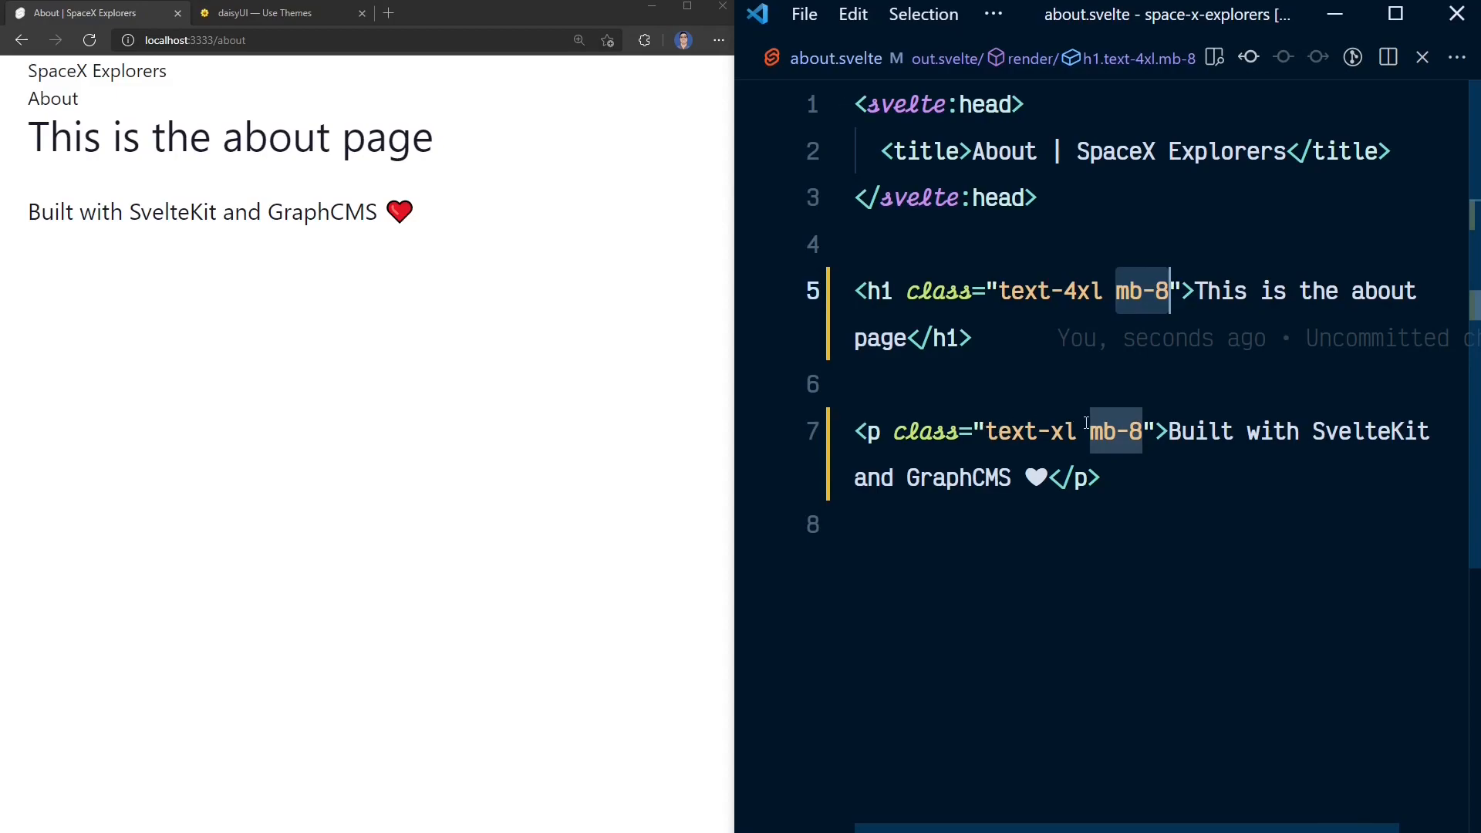
click(1034, 431)
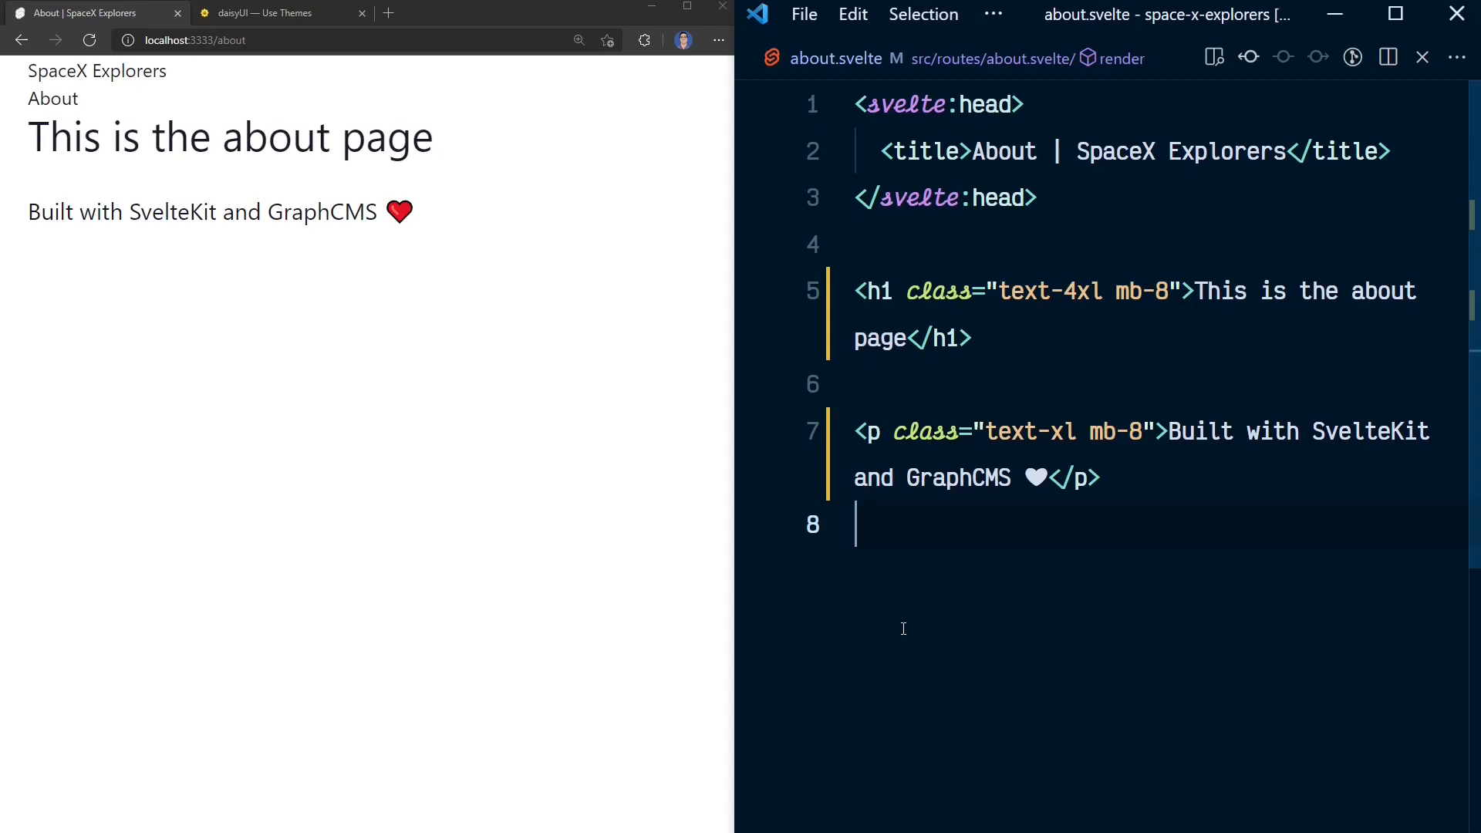
key(ctrl+p)
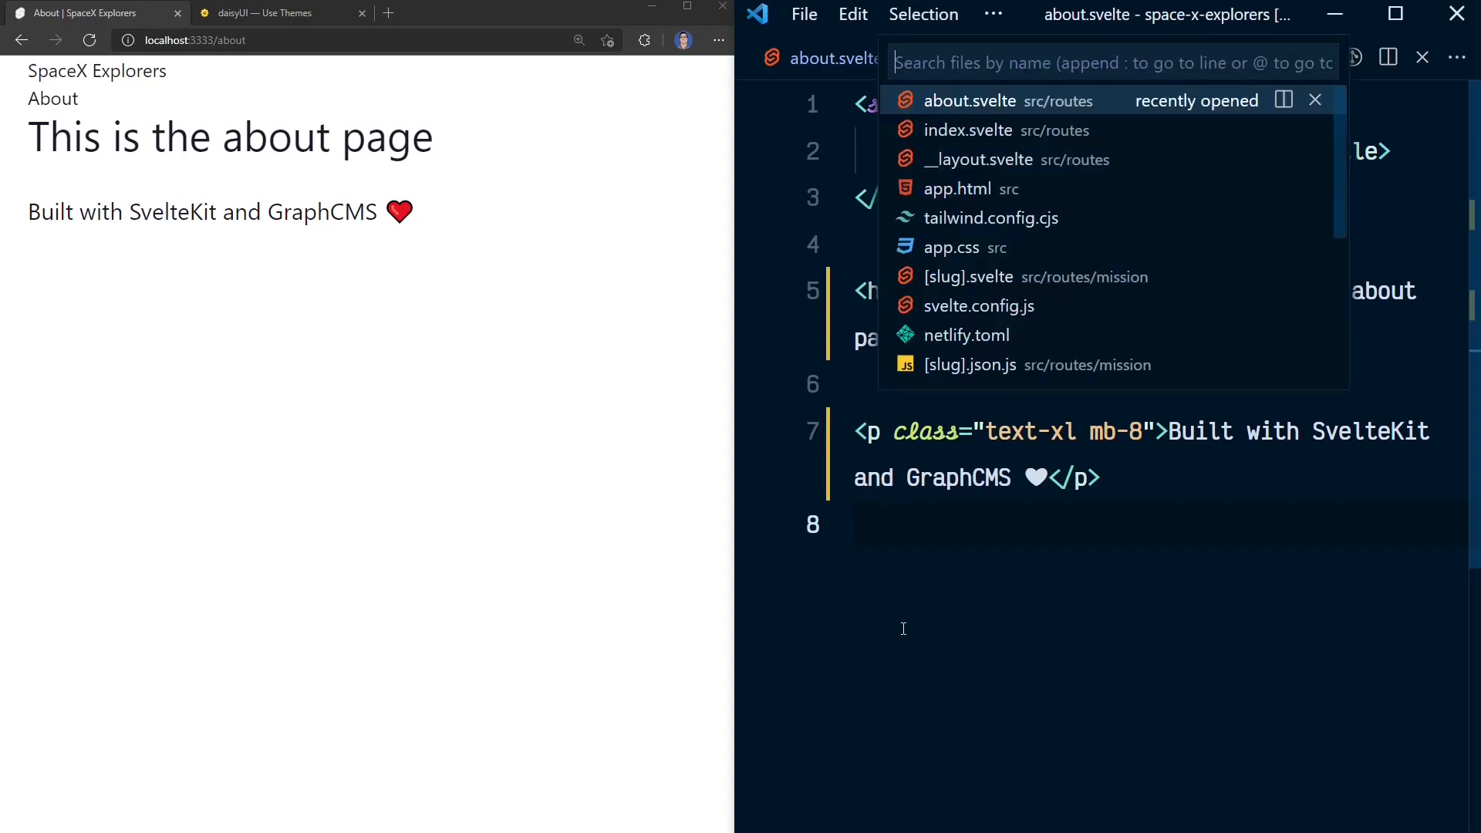
Step: Open [slug].svelte; give the title text-4xl and the date text-sm mb-4 block
click(969, 277)
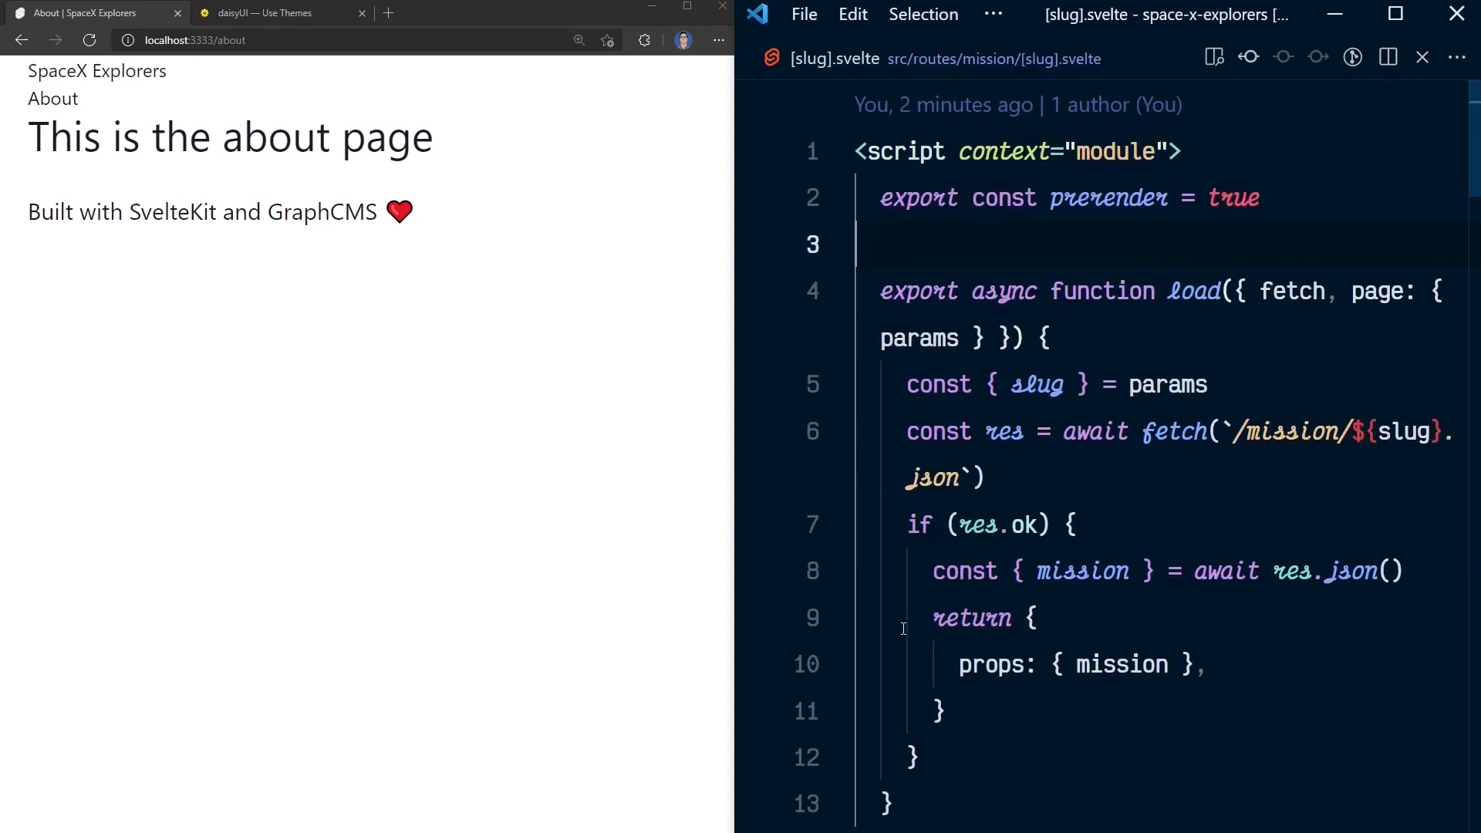
scroll(down, 3)
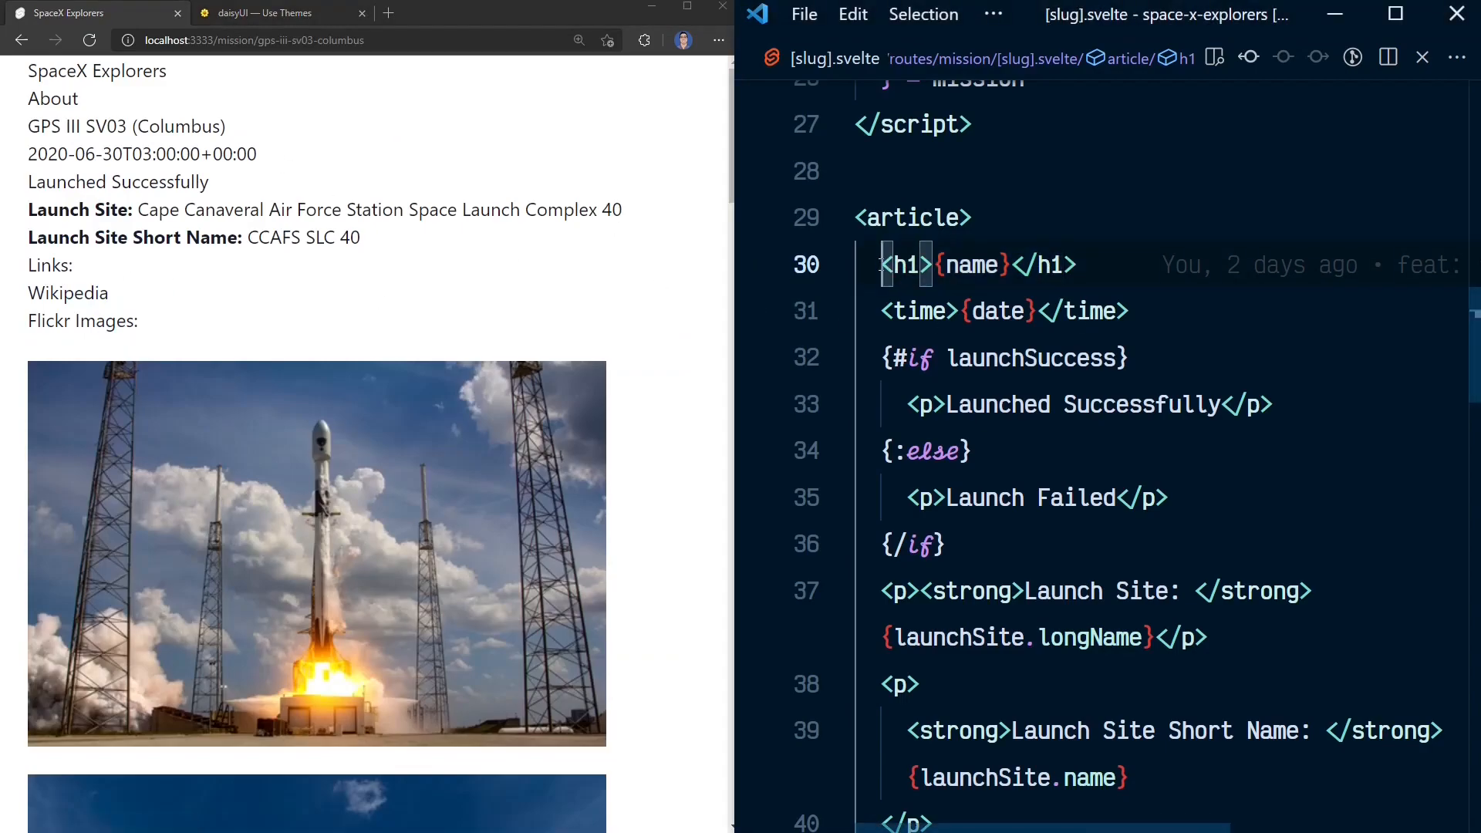
click(1075, 265)
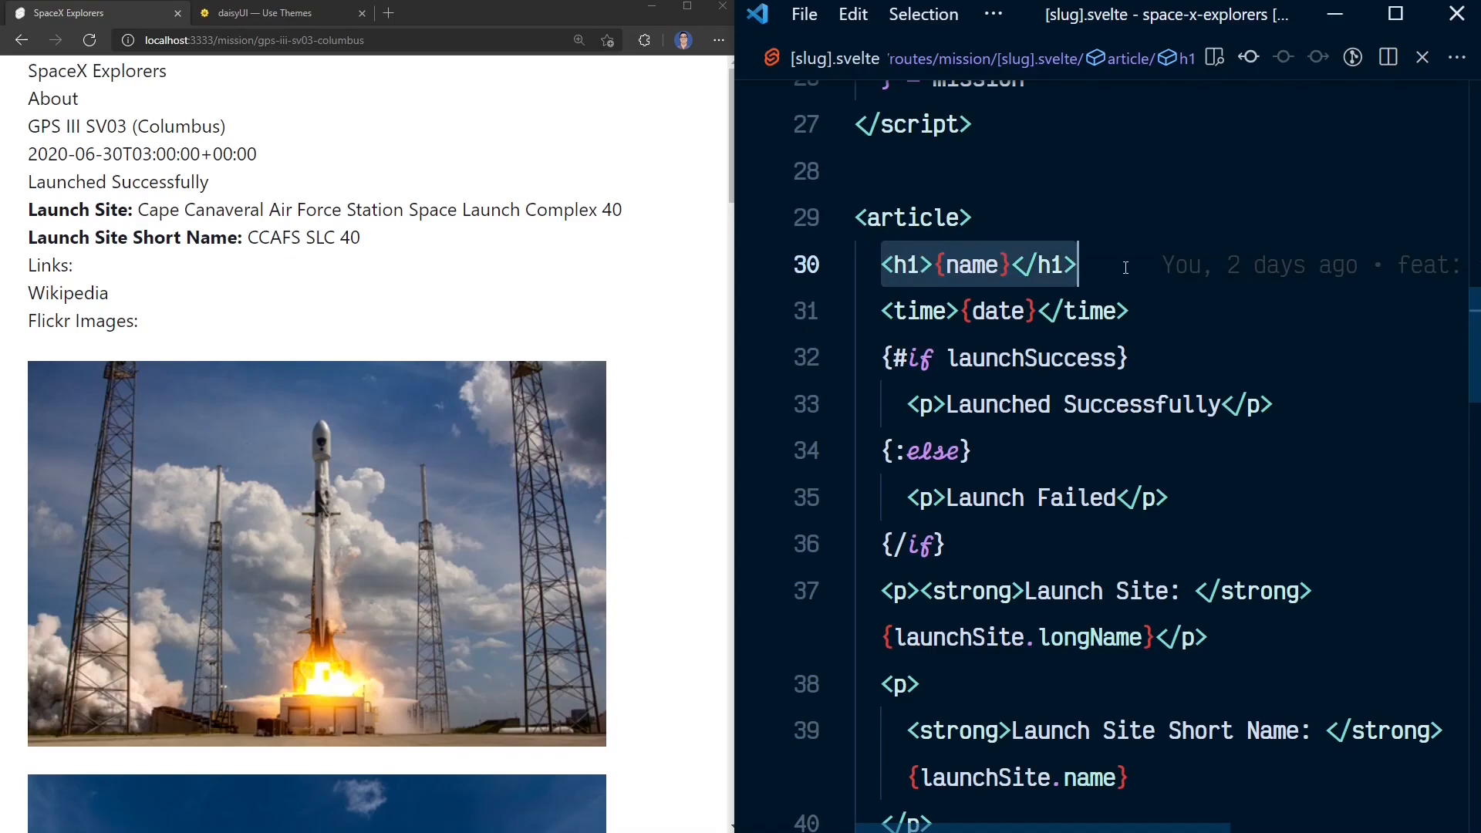
text(class="text-4xl")
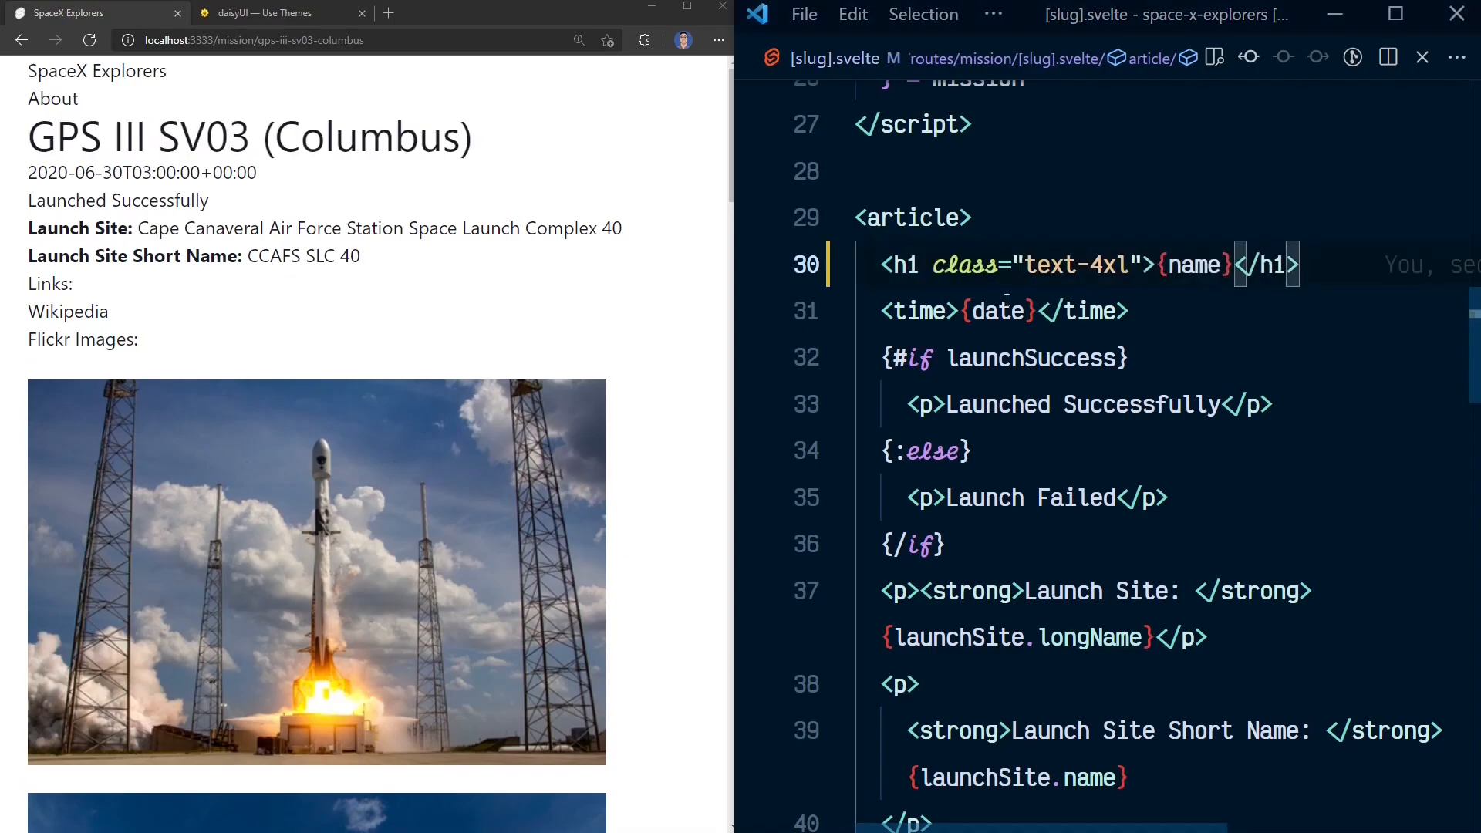
click(944, 312)
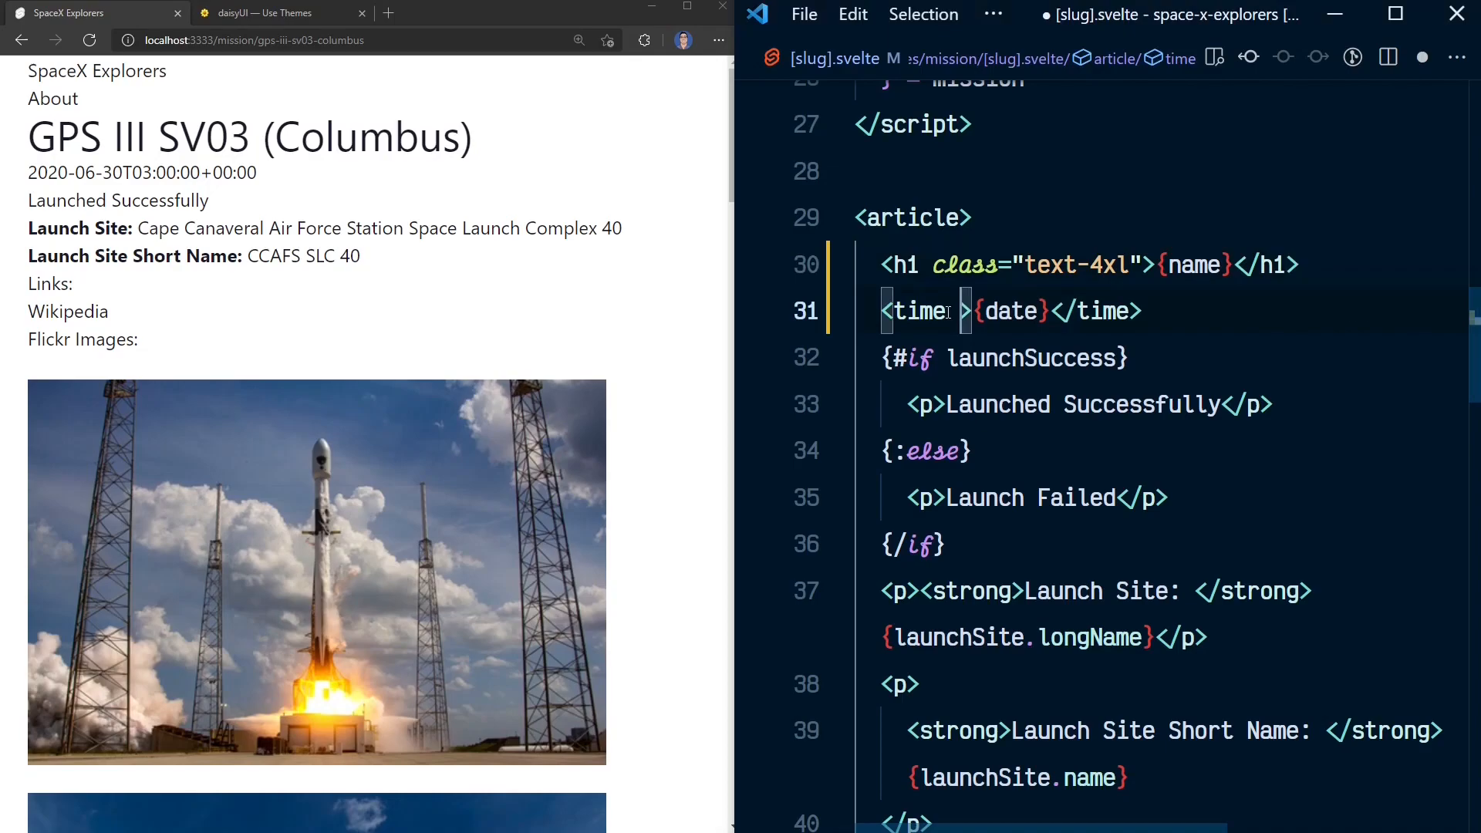
text(class="text-sm mb-4 block")
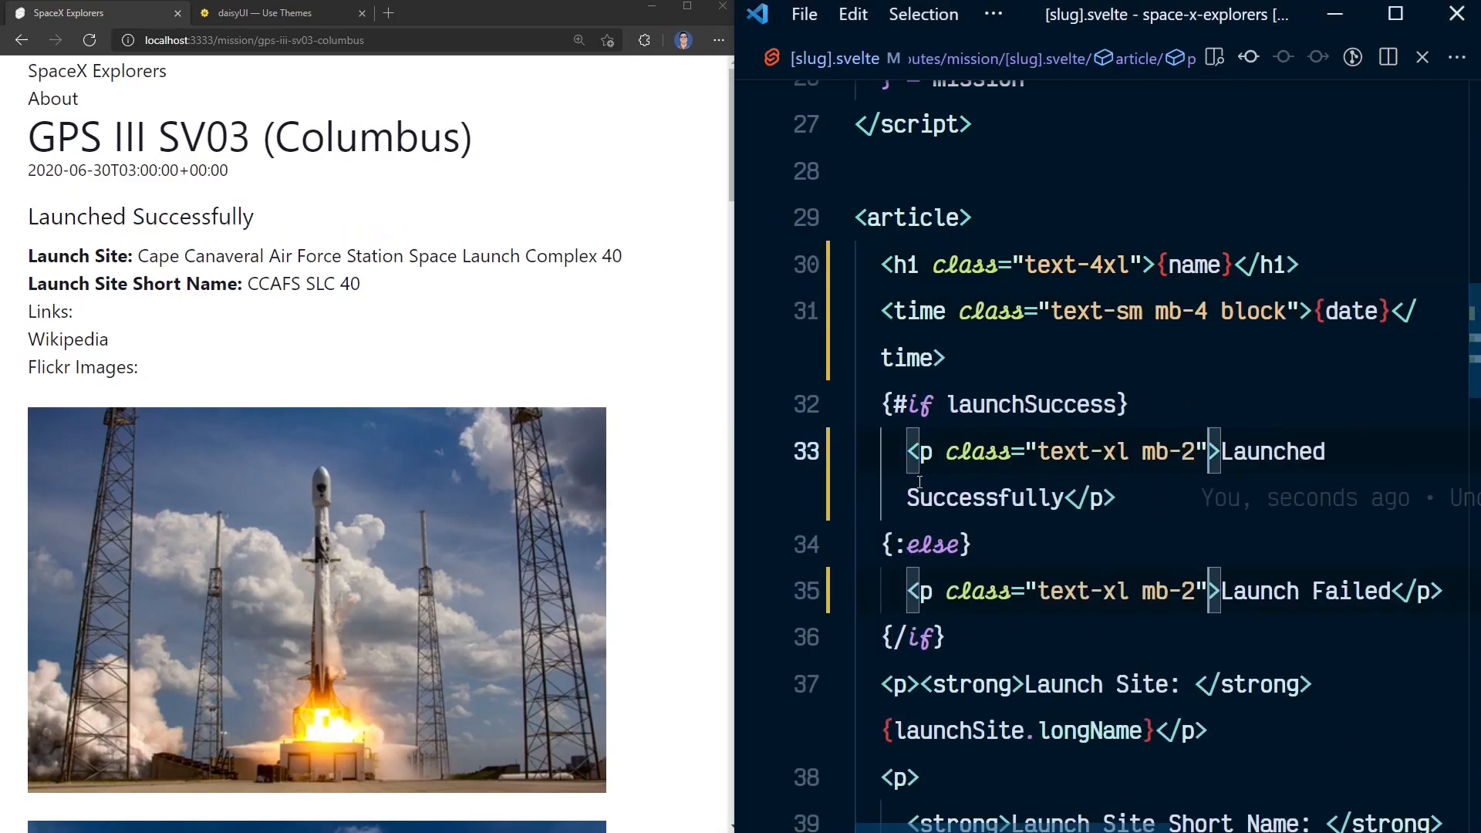
Step: Give the launch status text-xl mb-2 and the Launch Site line text-xl
scroll(down, 3)
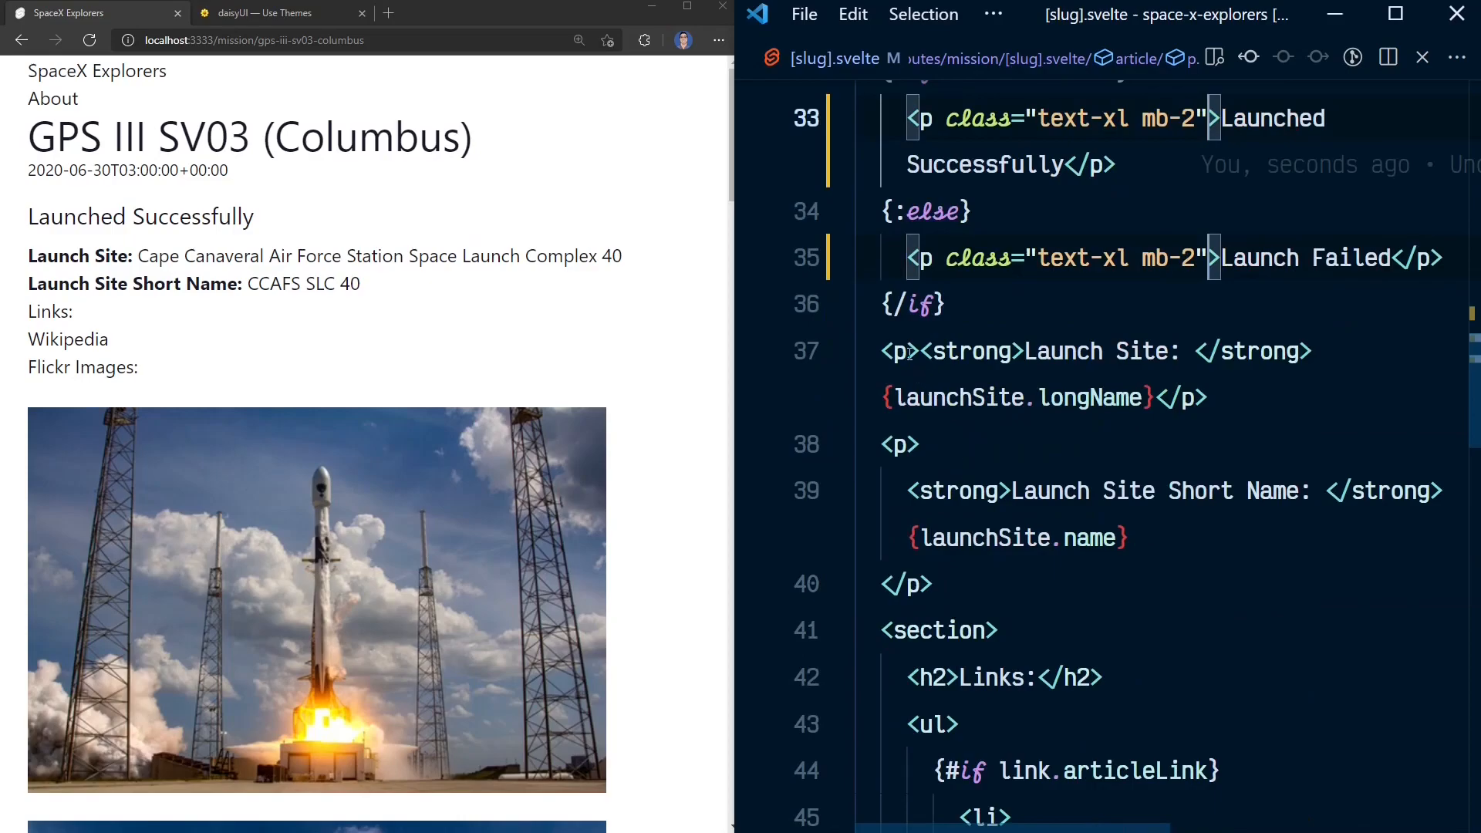
text(cla)
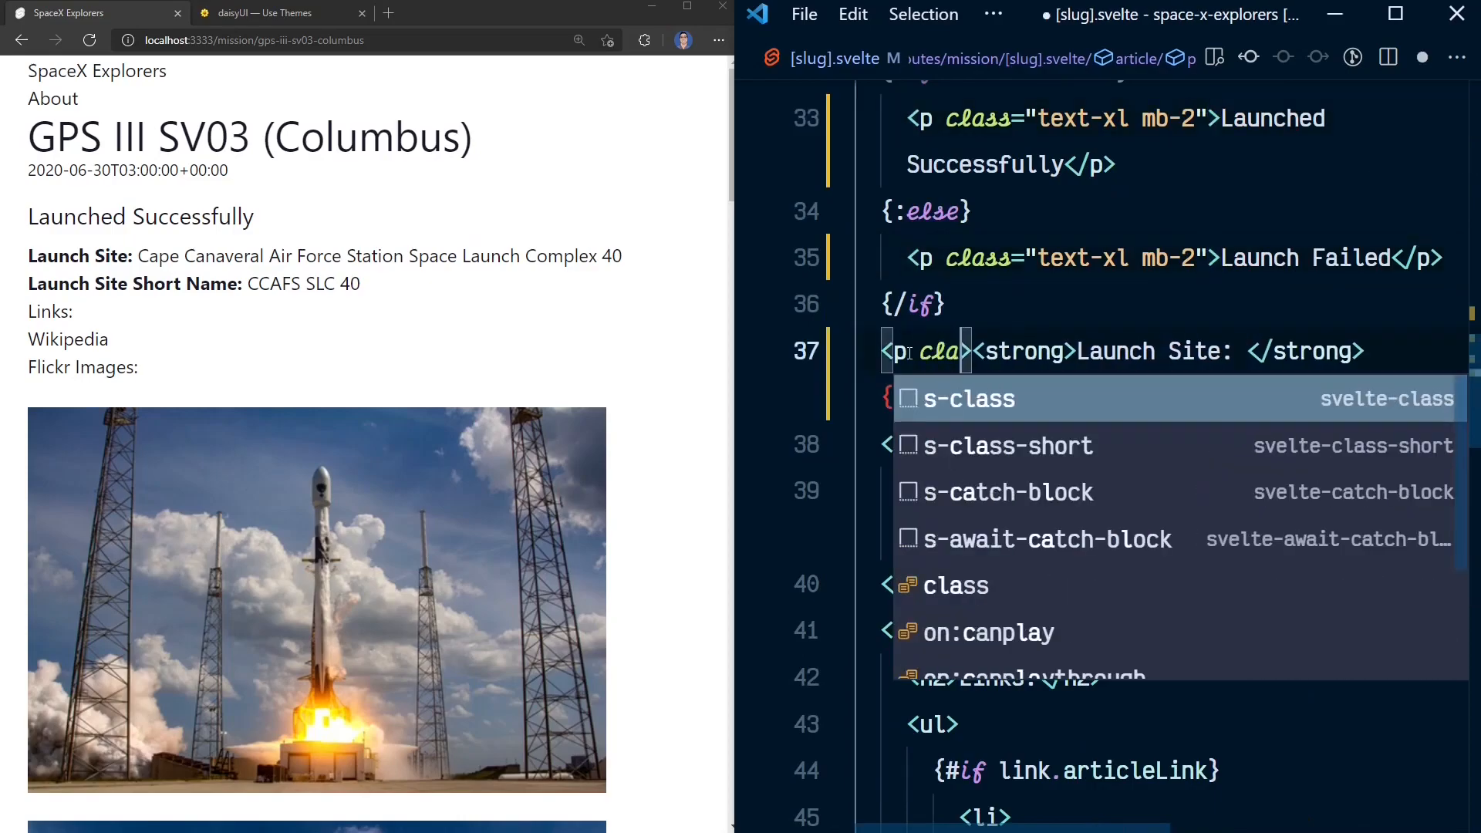
text(text-xl">)
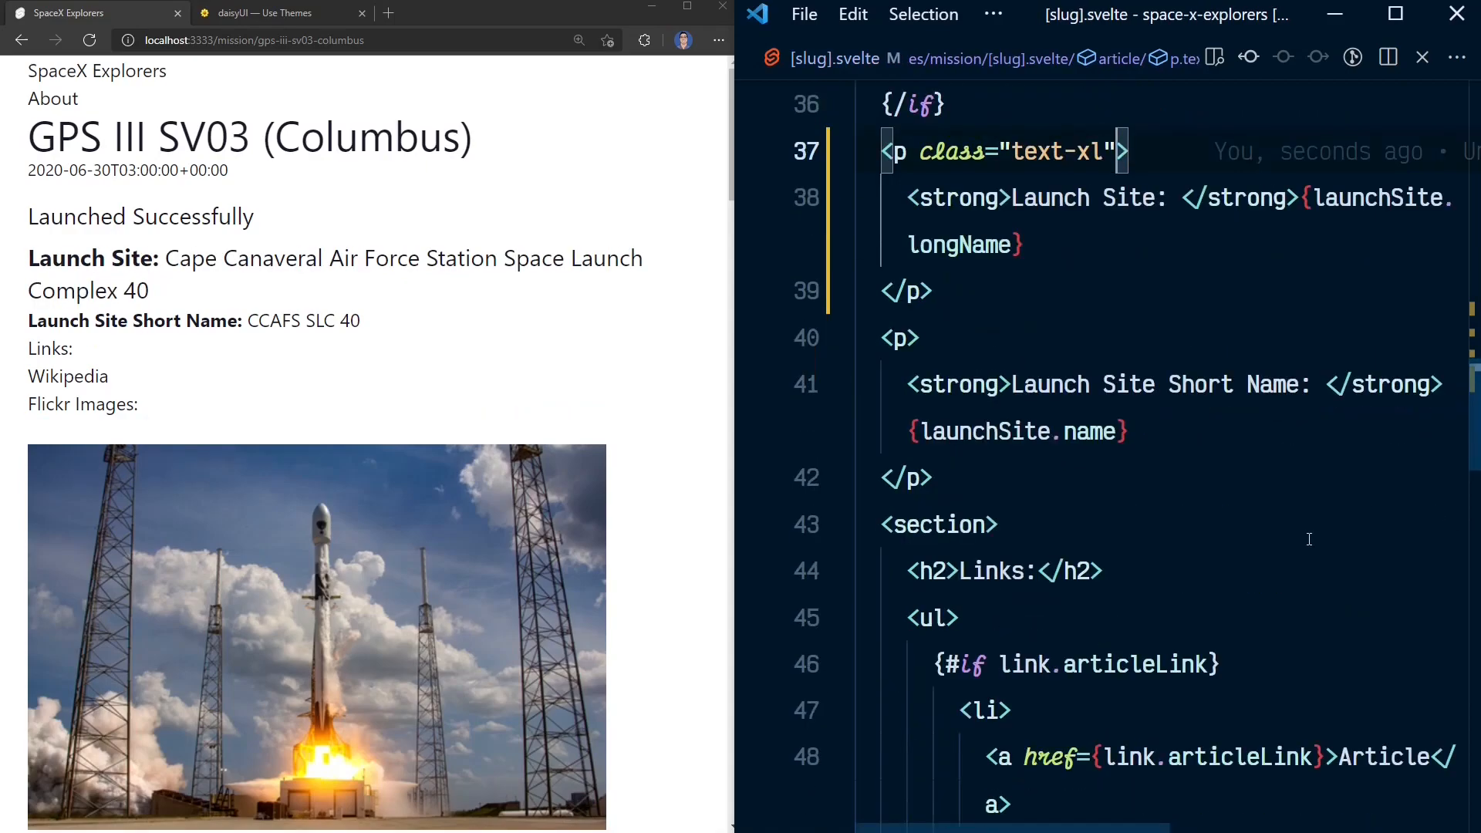
scroll(down, 3)
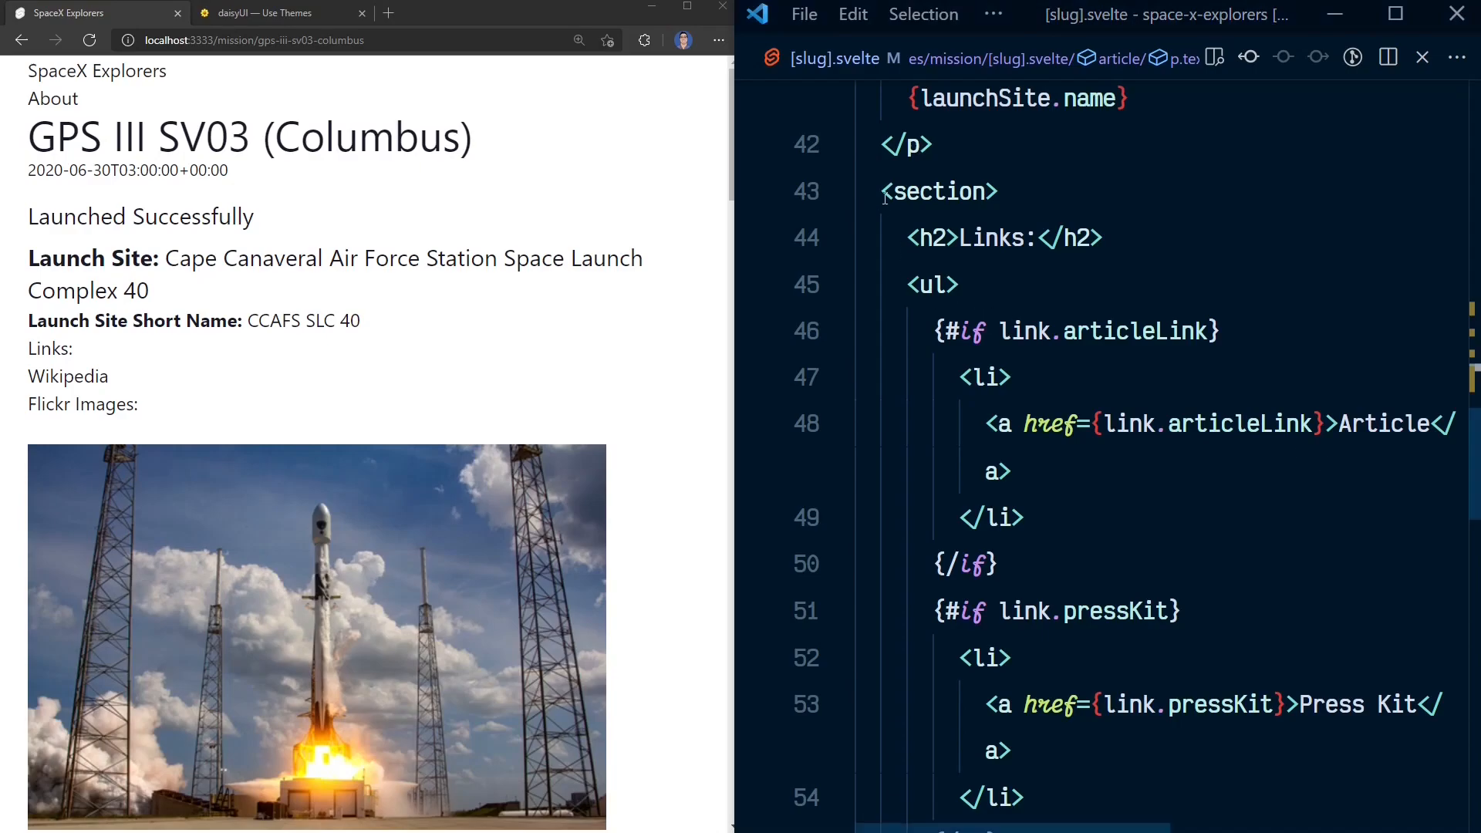
scroll(down, 3)
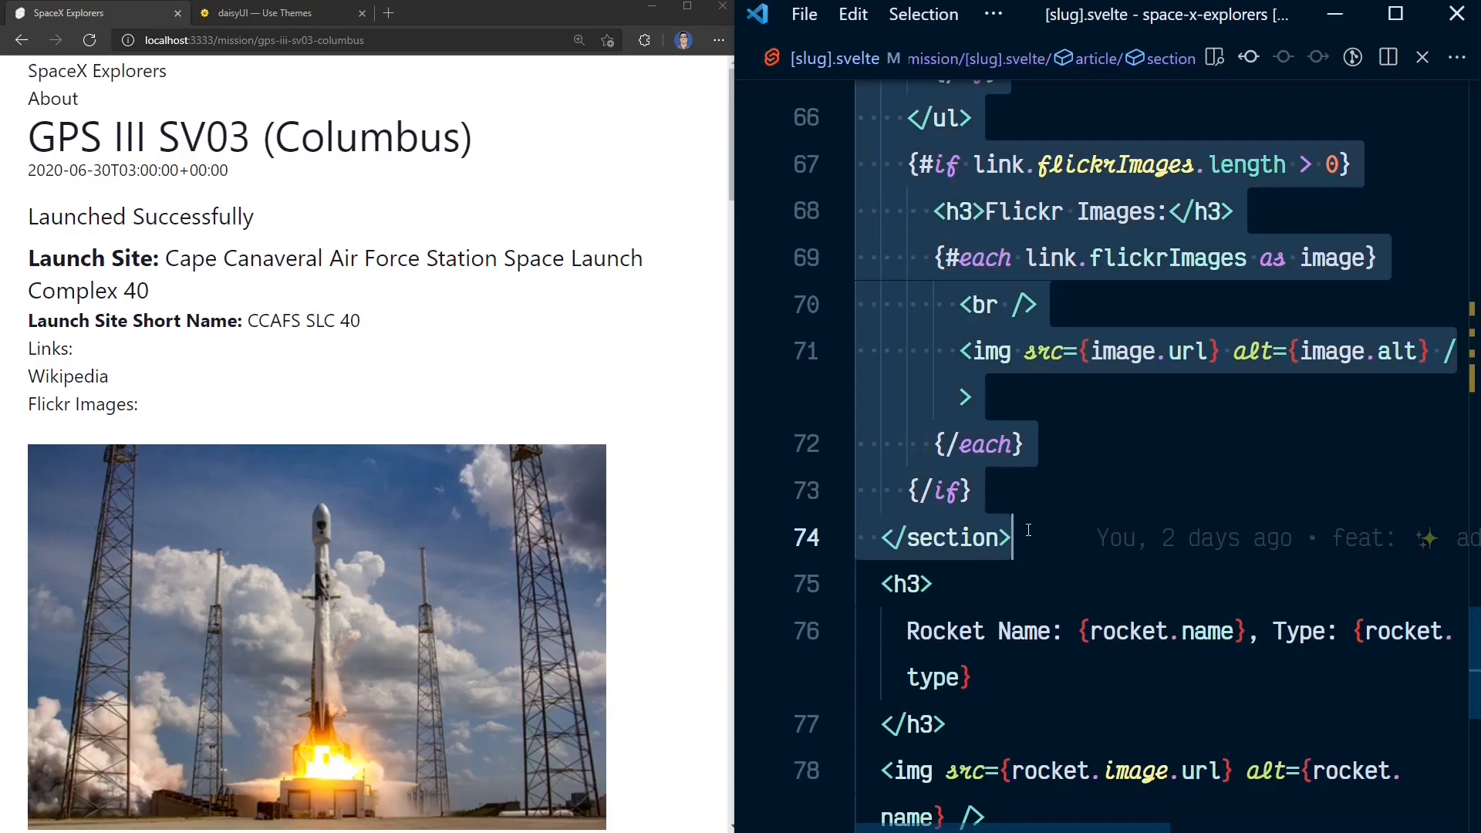
Step: Add class="mb-4 text-2xl" to the Rocket Name h3 in [slug].svelte
scroll(down, 3)
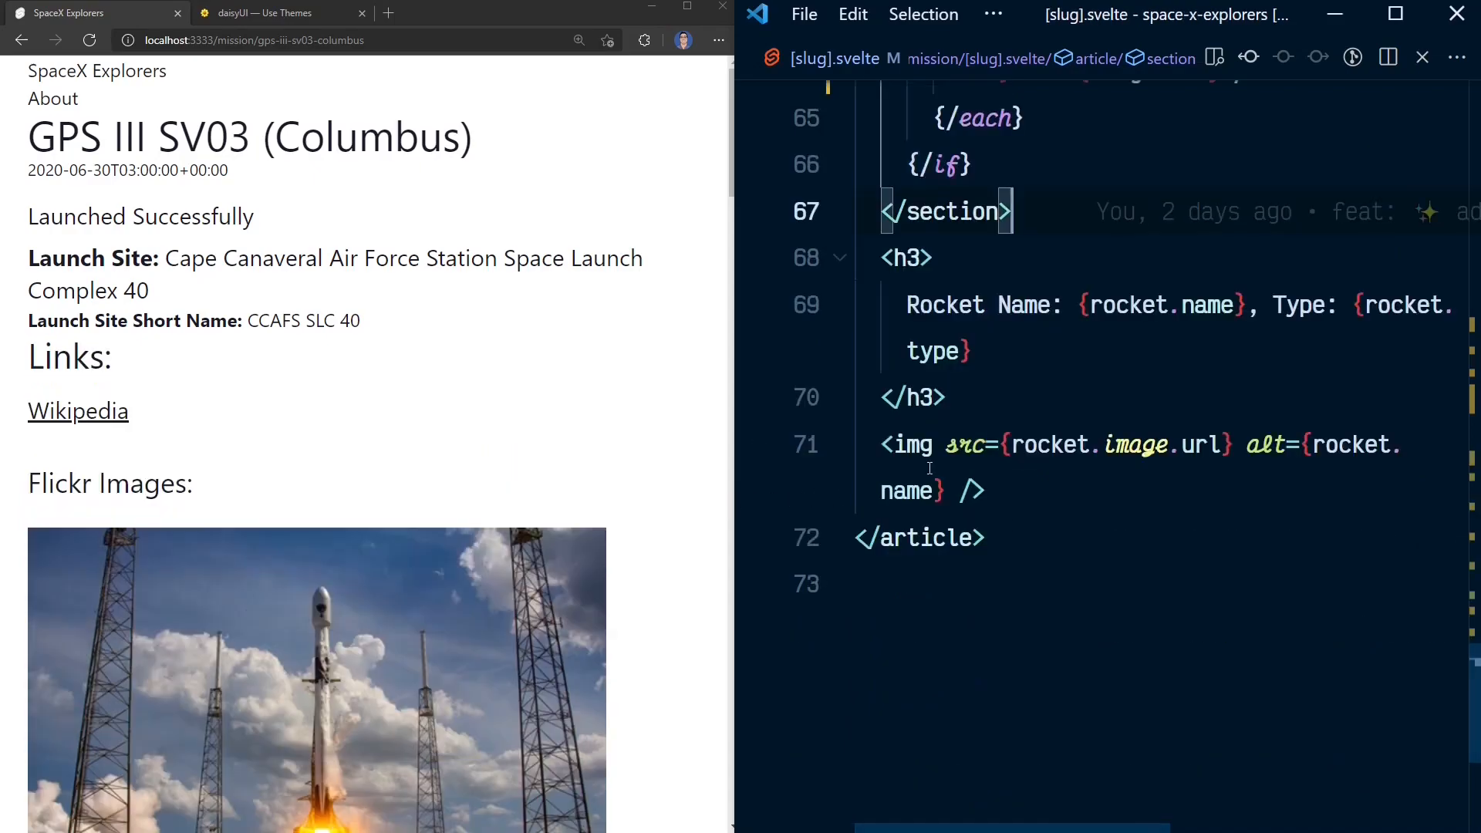
scroll(up, 3)
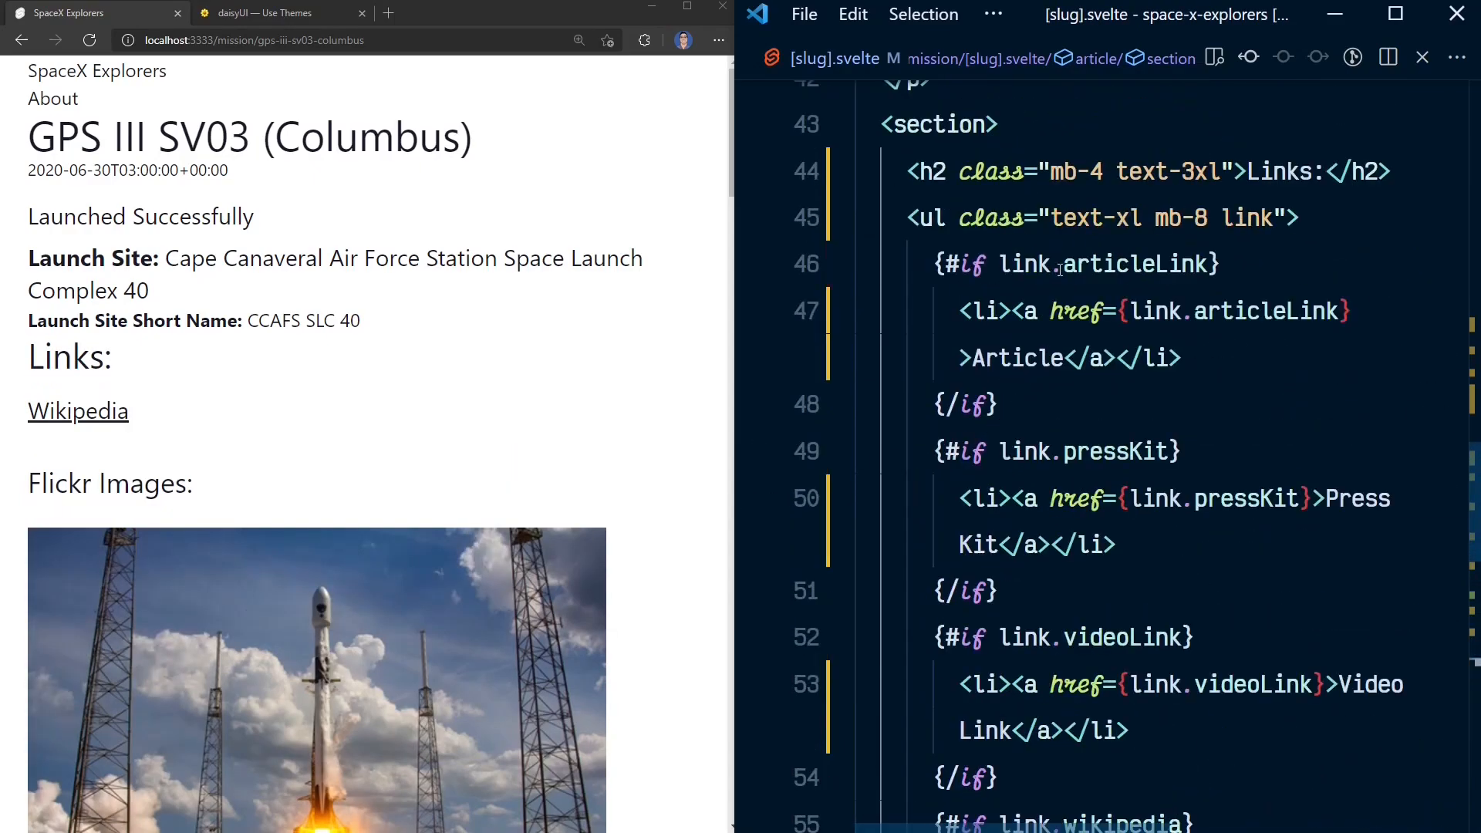
mouse_move(1065, 151)
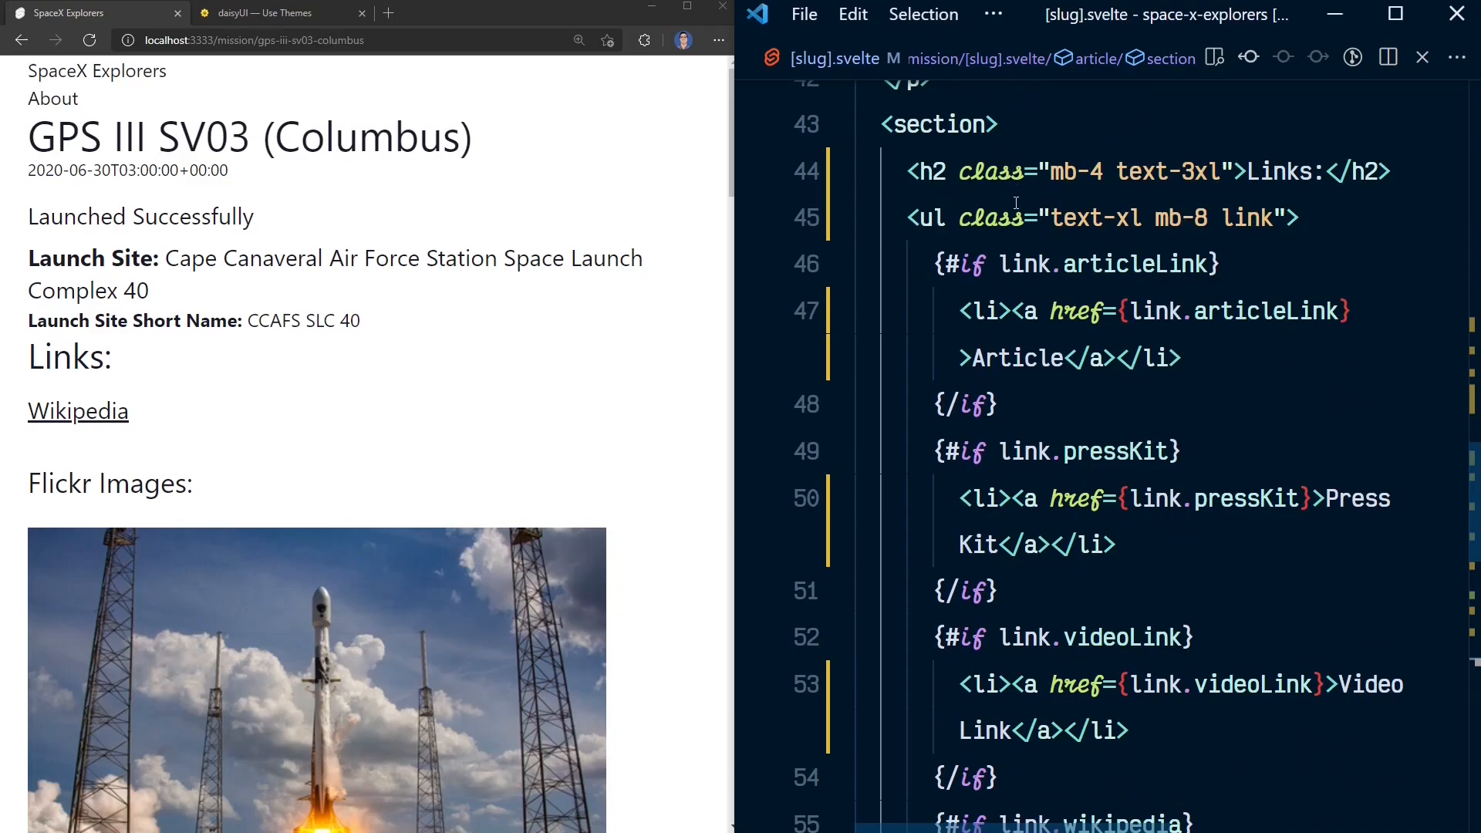
mouse_move(1233, 235)
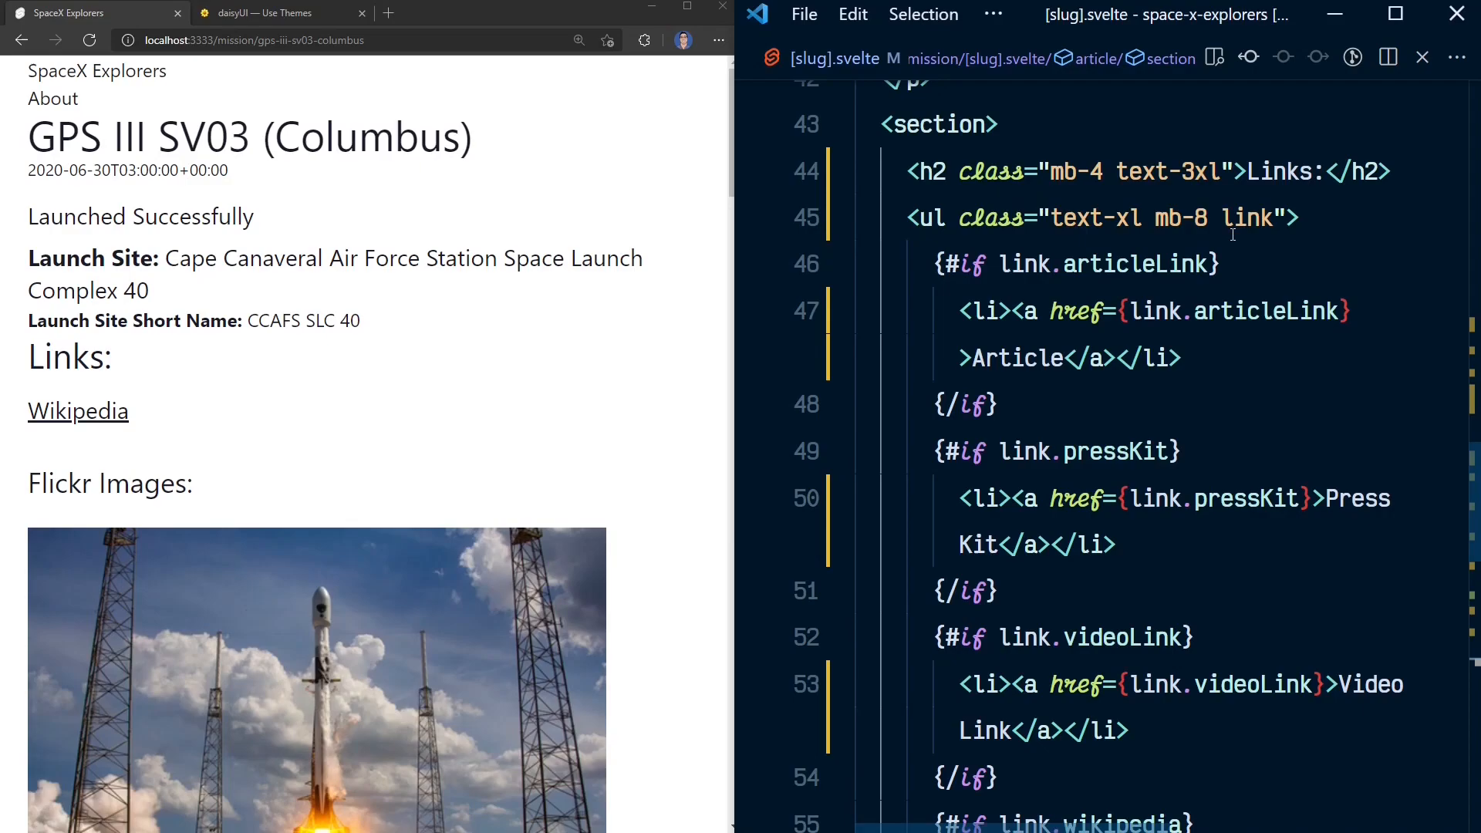
scroll(down, 3)
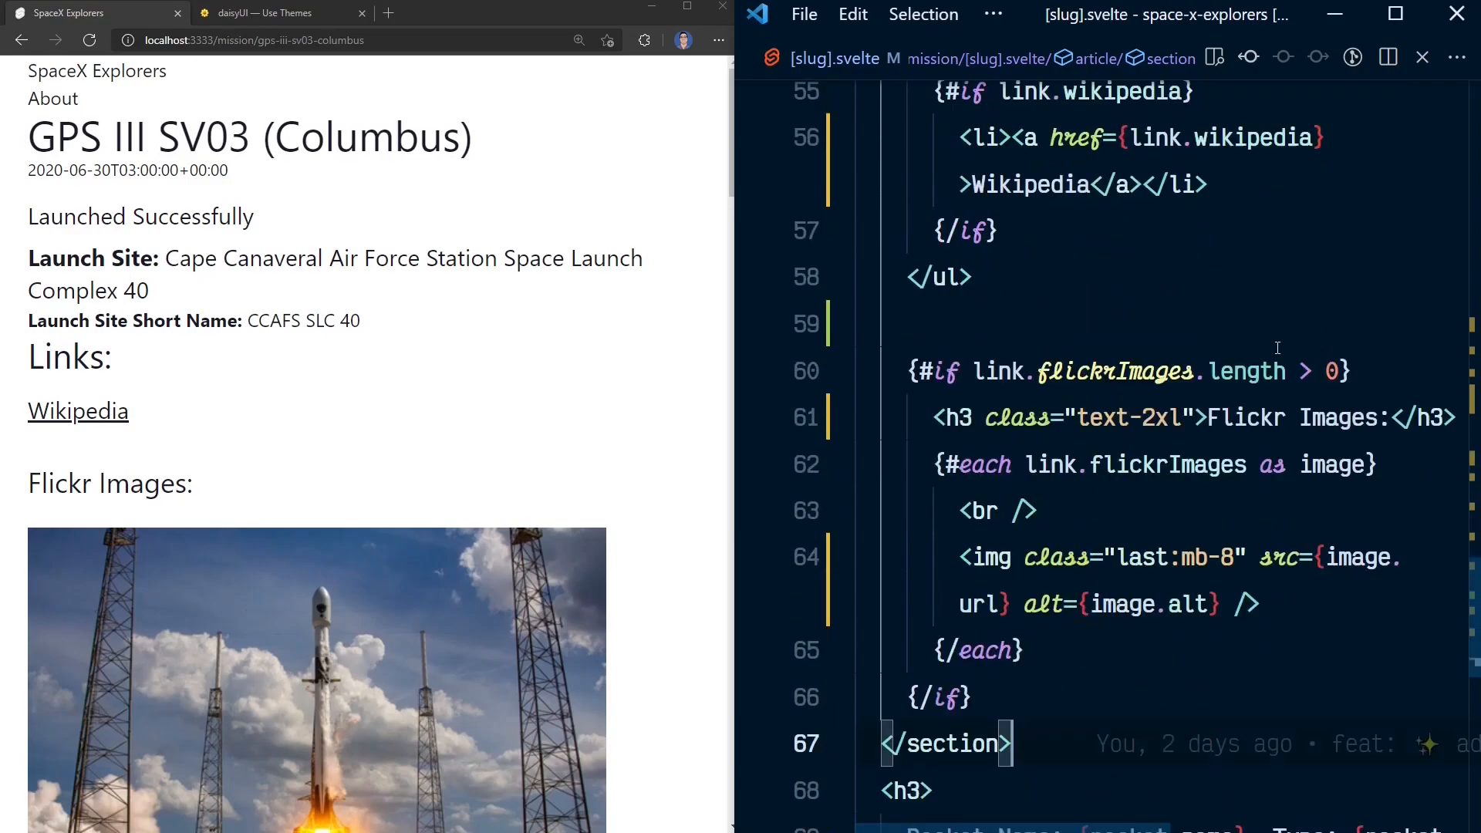
scroll(down, 3)
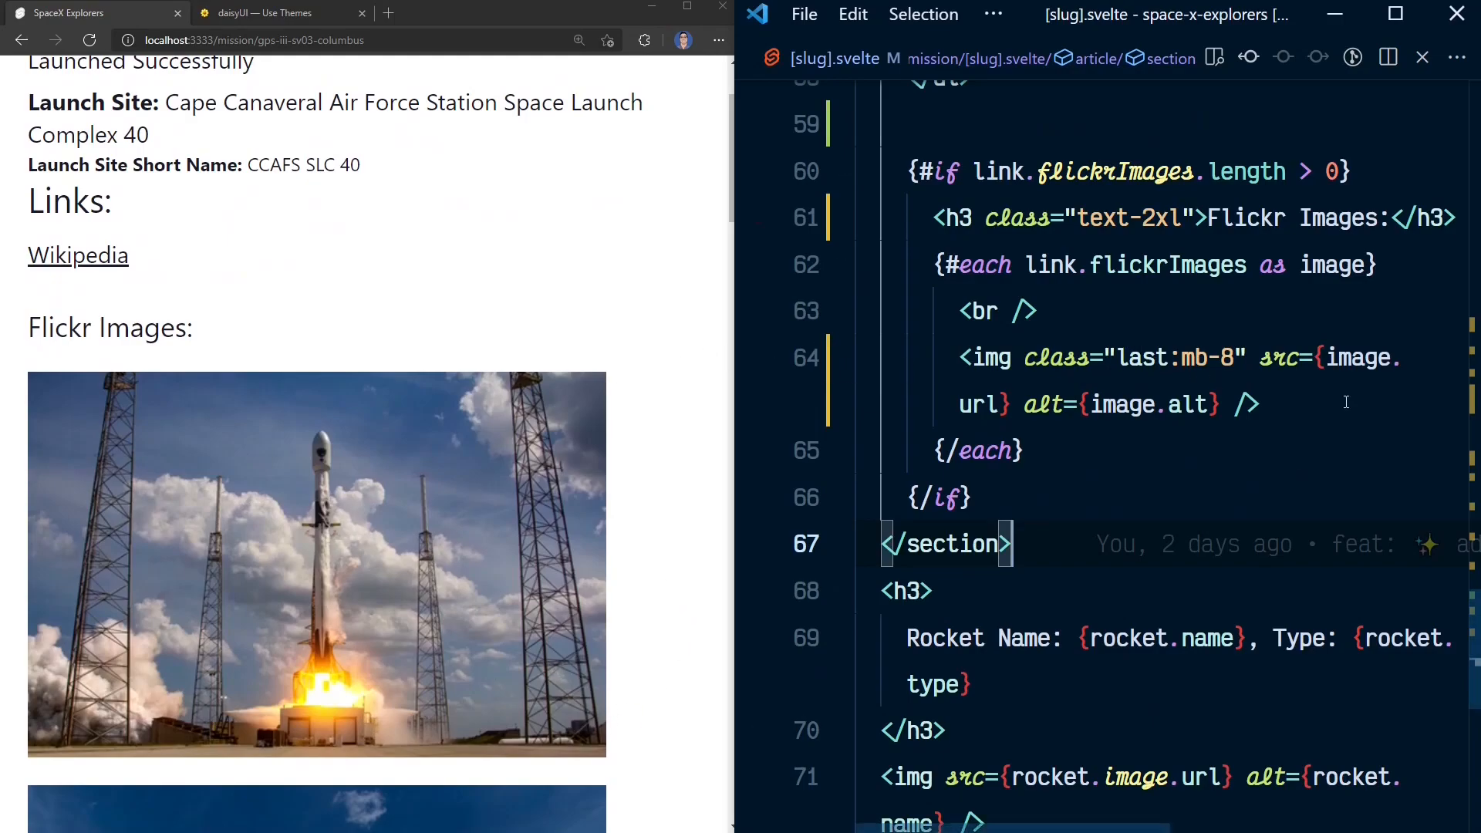
scroll(down, 3)
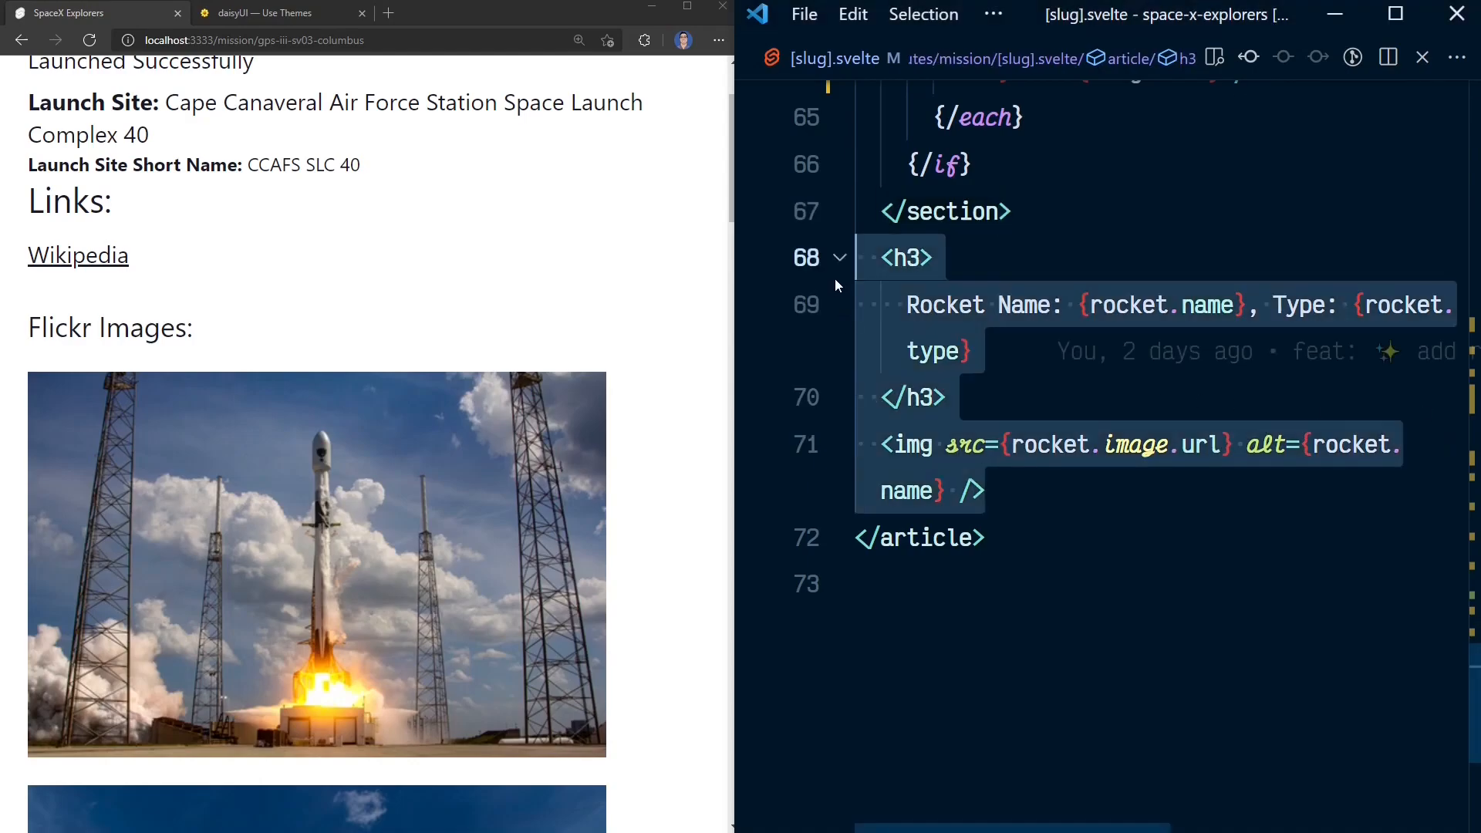
text(class="mb-4 text-2xl")
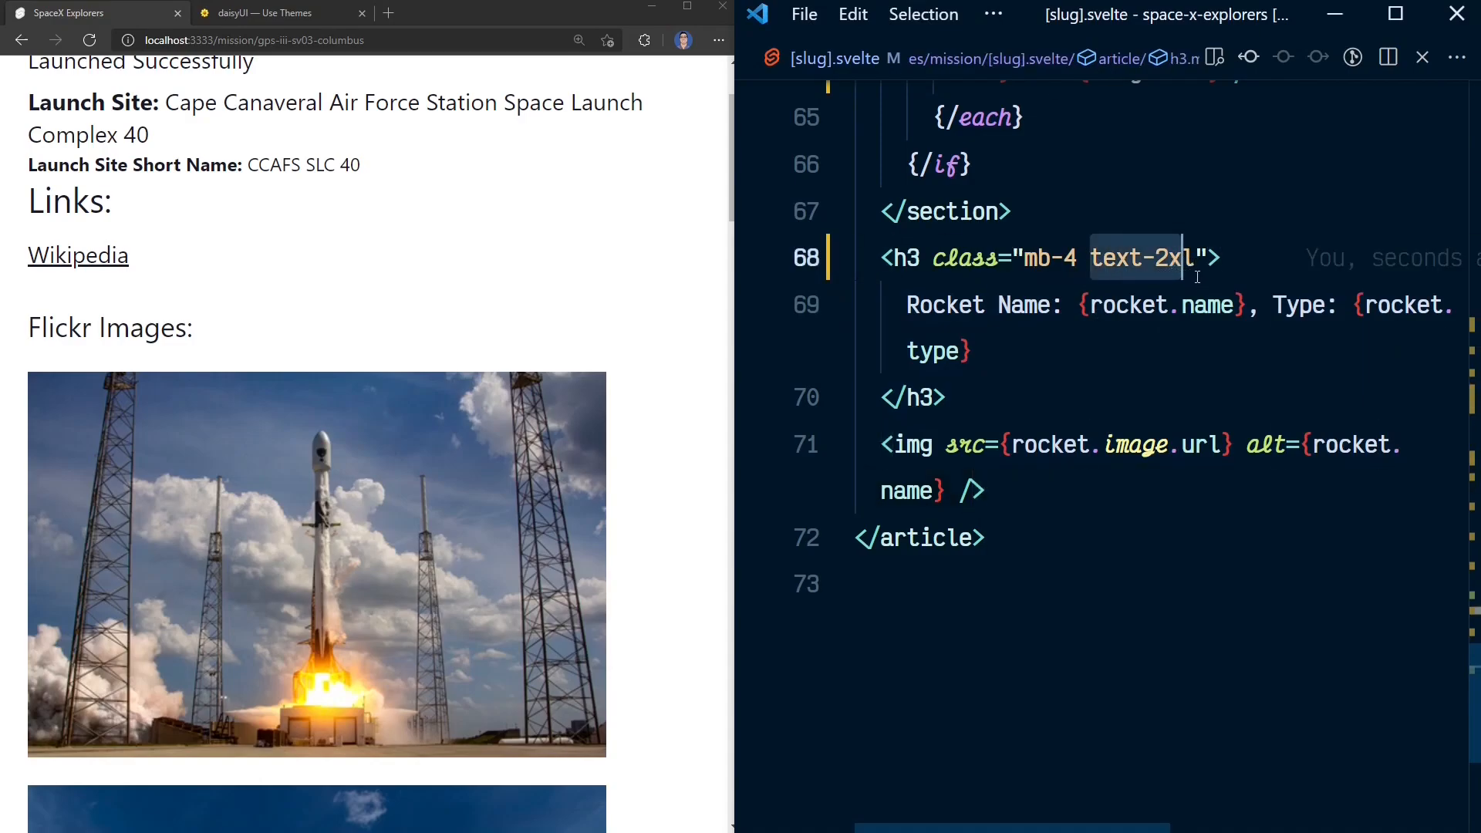
mouse_move(933, 413)
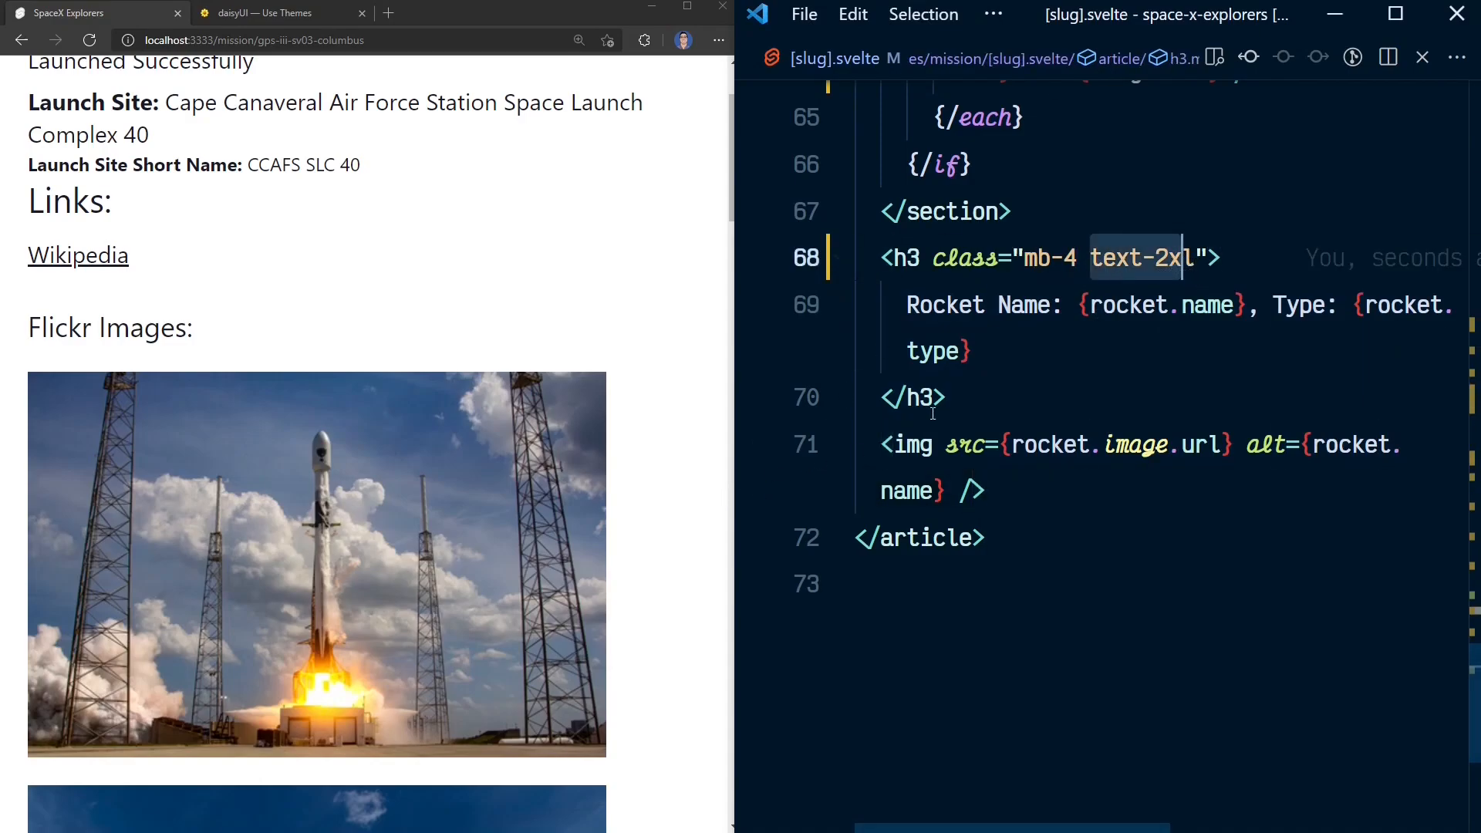
click(982, 491)
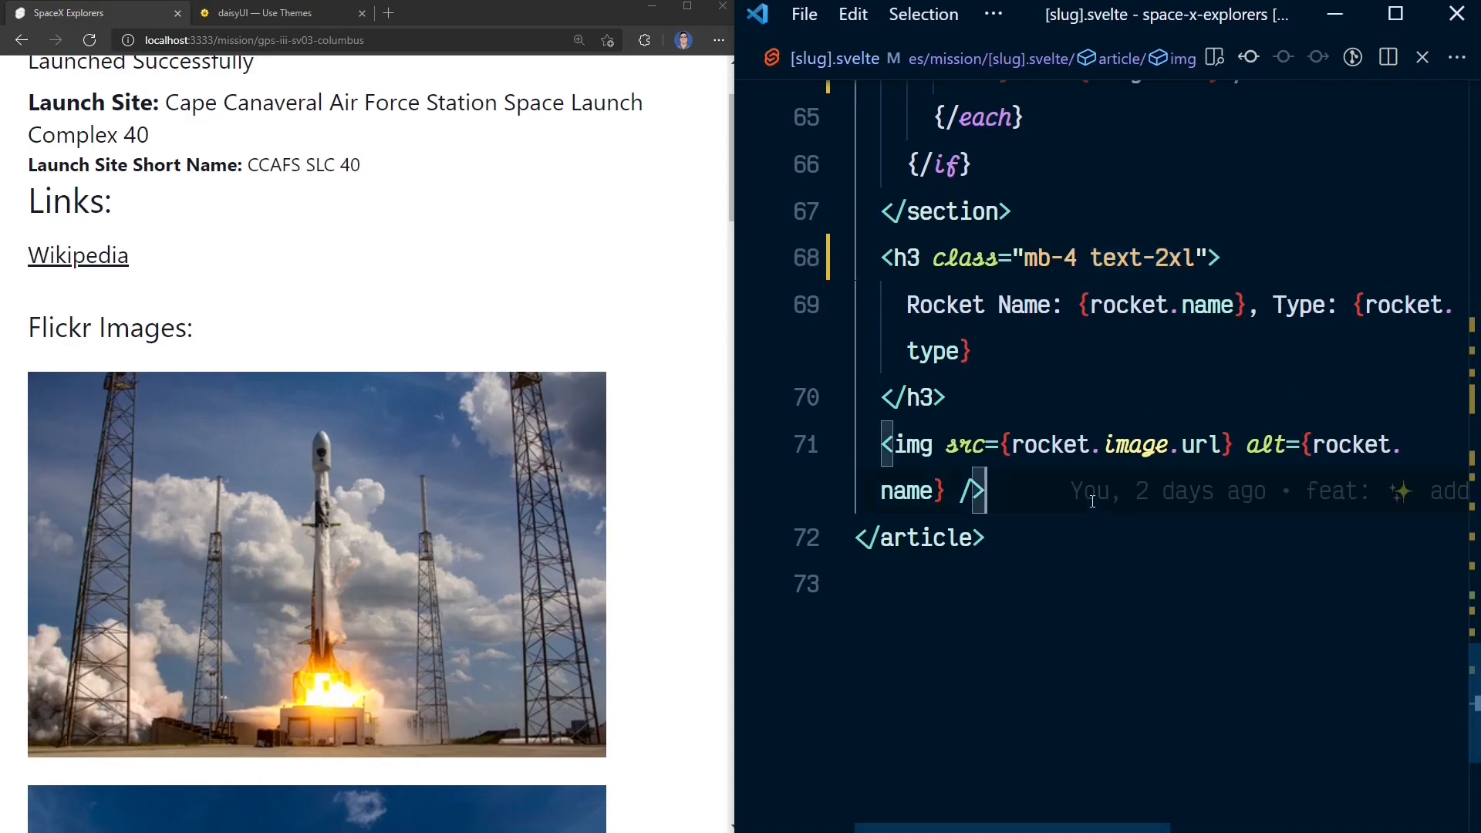
mouse_move(1033, 513)
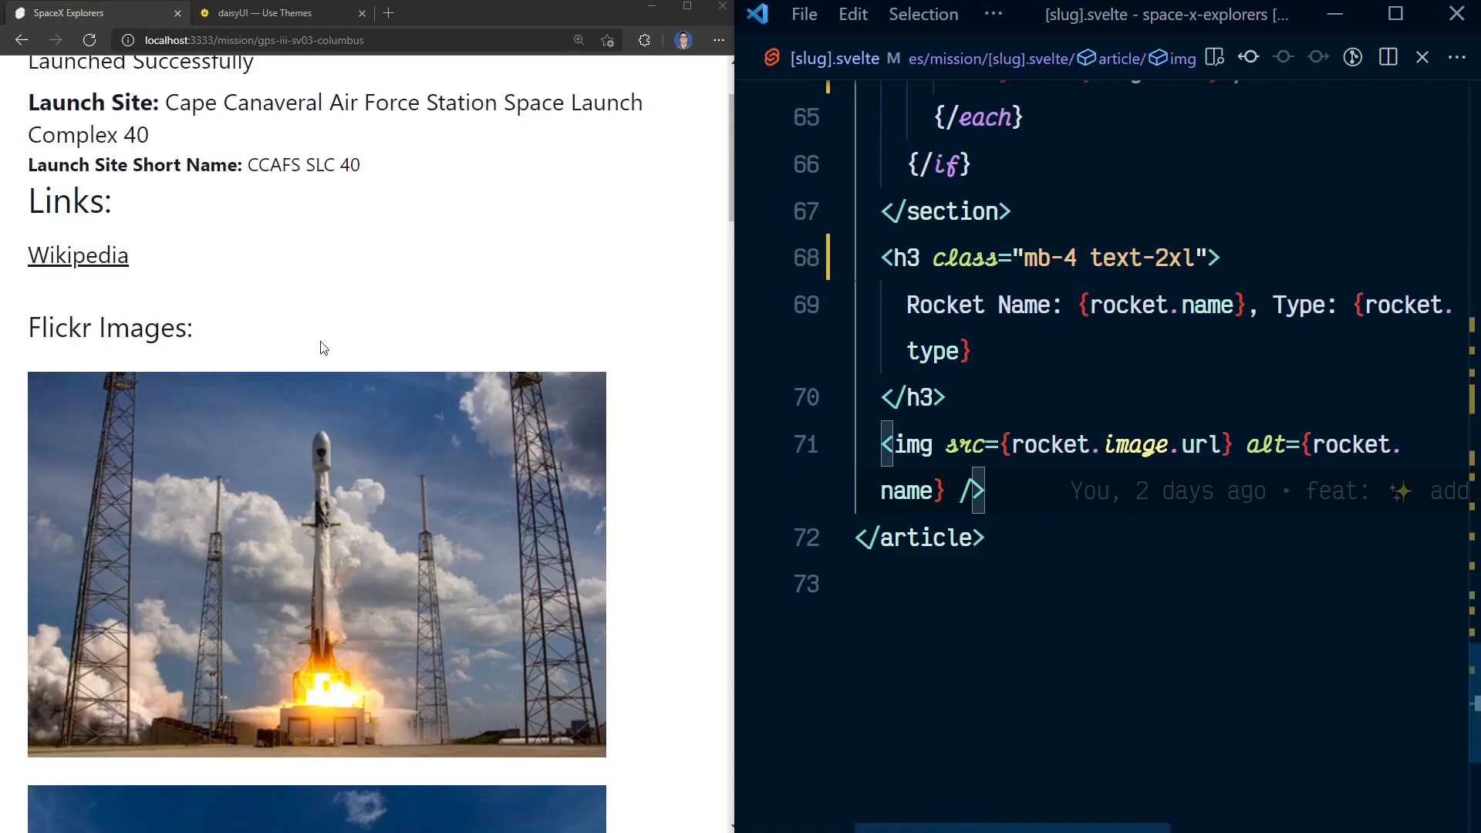
scroll(up, 3)
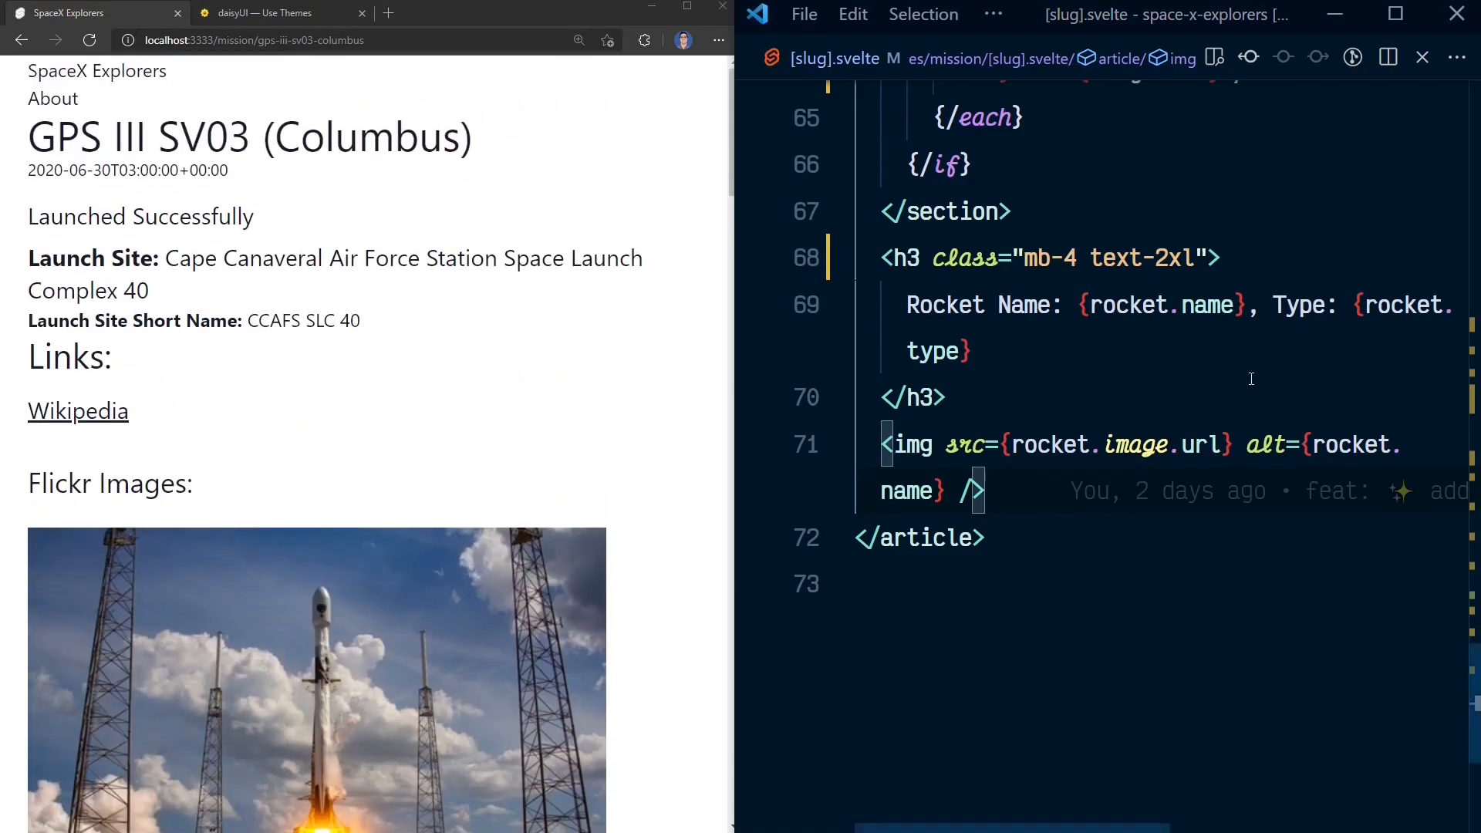
key(Ctrl+p)
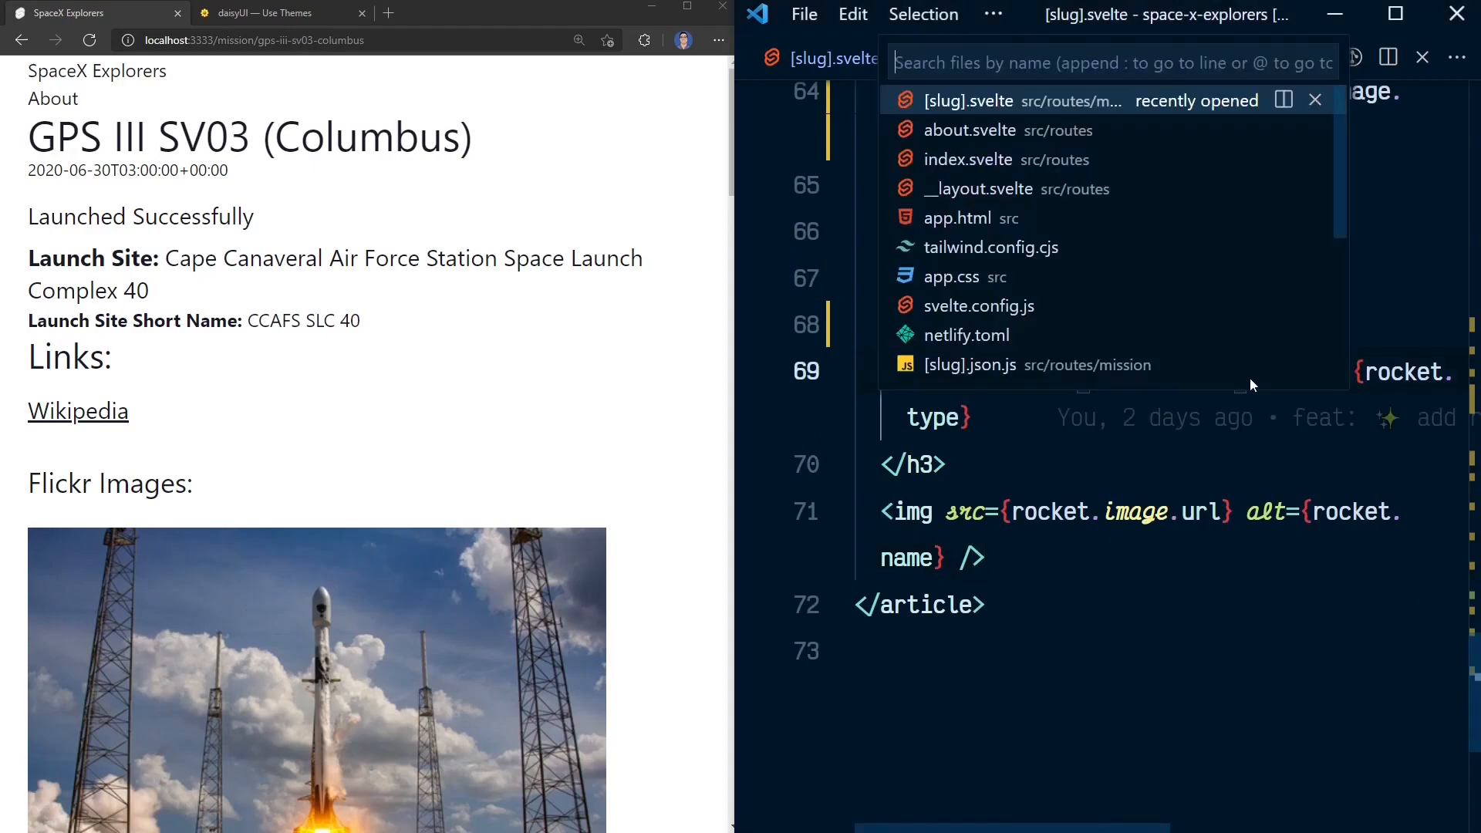
Step: Replace header.svelte's nav list with a daisyUI navbar titled SpaceX Explorers with an About link
text(head)
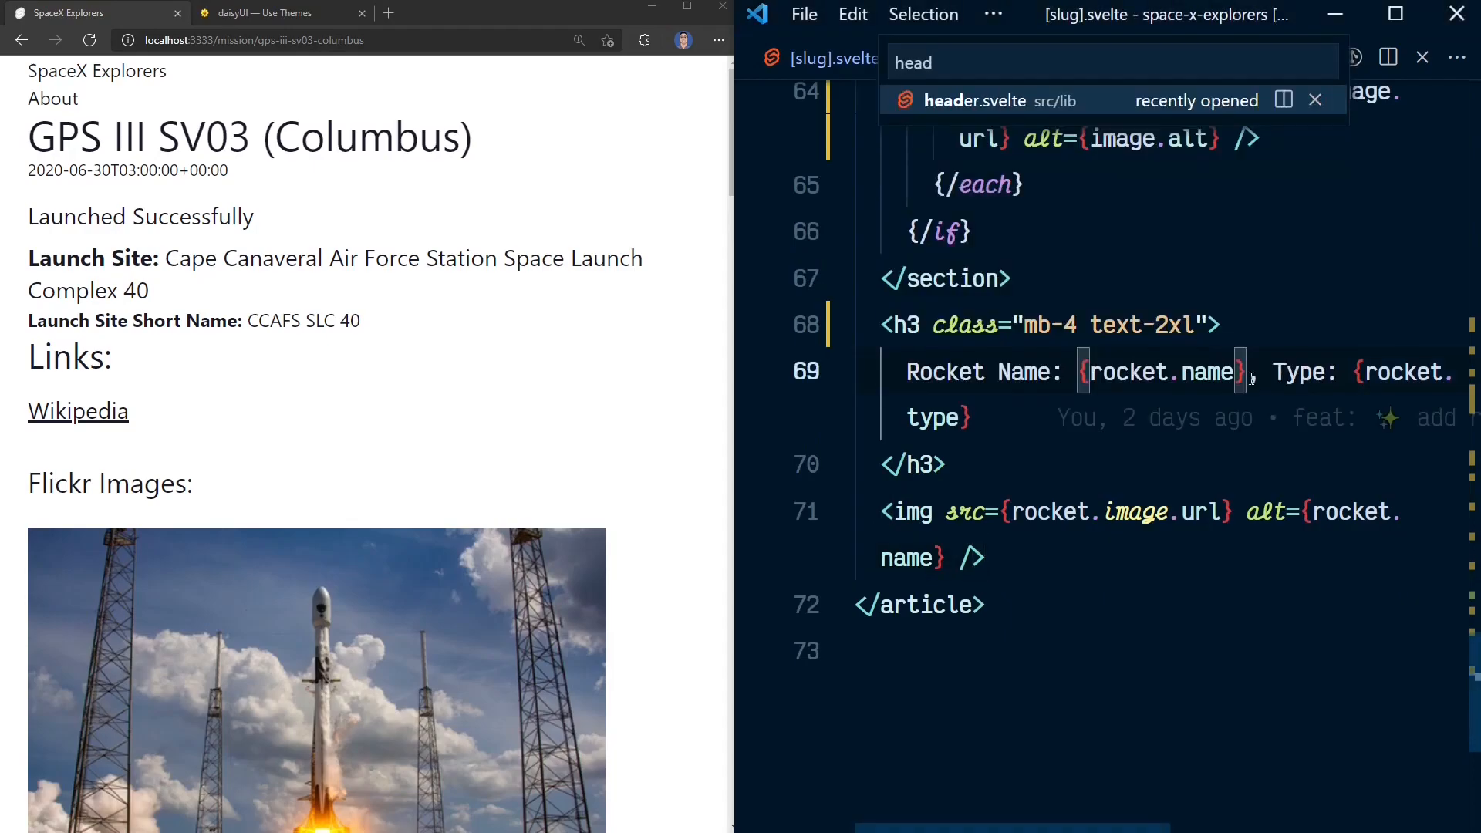
click(976, 101)
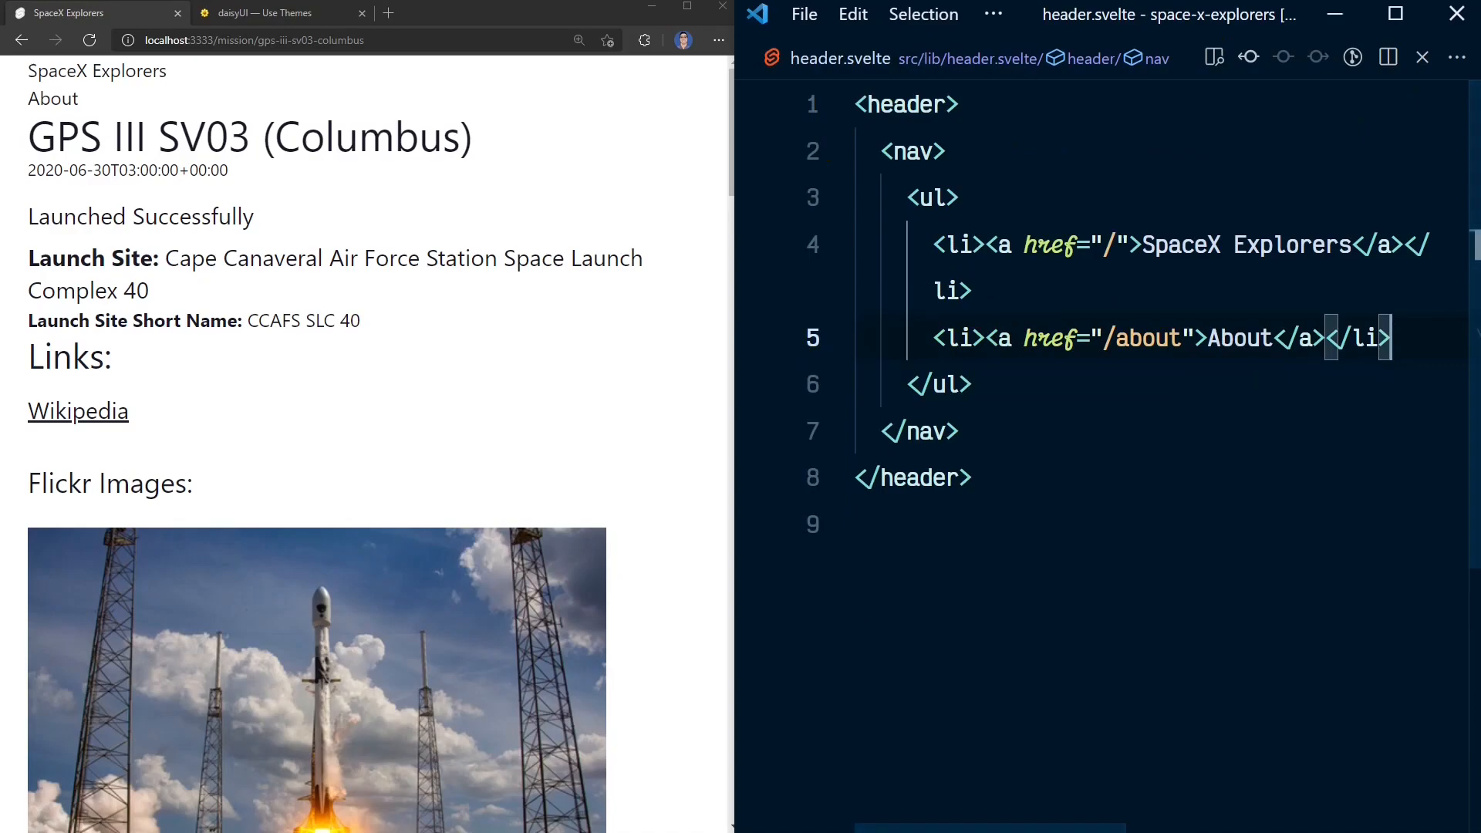
mouse_move(1215, 570)
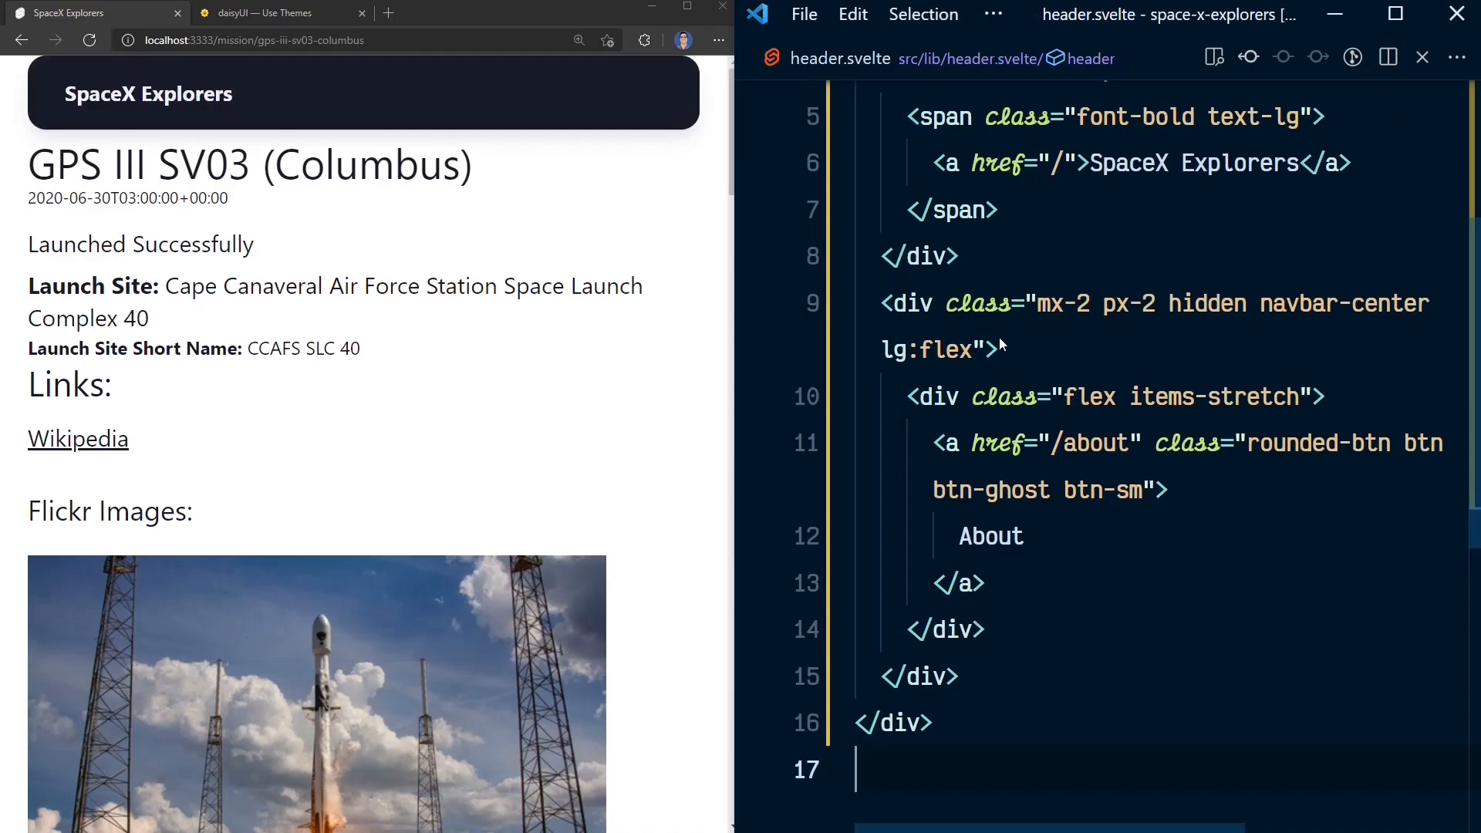
scroll(up, 3)
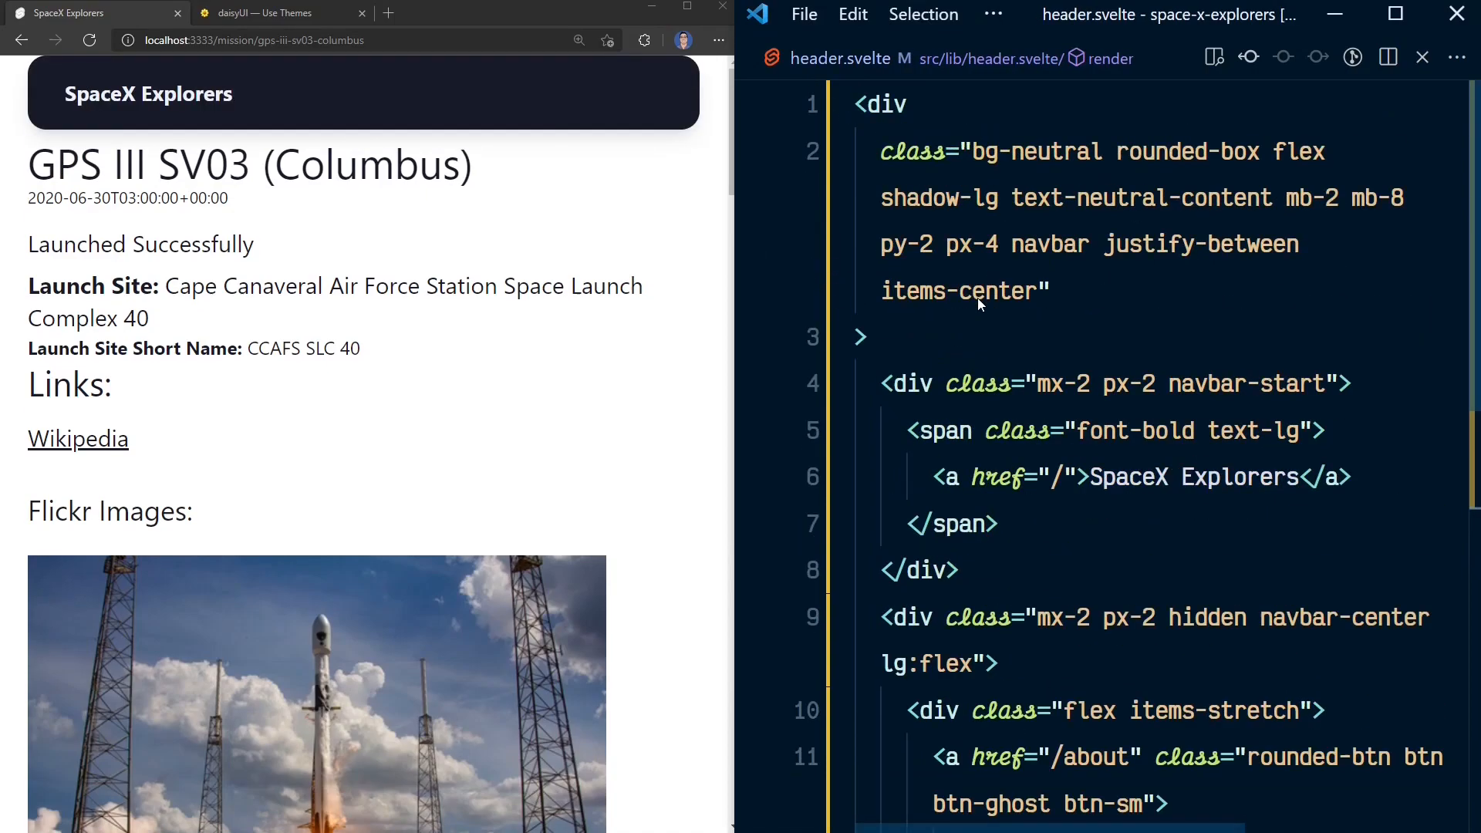
mouse_move(1176, 223)
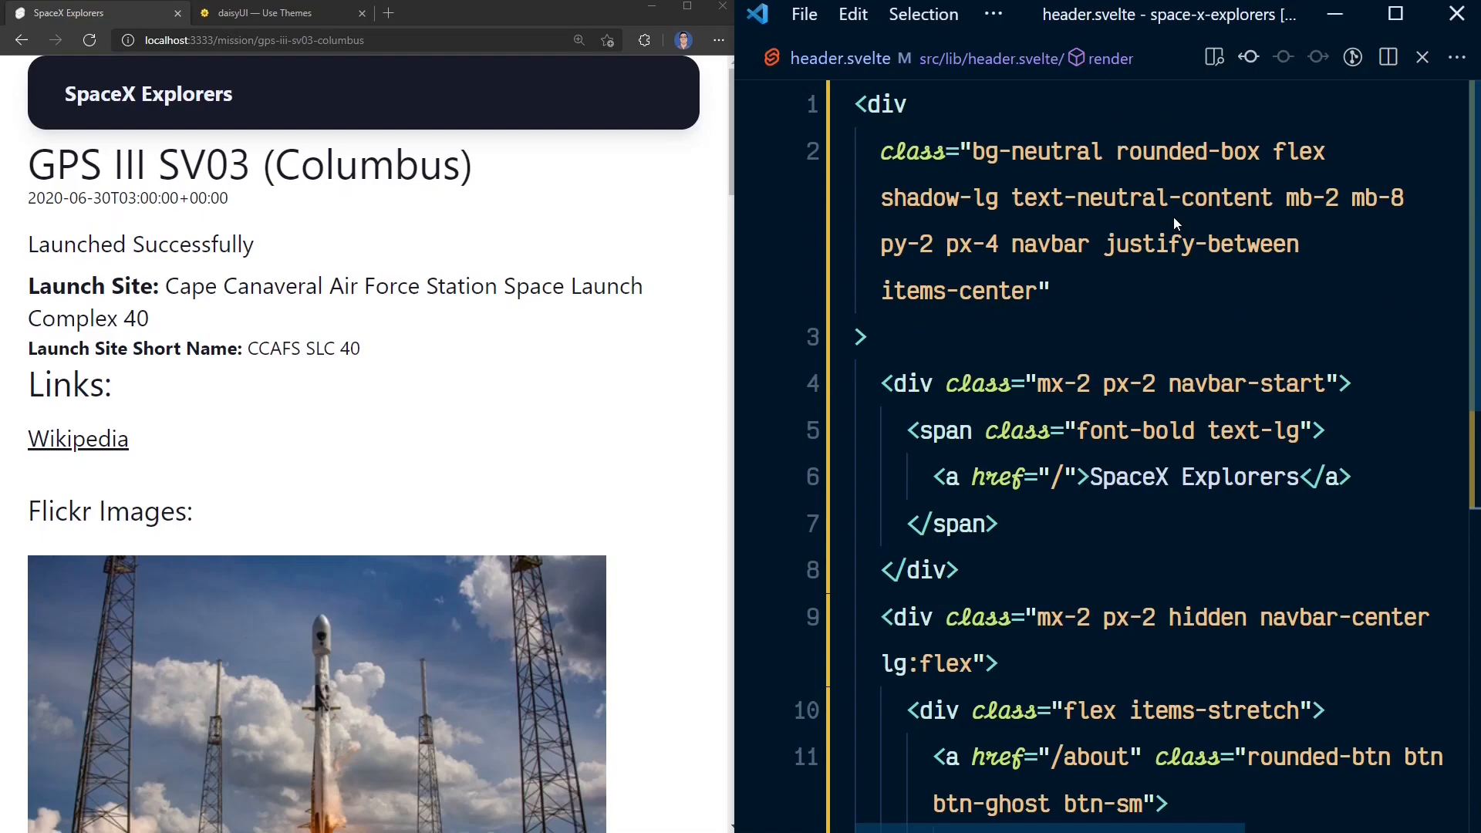
click(274, 13)
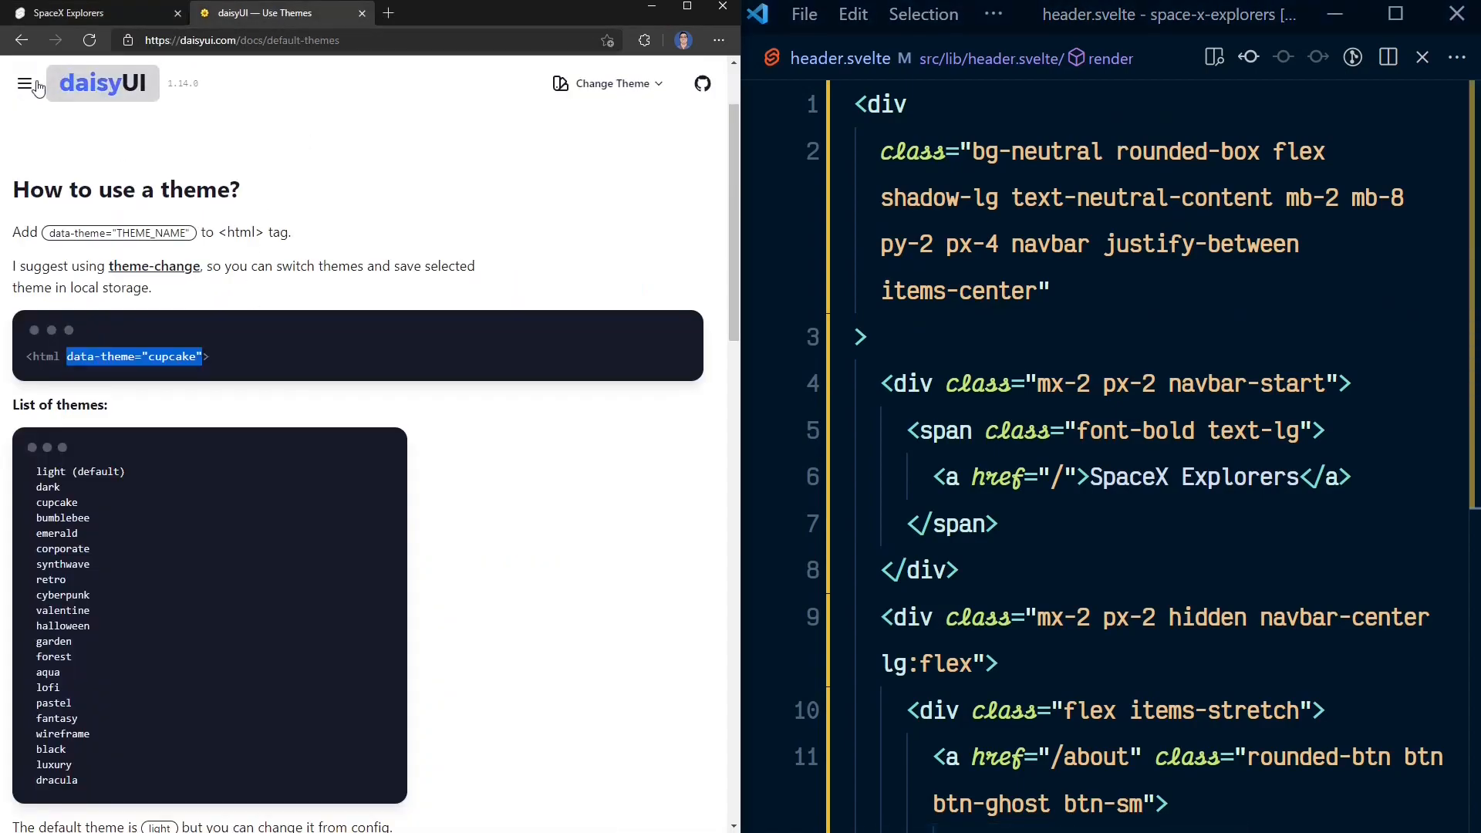
Step: Consult the daisyUI Components > Navbar docs, then return to the localhost mission page
click(26, 83)
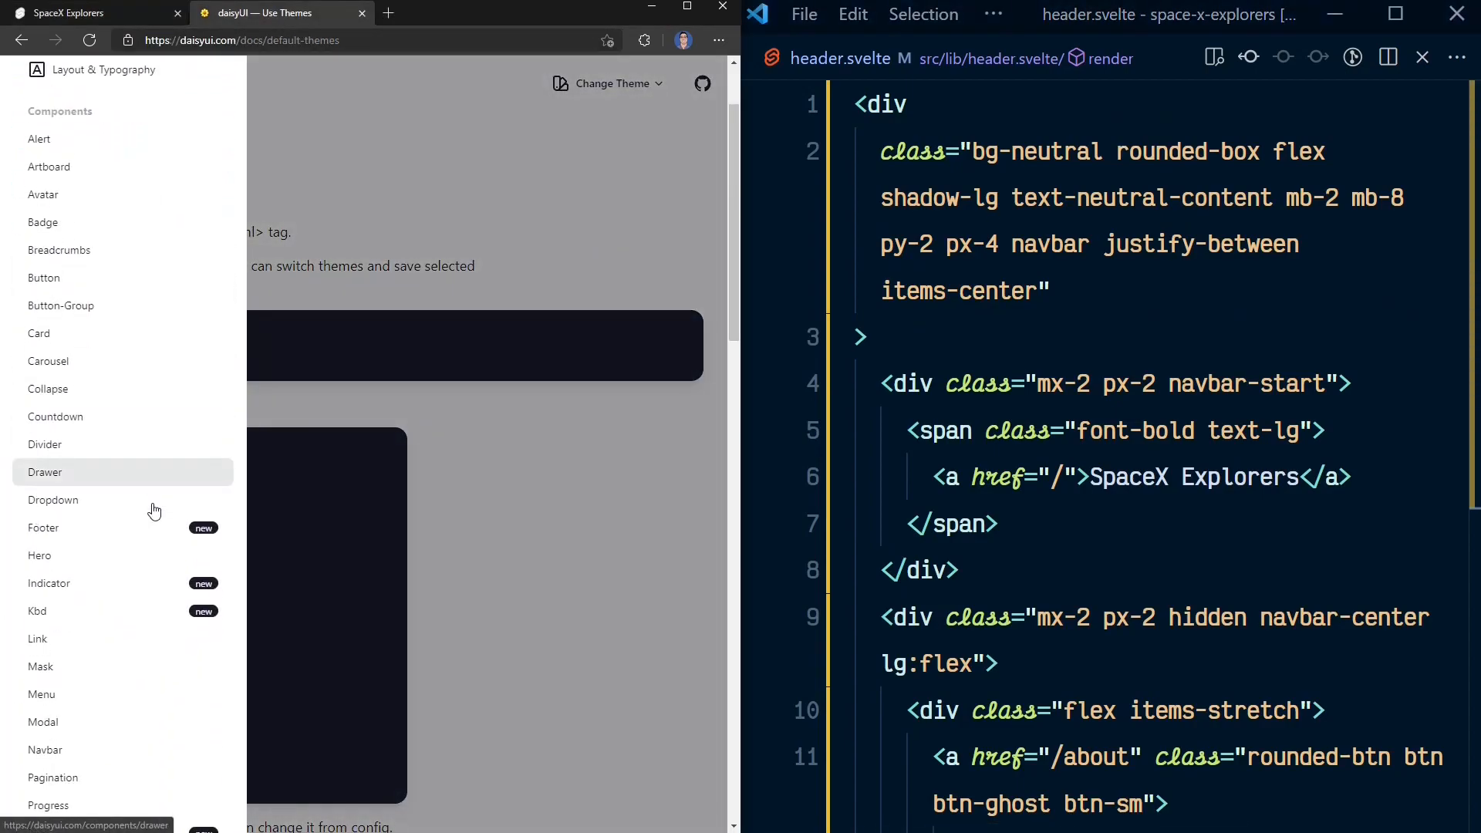
scroll(down, 3)
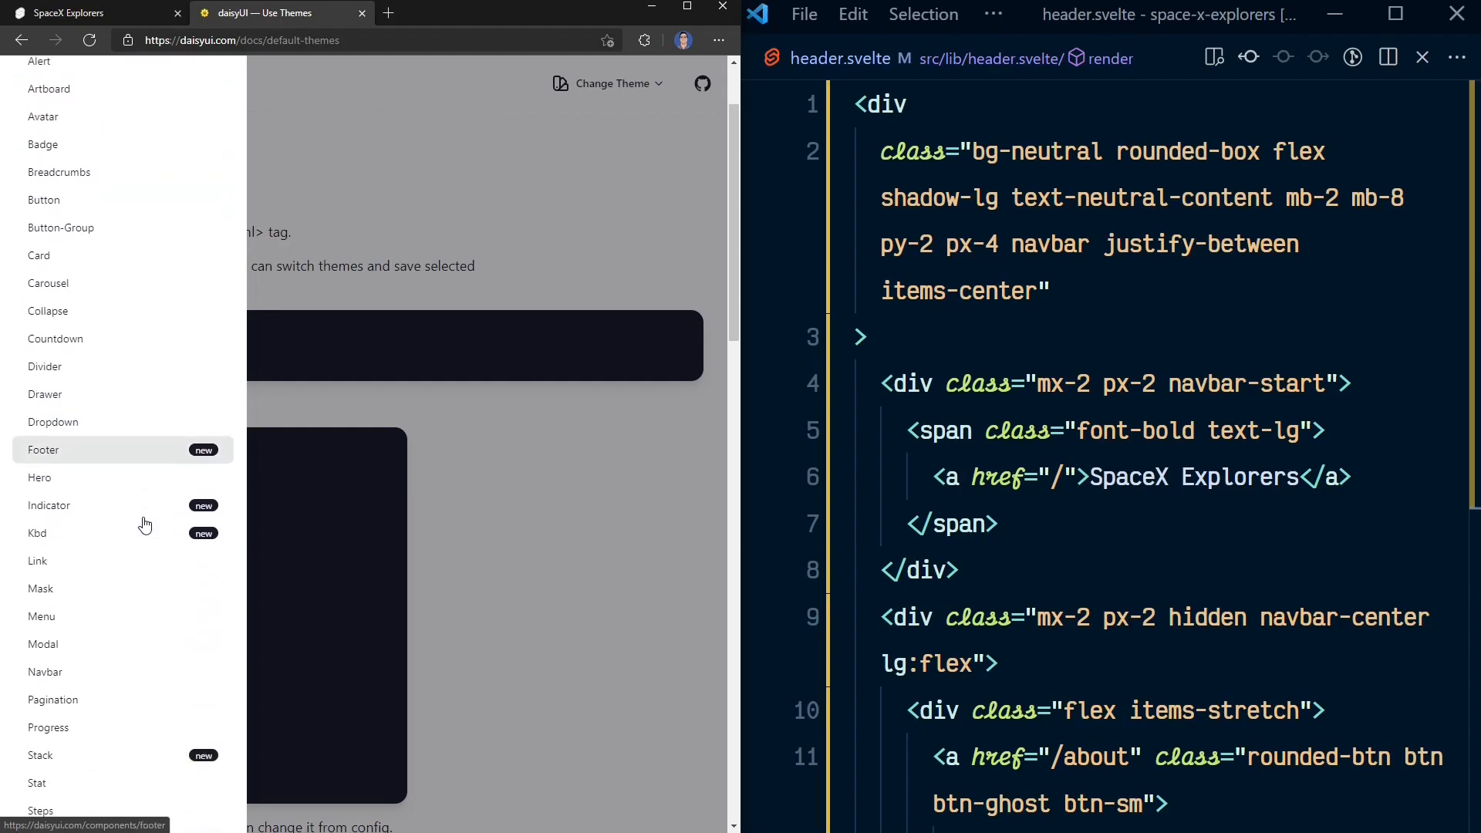
scroll(down, 3)
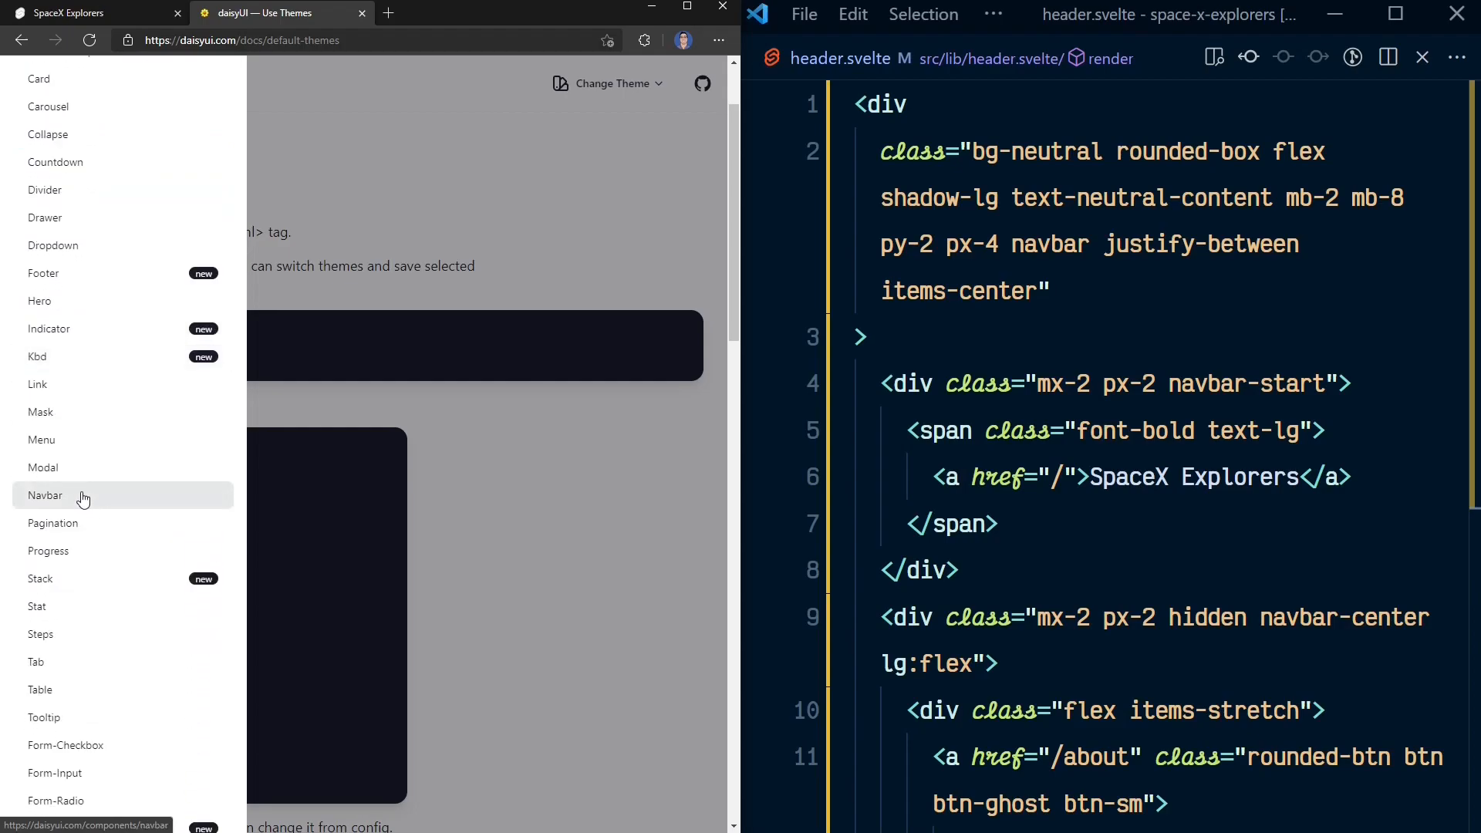
click(45, 495)
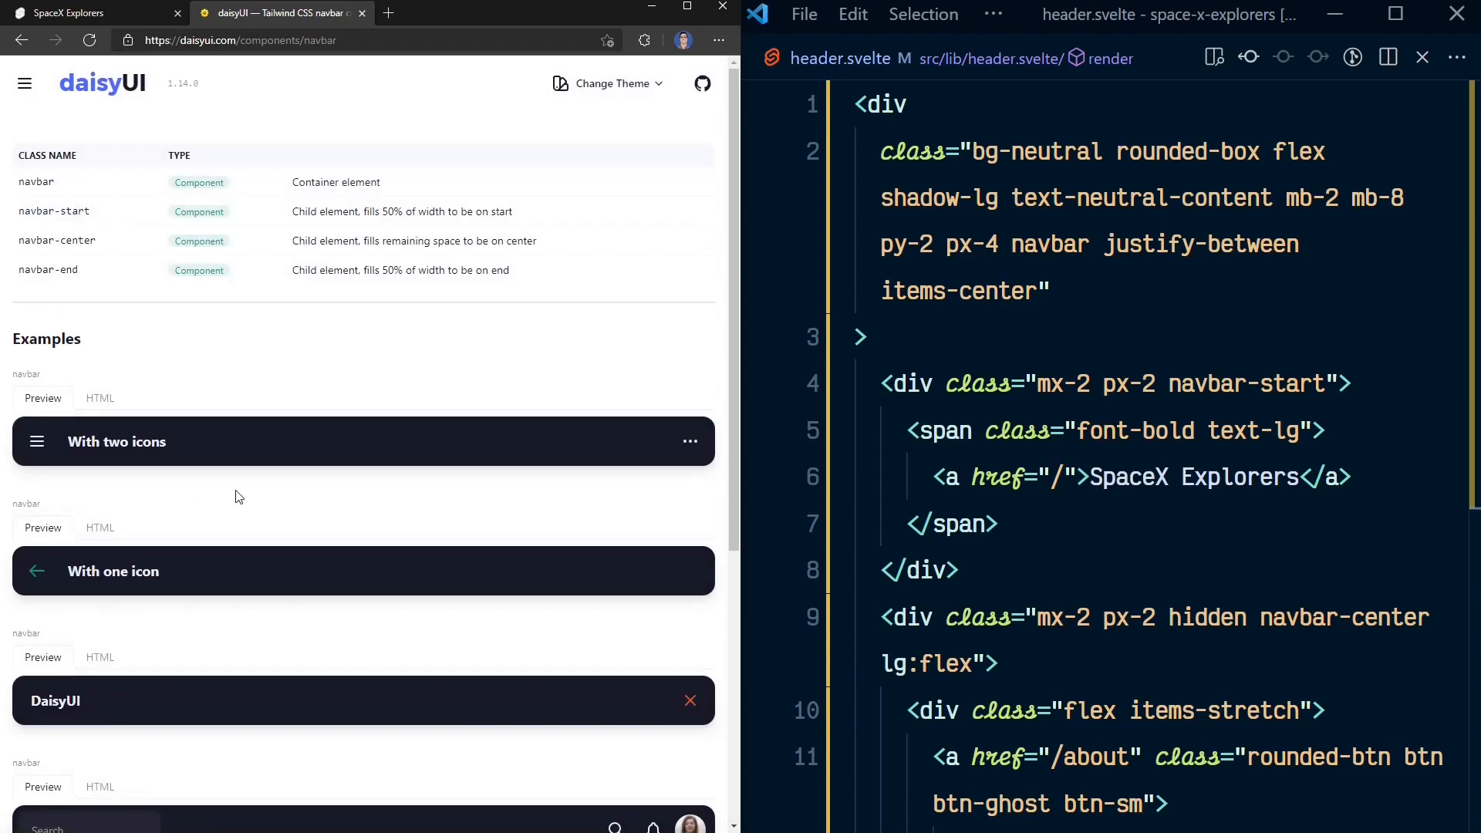
click(100, 398)
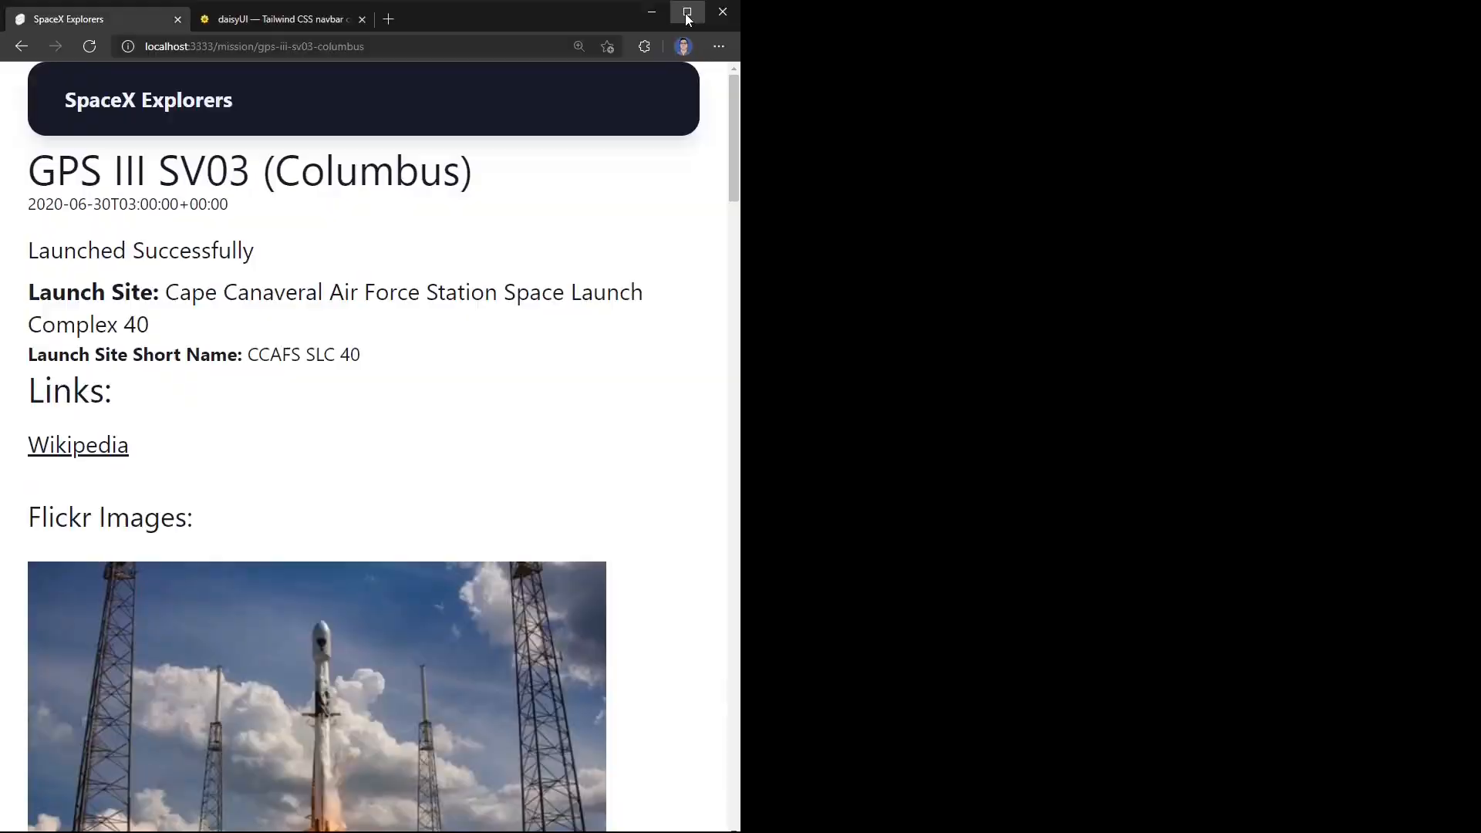
Step: Maximize Edge and use the SpaceX Explorers title to return home between mission pages
click(687, 12)
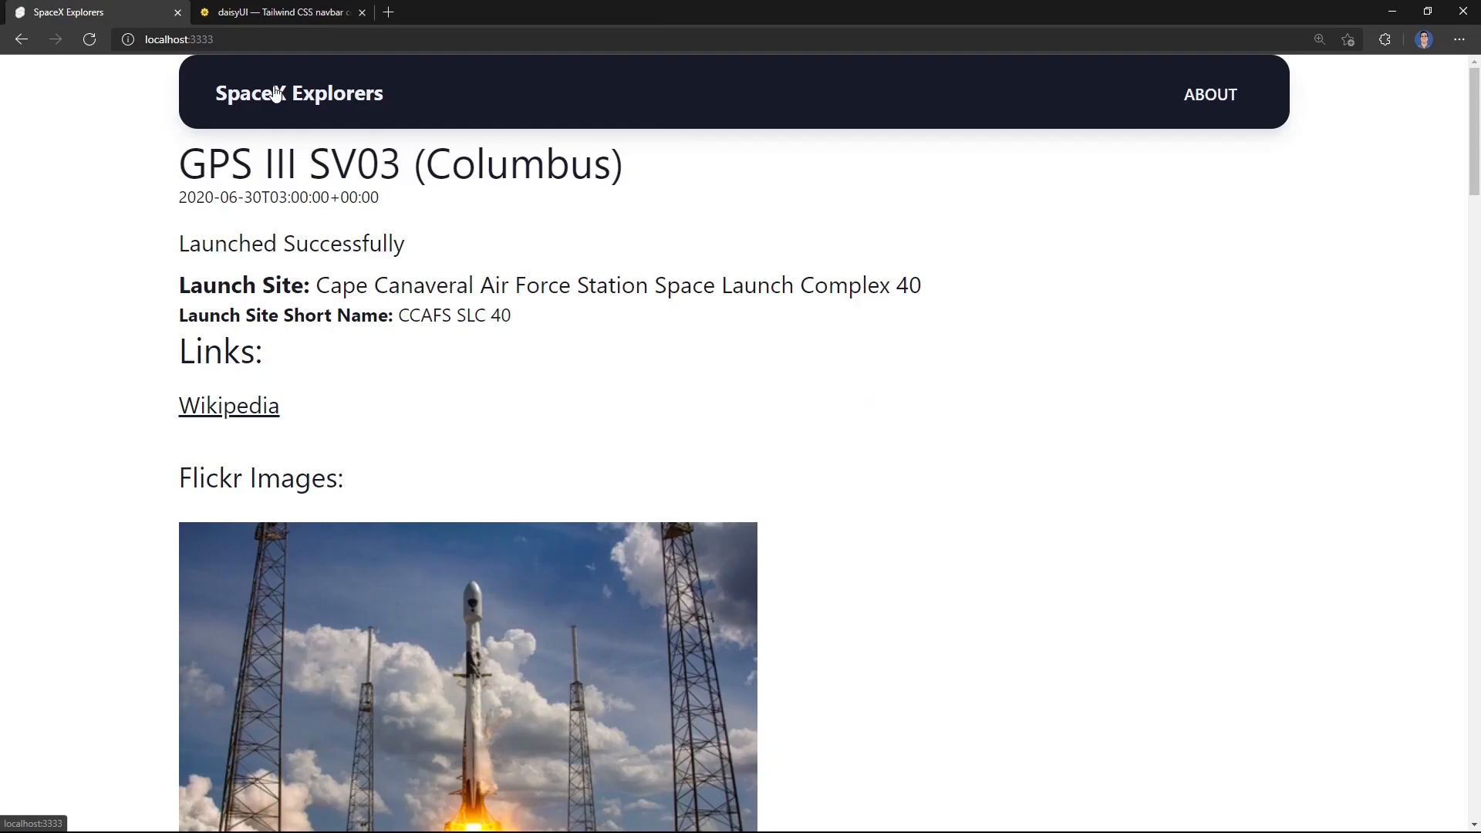
click(298, 93)
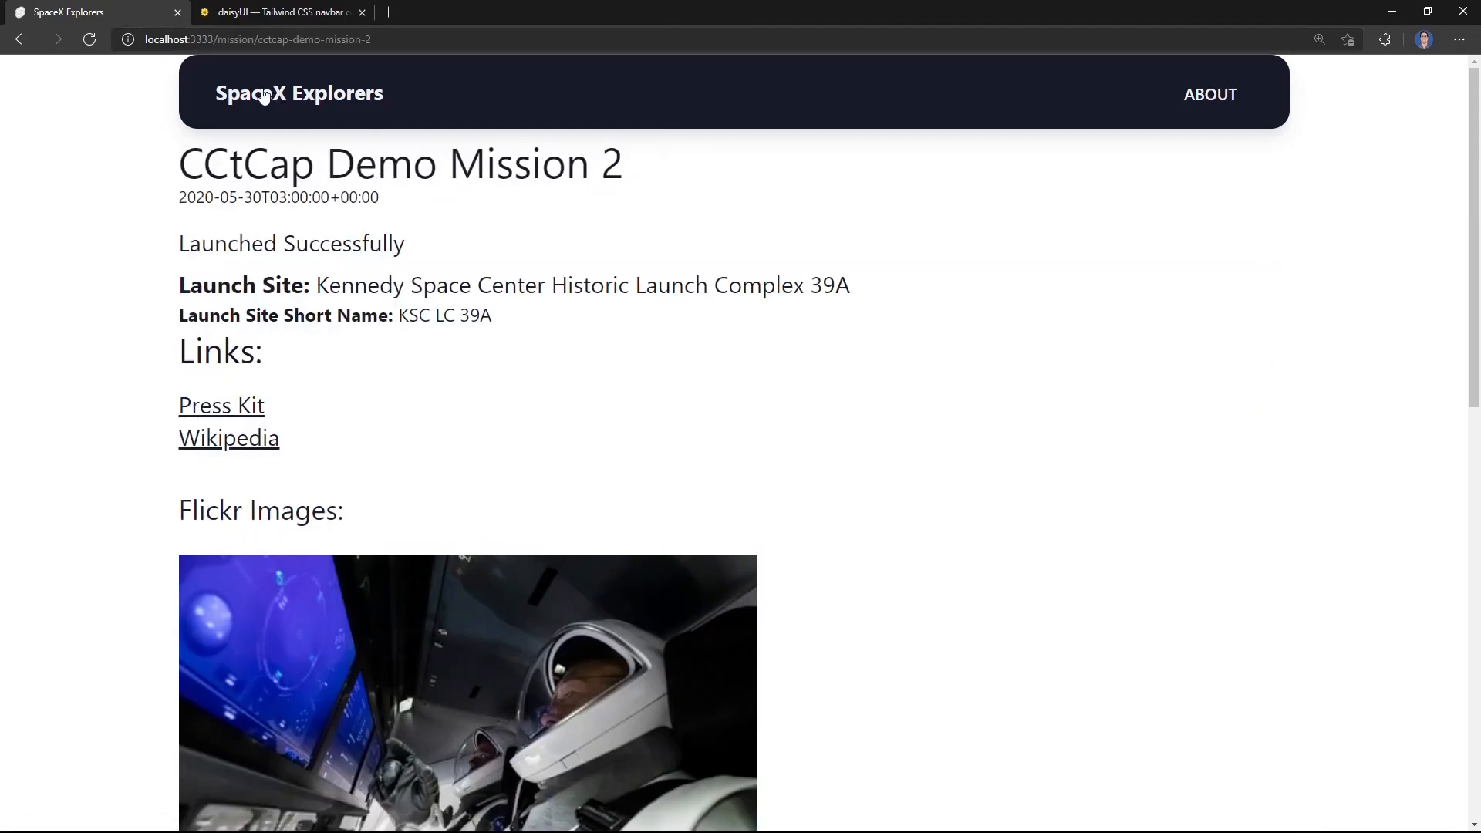
click(298, 93)
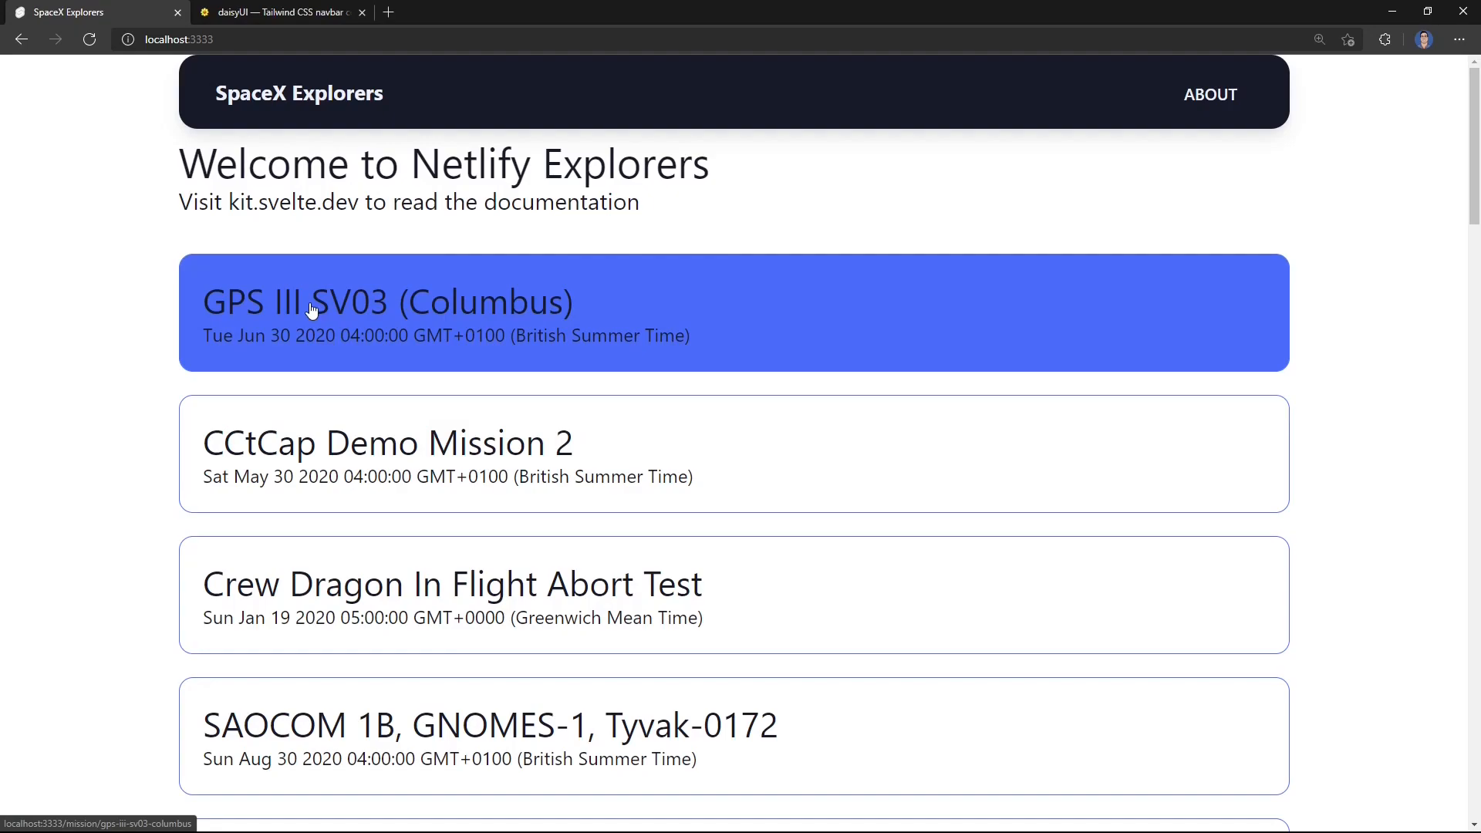
mouse_move(294, 288)
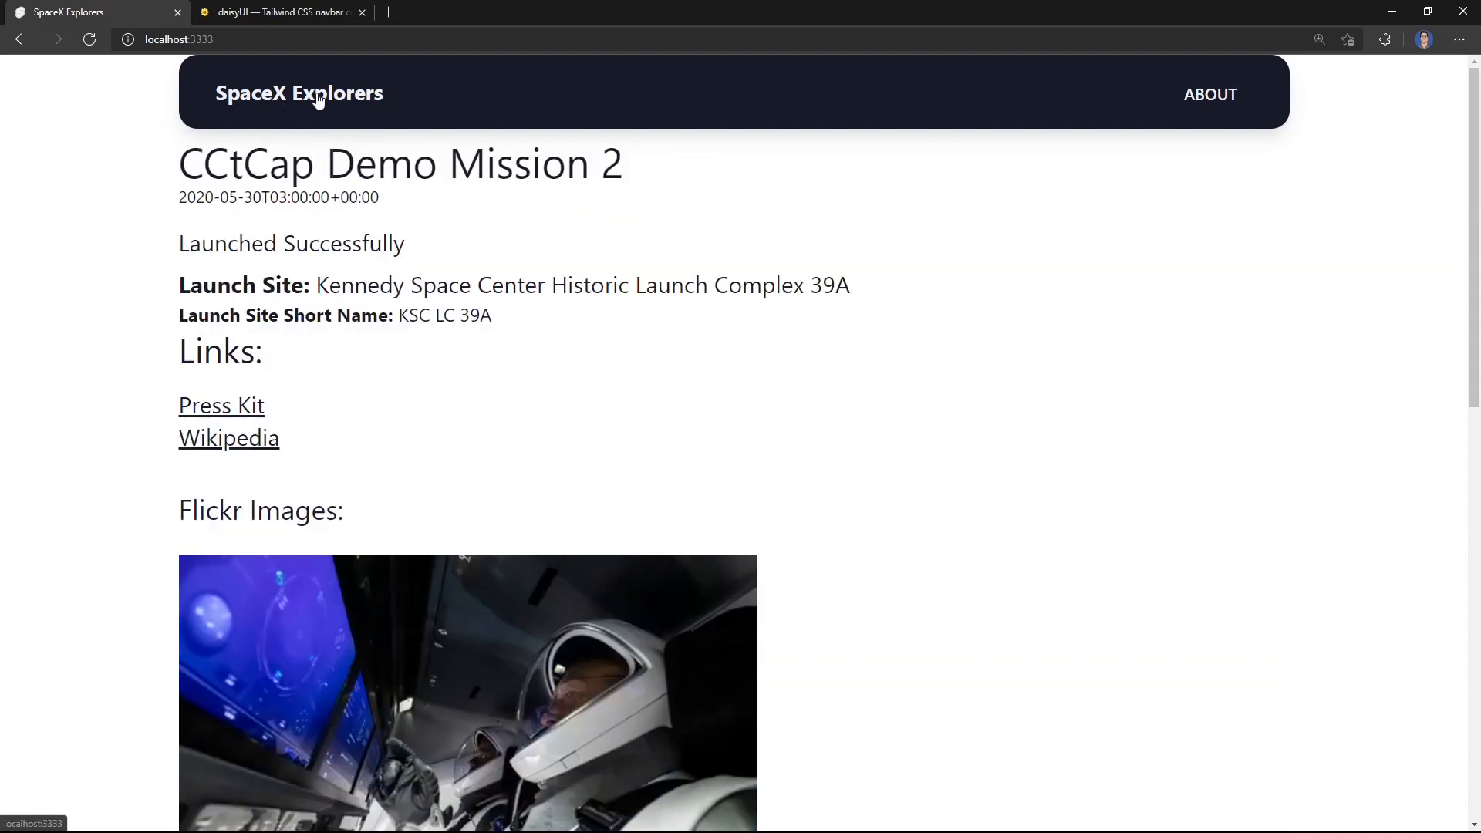
click(298, 93)
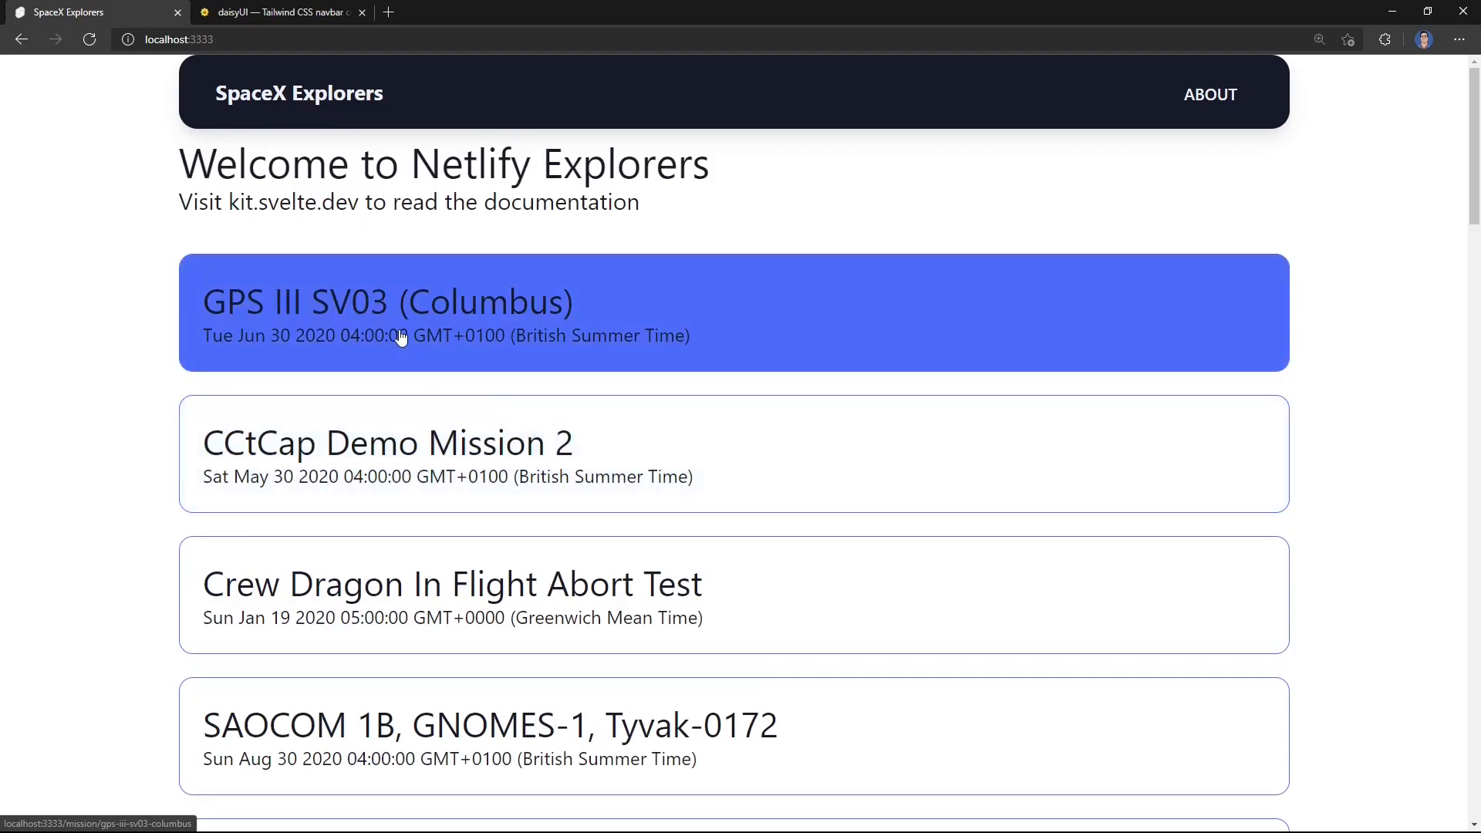